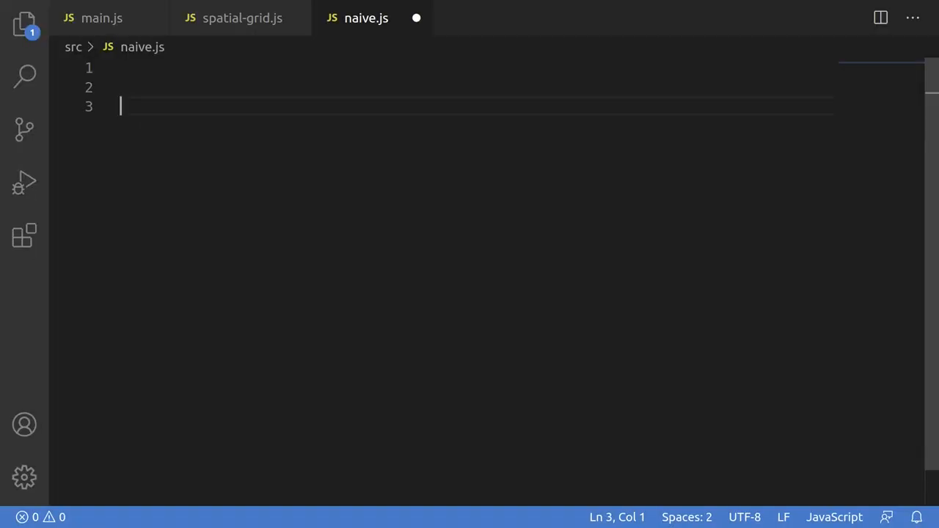
- Declare an empty entities array with a comment about adding a bunch of entities
type("const en")
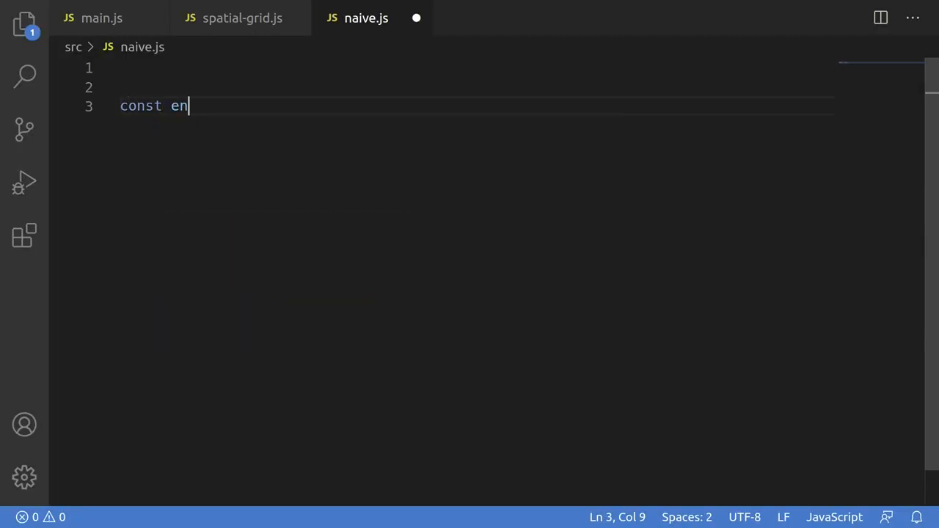
type("tities = [];")
type("//")
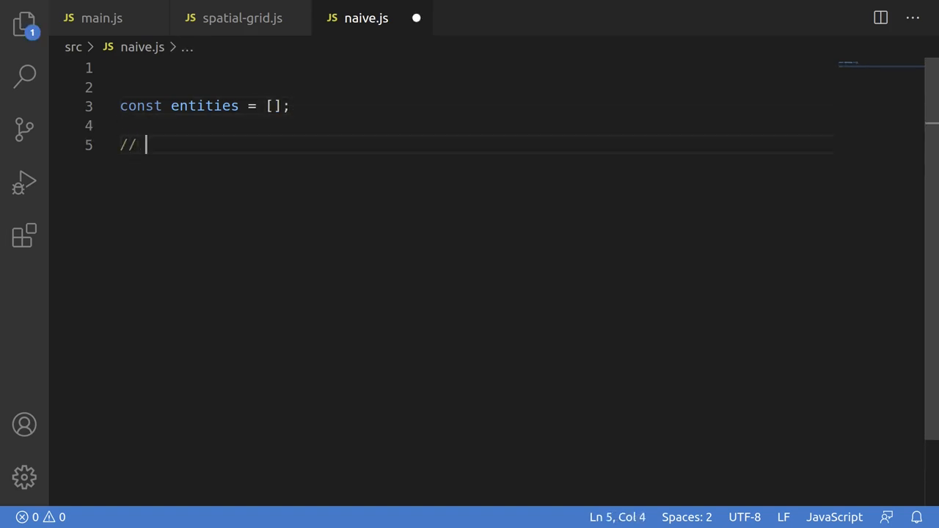
type("Add a bunch of")
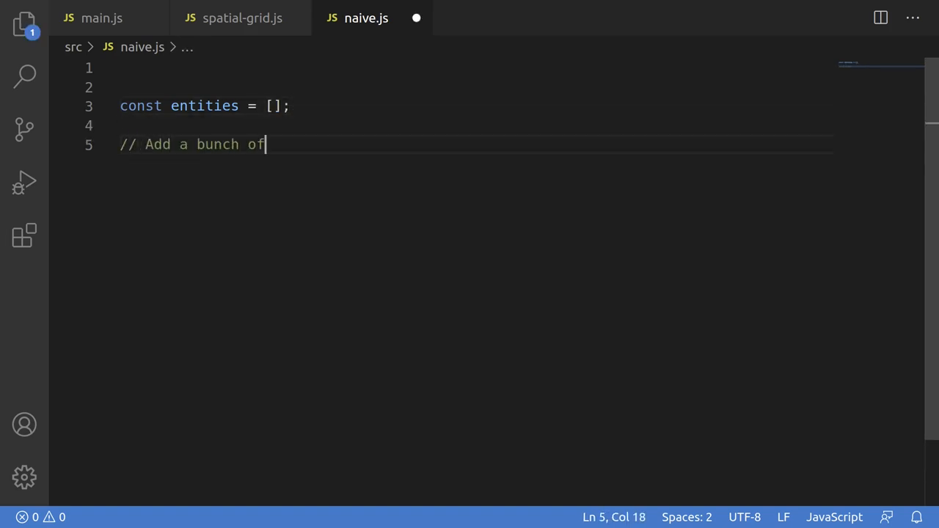
type("entities to array.")
type("function")
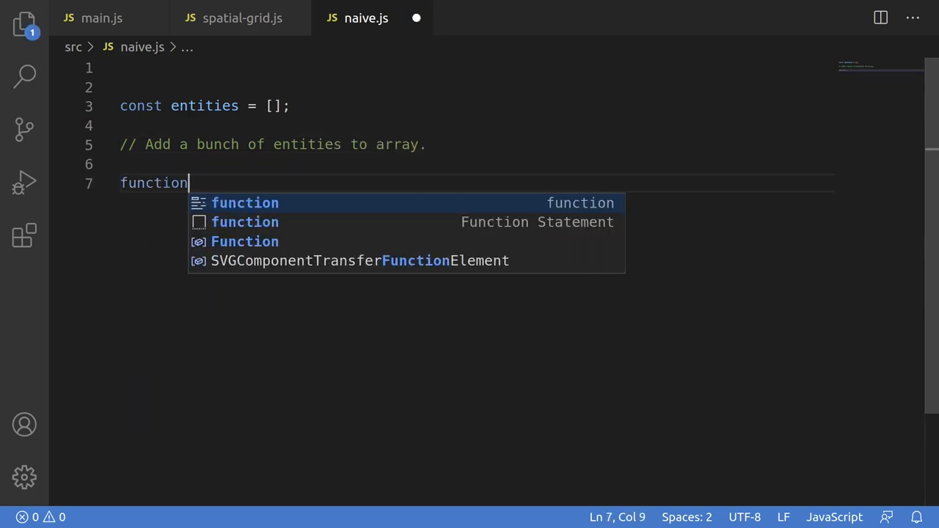
- Write GetNearby(position, radius) looping over entities and checking distance < (radius + e.radius)
type("GetNearby()")
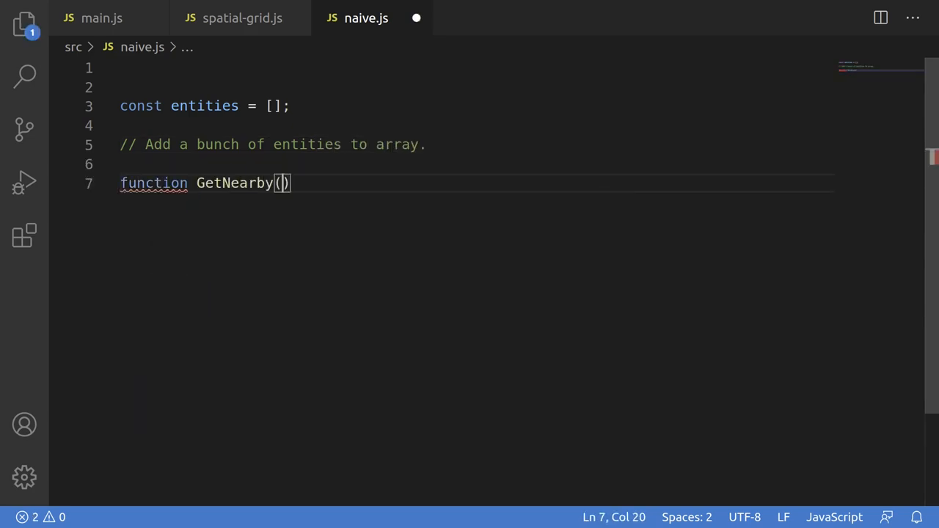
type("position, radi")
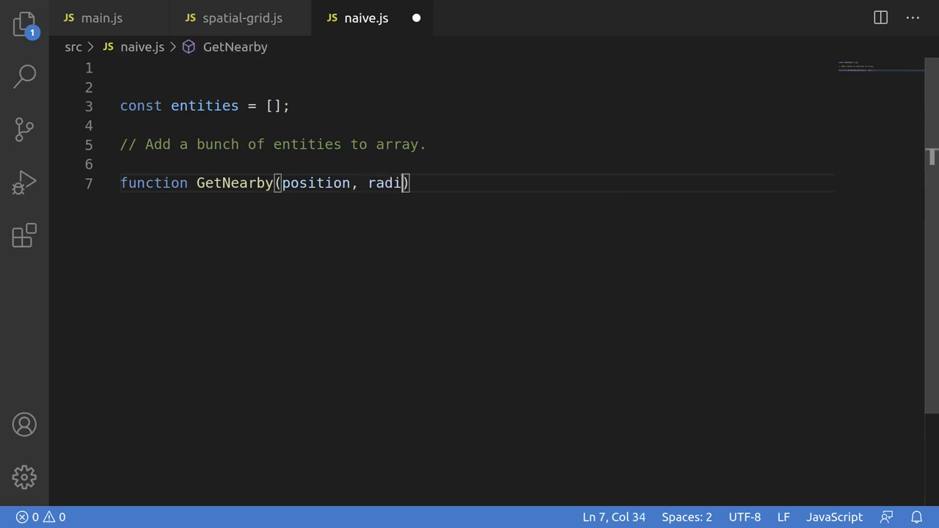
type("us) {")
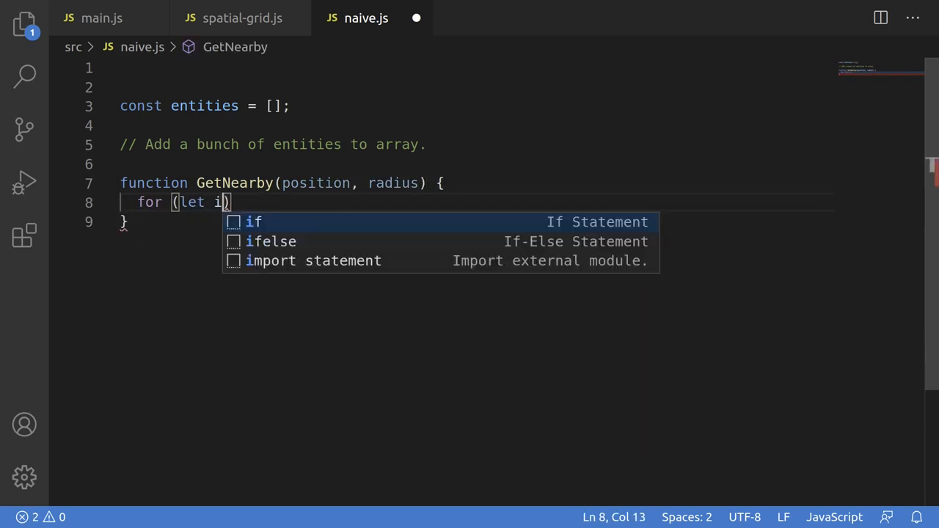
type("= 0; i < entities.length; ++i")
type("cons")
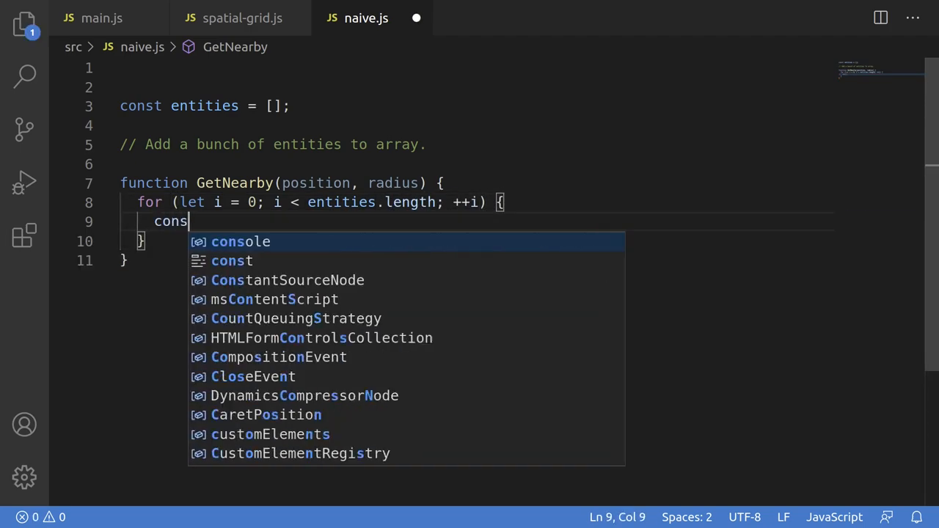
type("t e = entities[i];")
type("if (distance(")
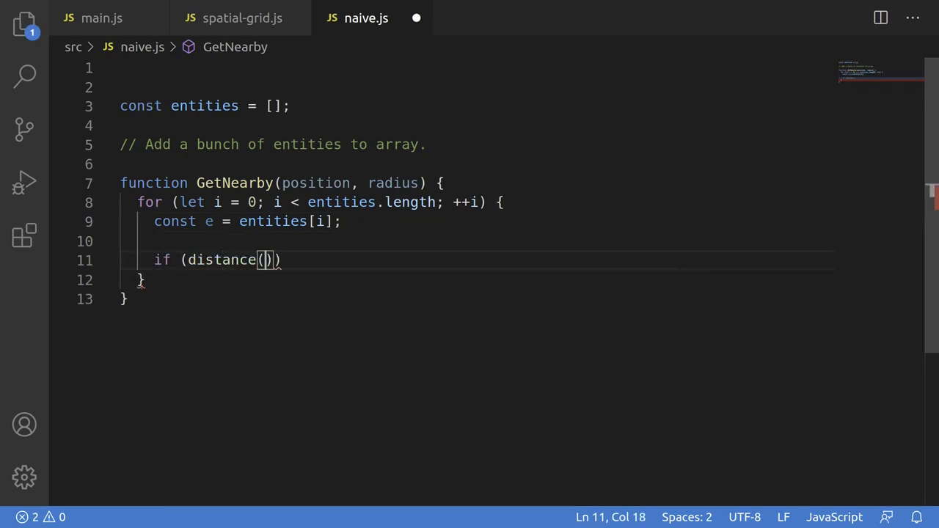
type("e.position, position")
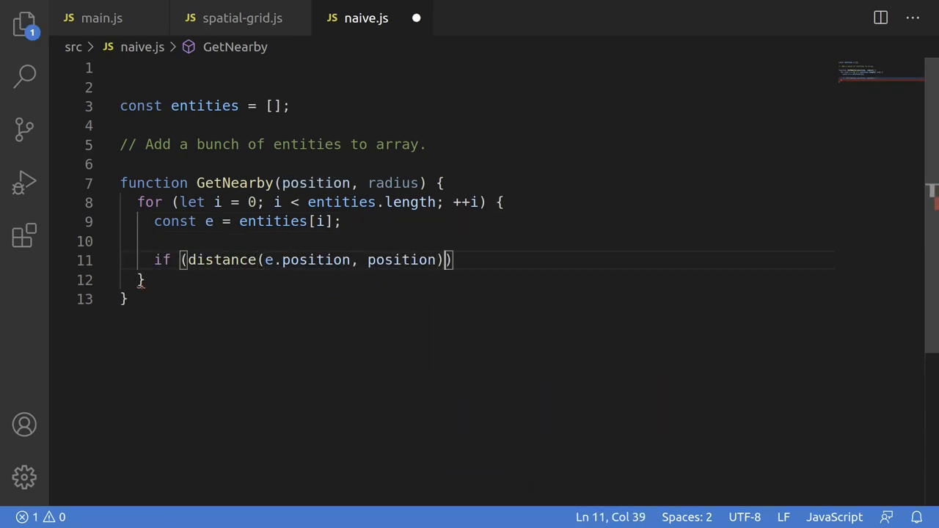
type("< (radius + e.radius")
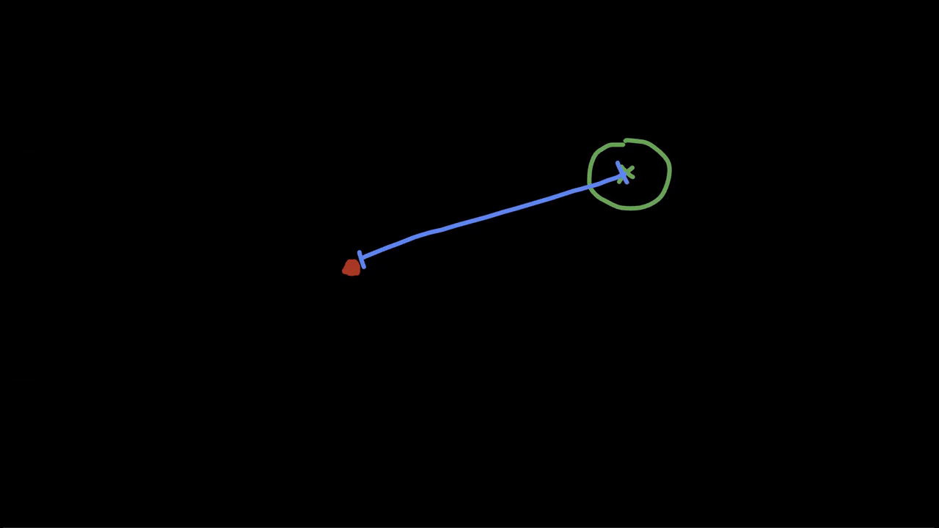
- Sketch the distance from a point to an entity's circle in the annotation overlay
left_click_drag(220, 301, 433, 220)
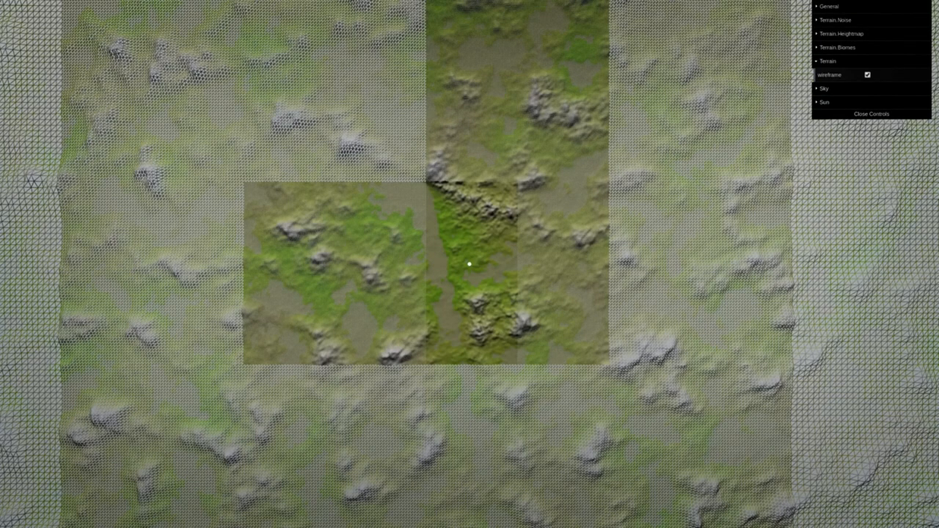
- Enable the wireframe option in the terrain demo's controls panel
left_click(872, 114)
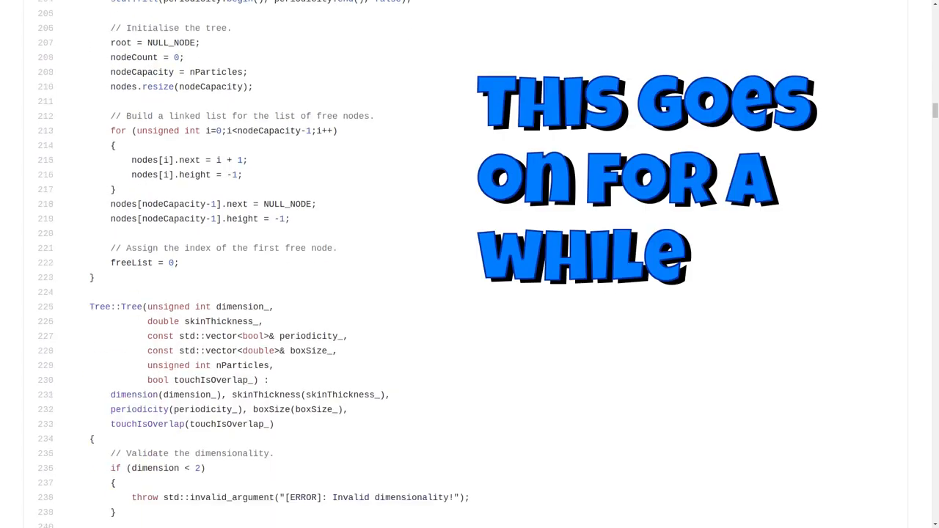
- Scroll down through the long C++ AABB tree source almost to its end
scroll("down", 3)
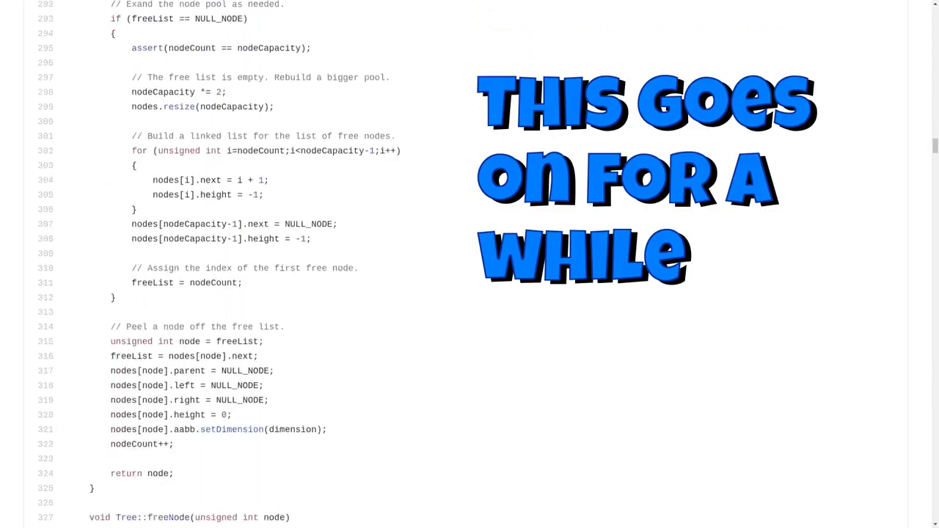
scroll("down", 3)
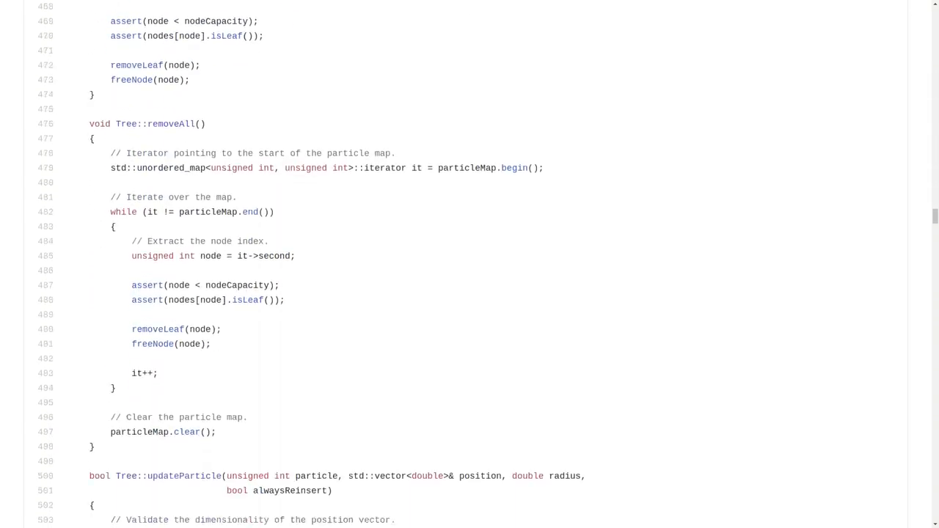
scroll("down", 3)
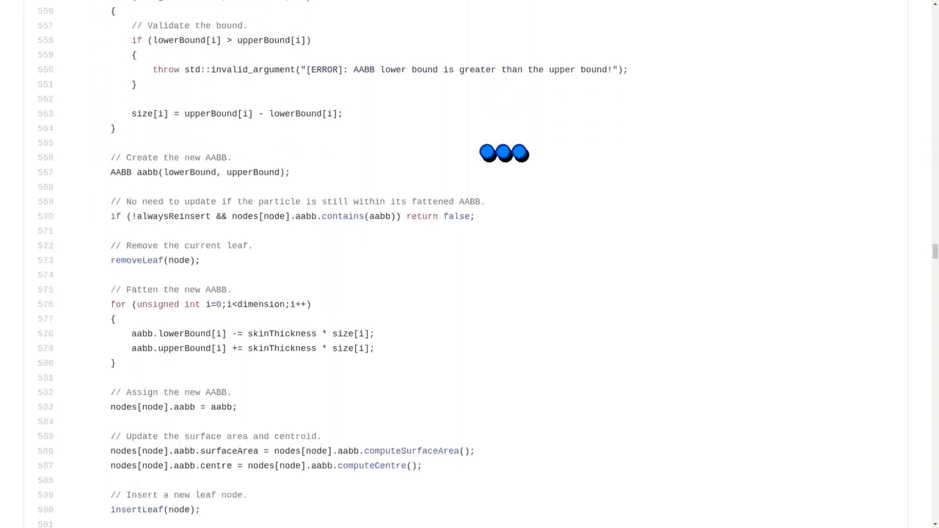
scroll("down", 3)
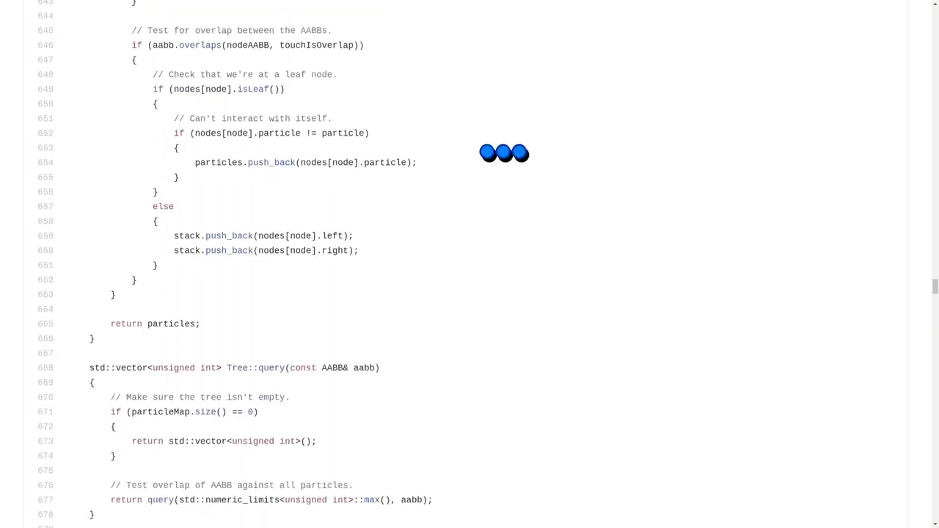
scroll("down", 3)
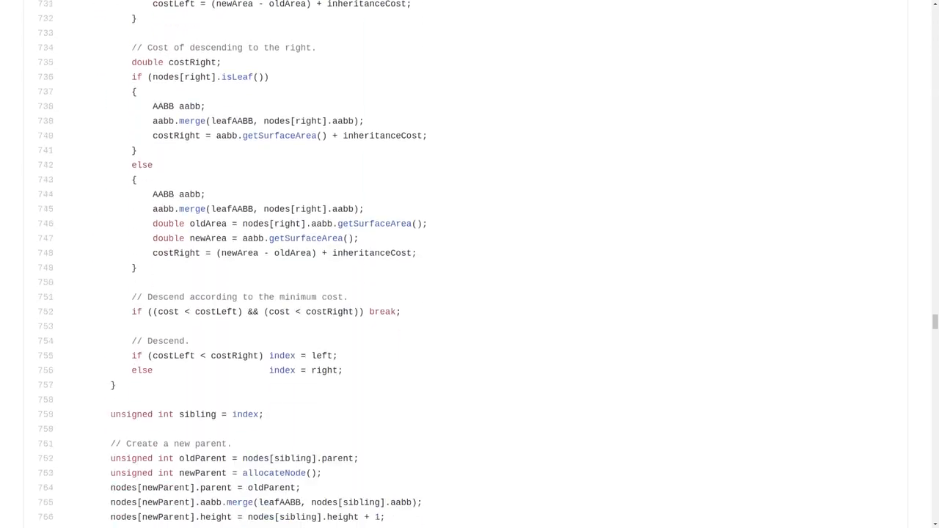
scroll("down", 3)
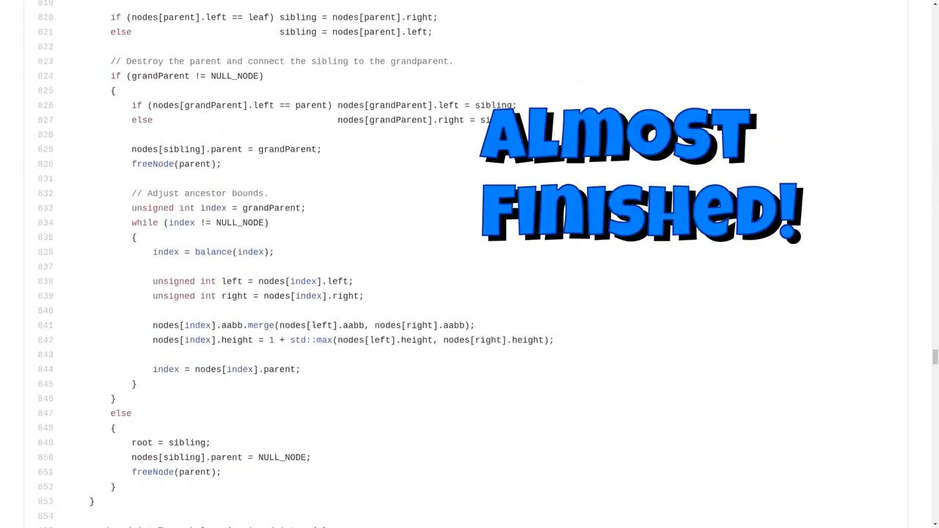
scroll("down", 3)
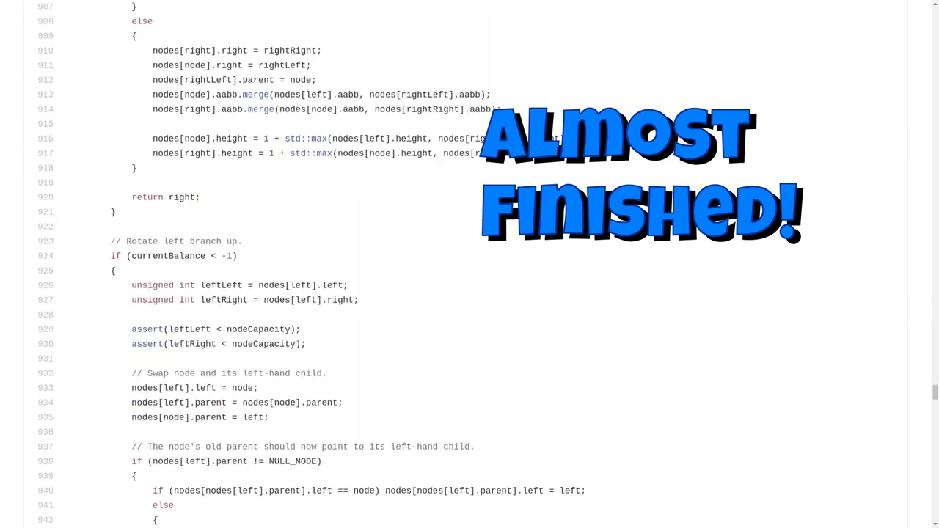
scroll("down", 3)
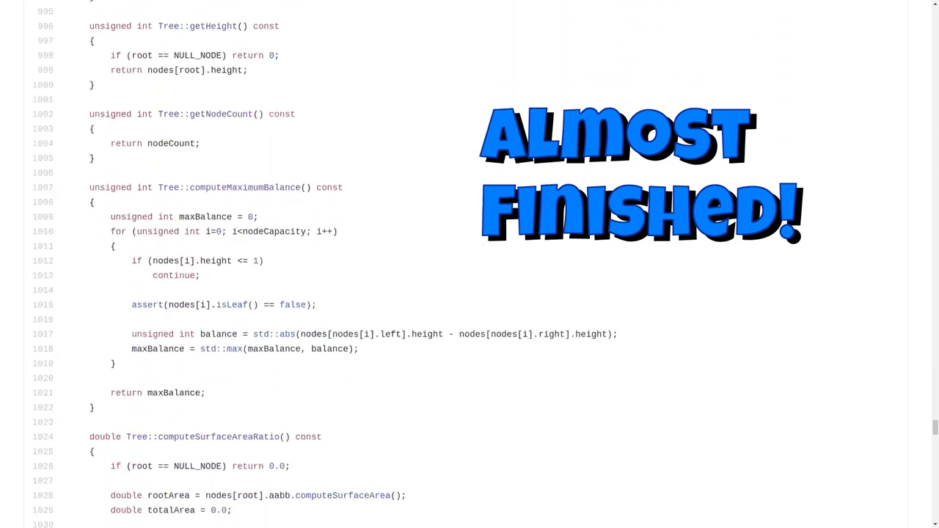
scroll("down", 3)
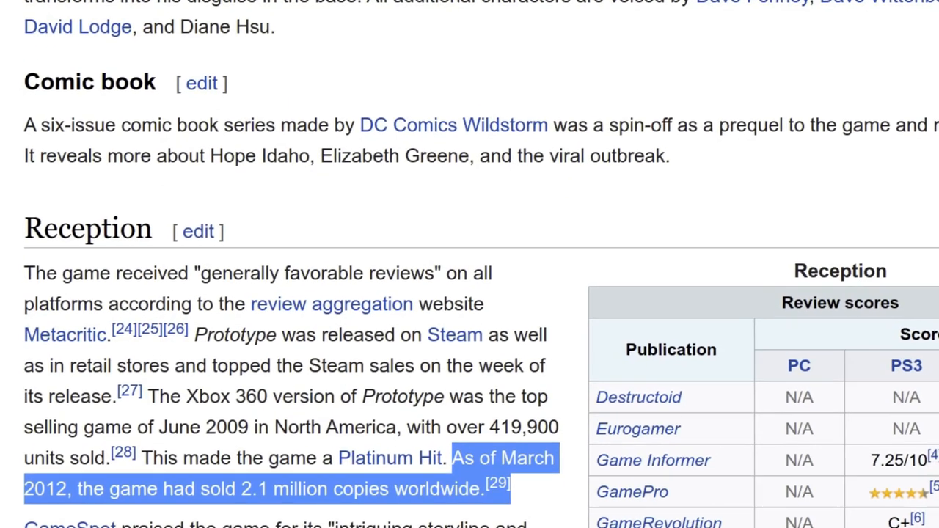
- Scroll the Prototype article down to its Reception section
scroll("down", 3)
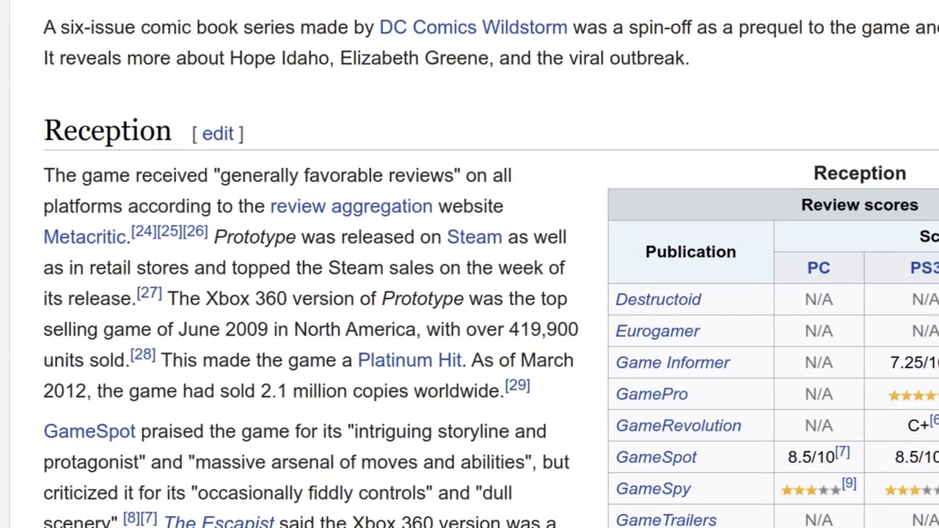
scroll("down", 3)
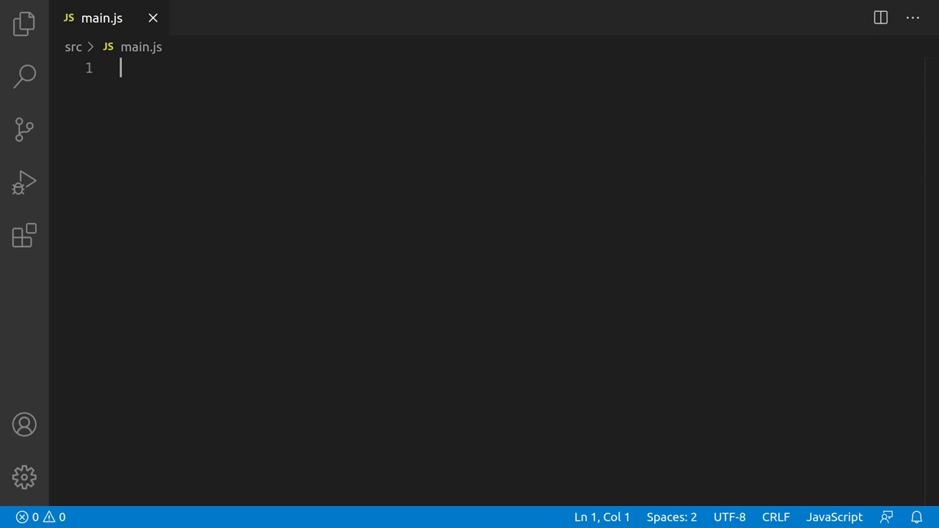
- Declare class SpatialHashGrid with a constructor(bounds, dimensions)
key("Enter")
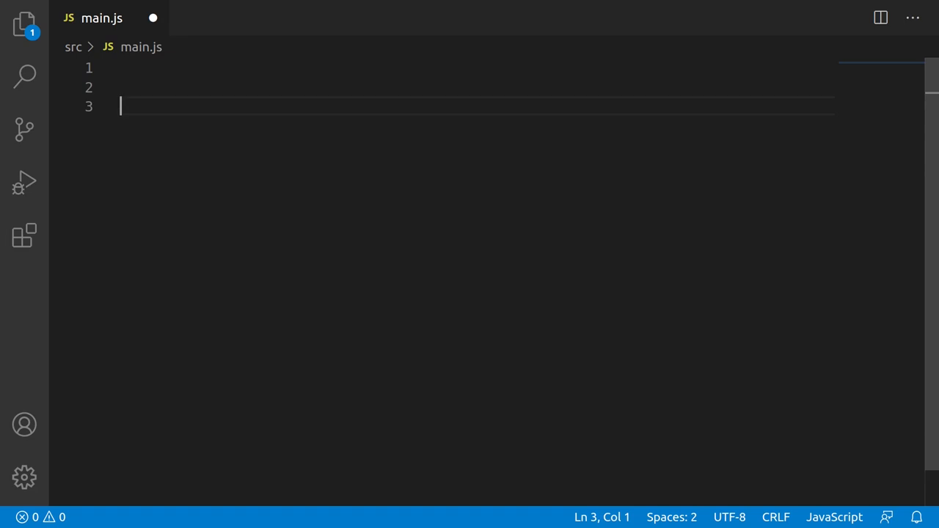
type("class Spatia")
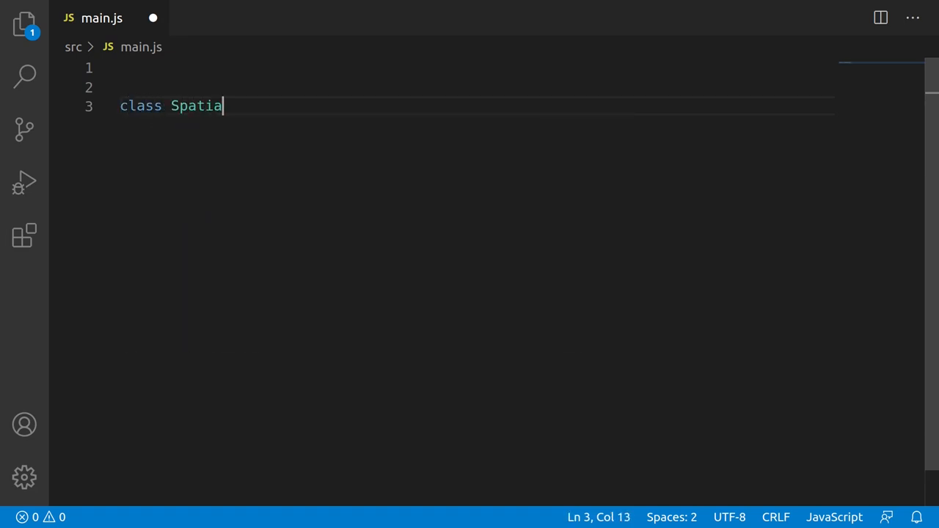
type("lHashGrid")
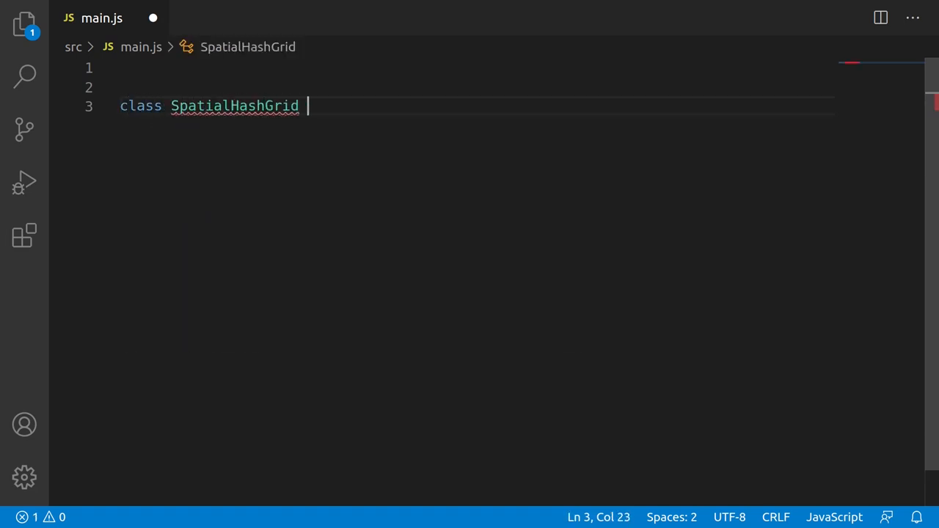
type("{")
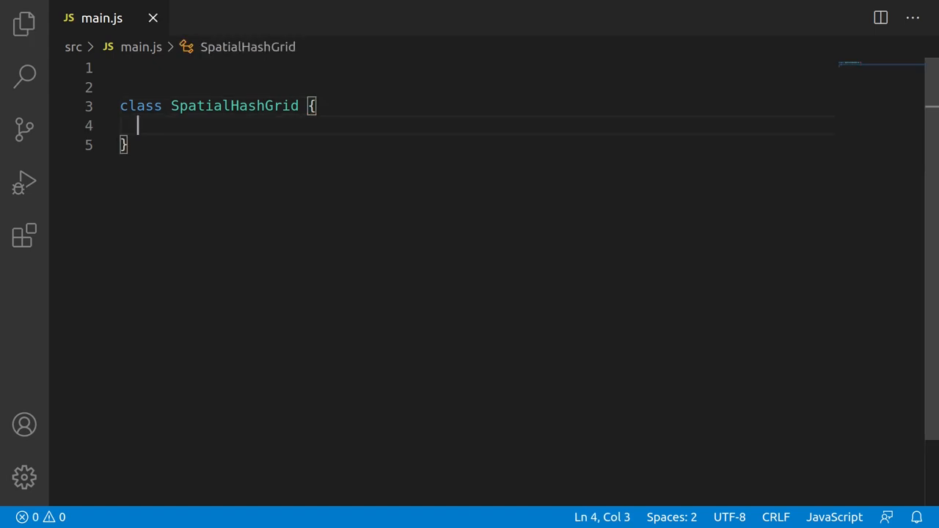
type("constructor()")
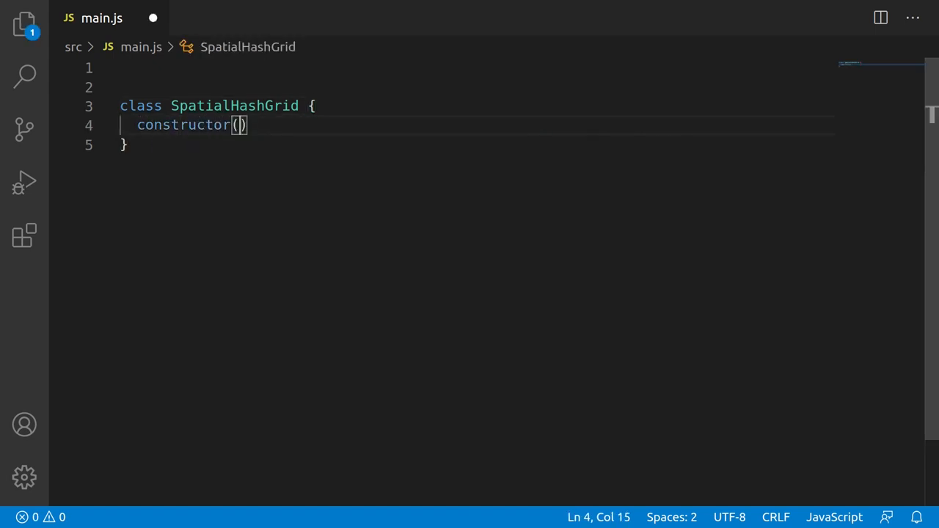
type("bounds, dimension")
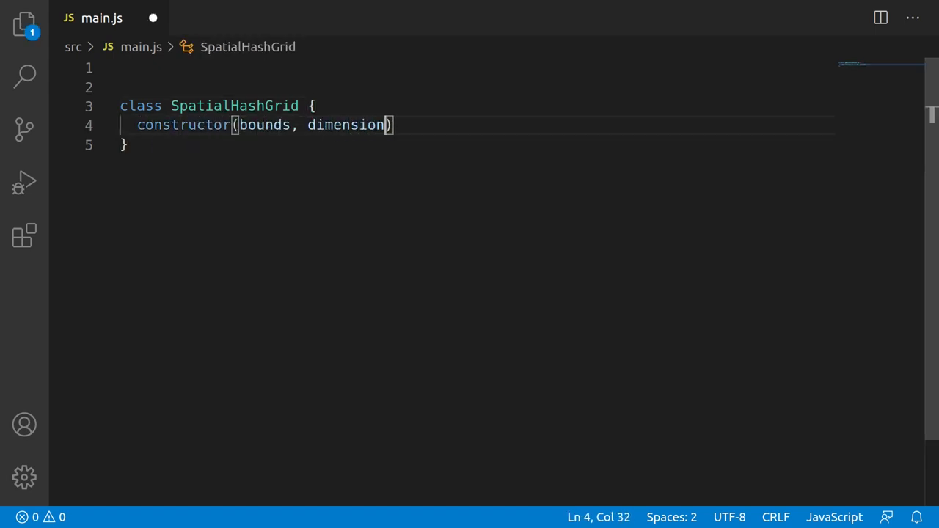
type("s) {")
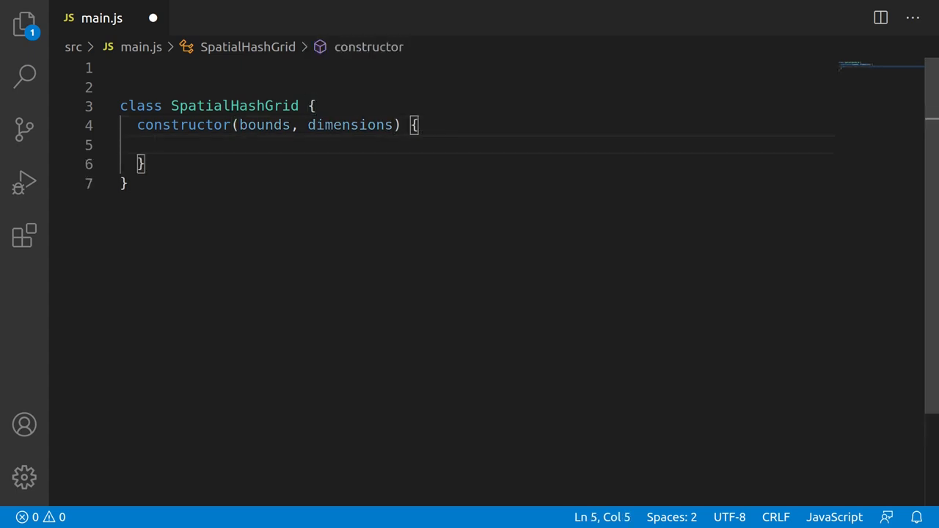
- Store the arguments as this._bounds and this._dimensions in the constructor
type("this.")
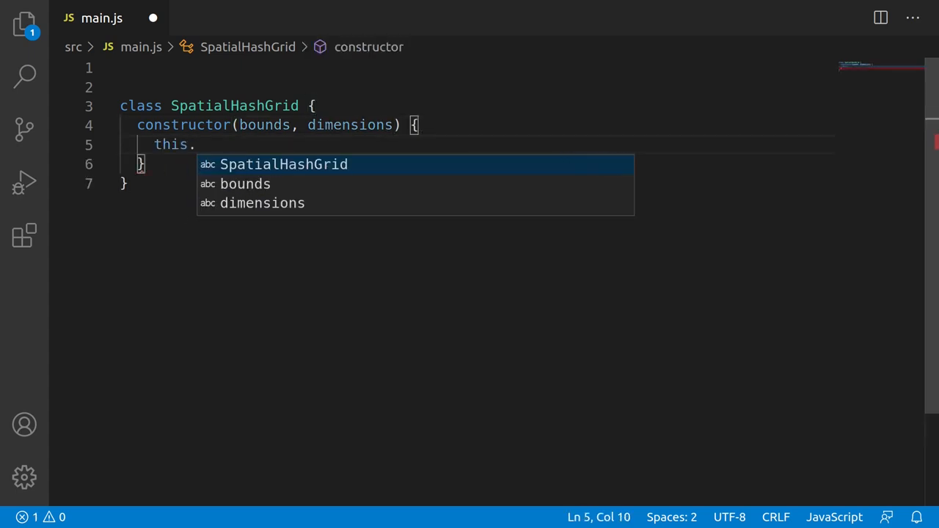
type("_bounds = b")
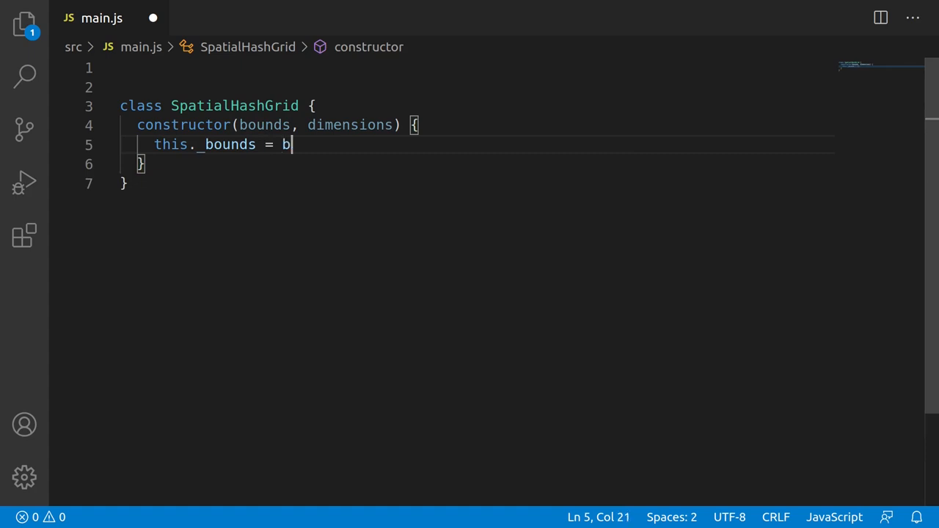
type("ounds;")
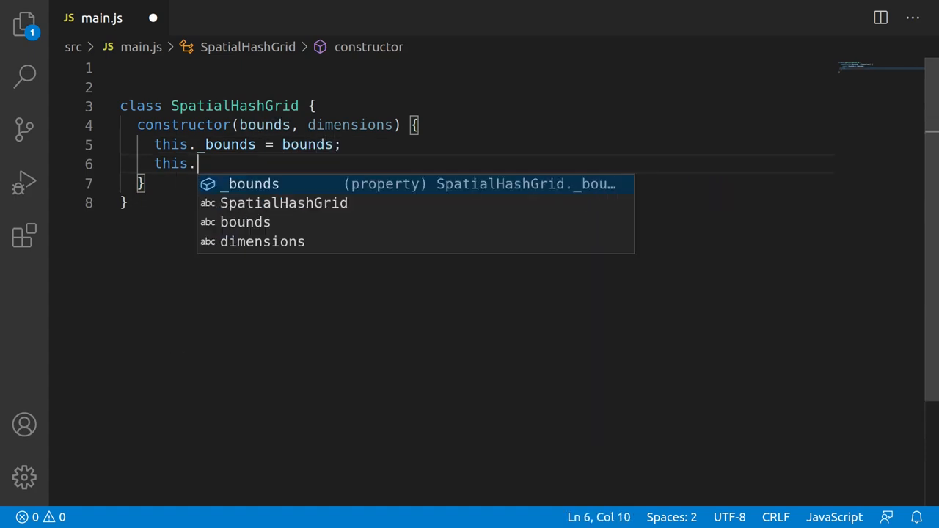
type("_dimensions =")
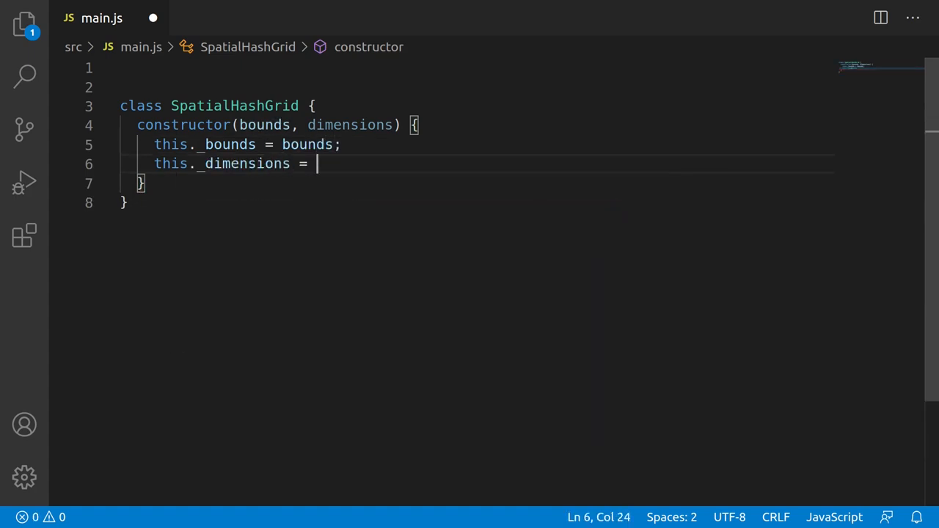
type("dimensions;")
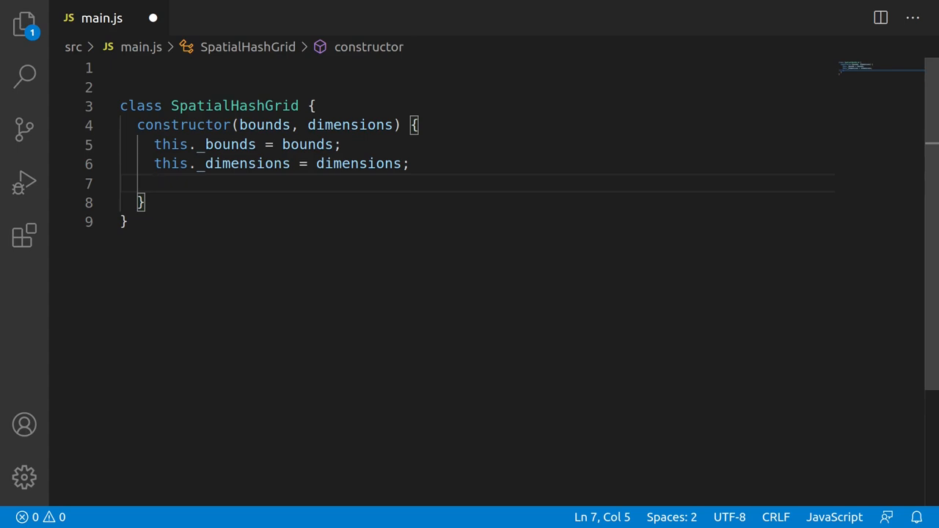
- Initialise this._cells as a new Map() in the constructor
type("this._cell")
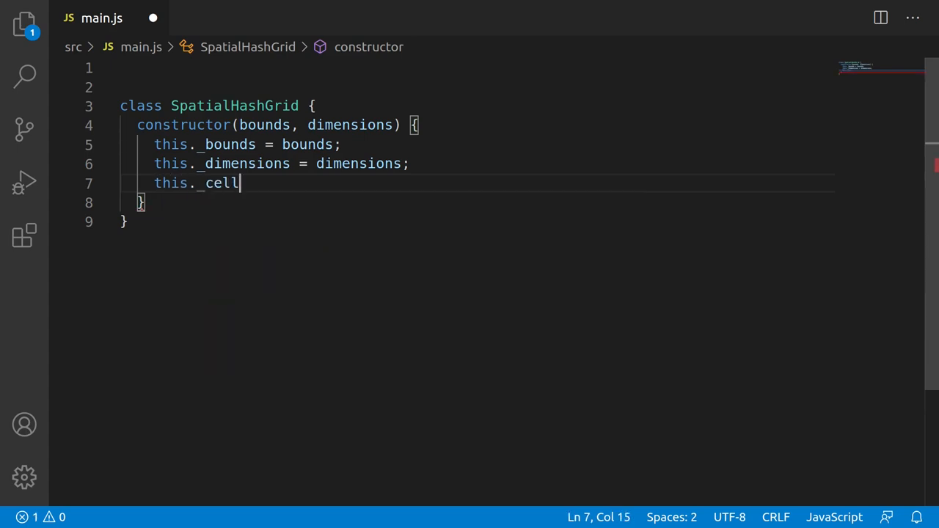
type("s = new Map()")
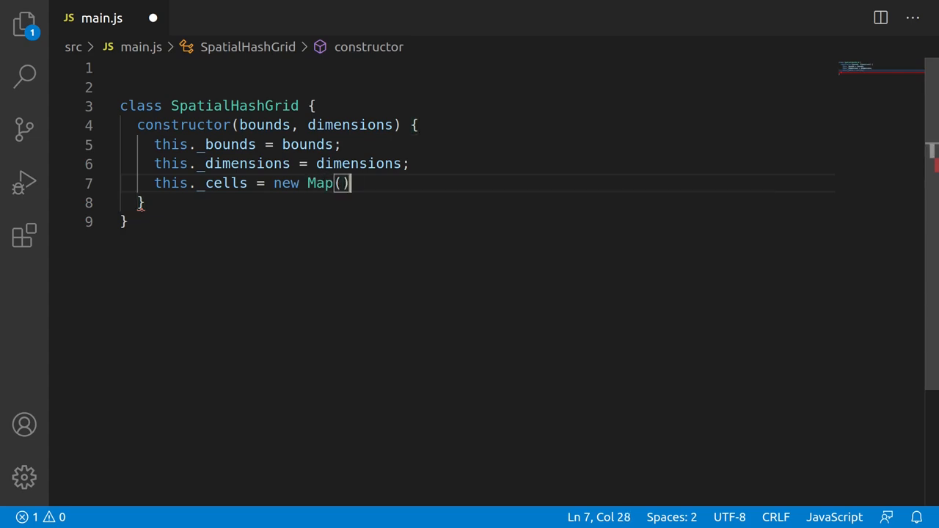
type(";")
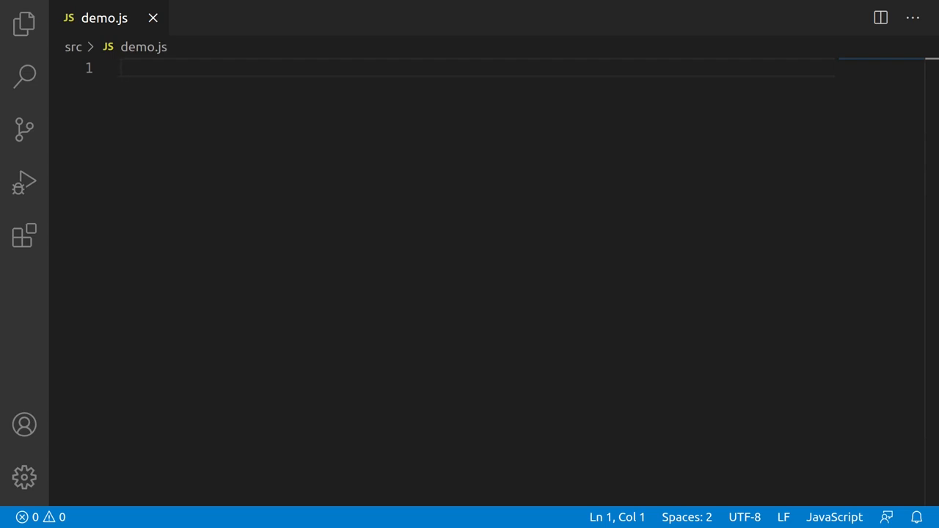
- Create const grid = new SpatialHashGrid(bounds, dimensions) in demo.js
type("const g")
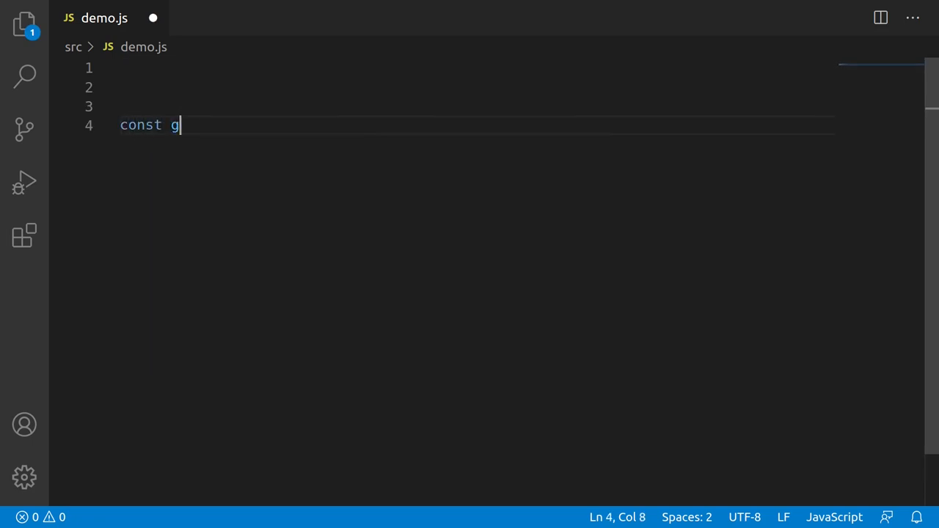
type("rid = new Spatial")
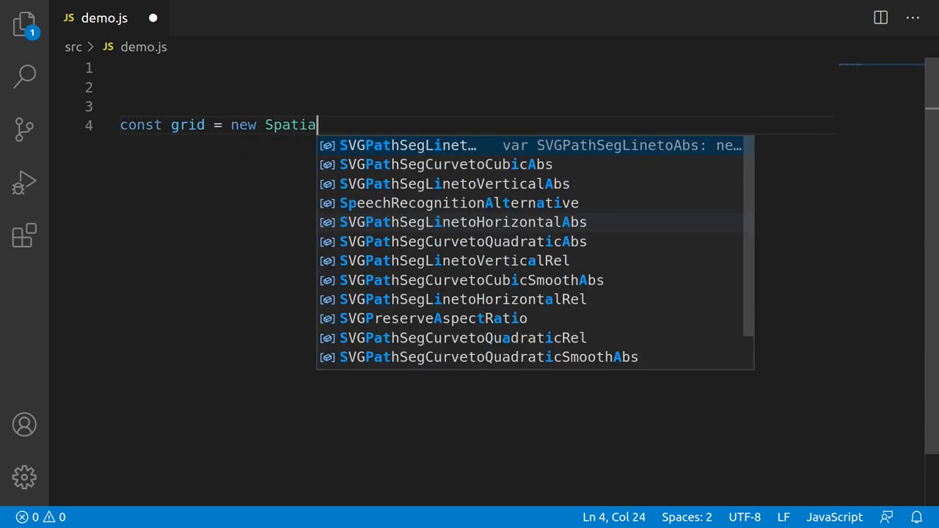
type("HashGrid()")
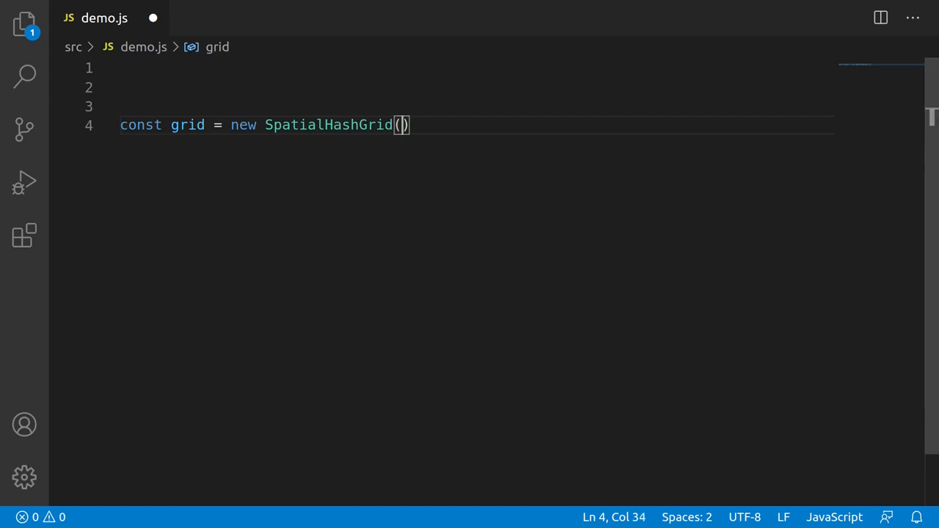
type("bounds, dimensions")
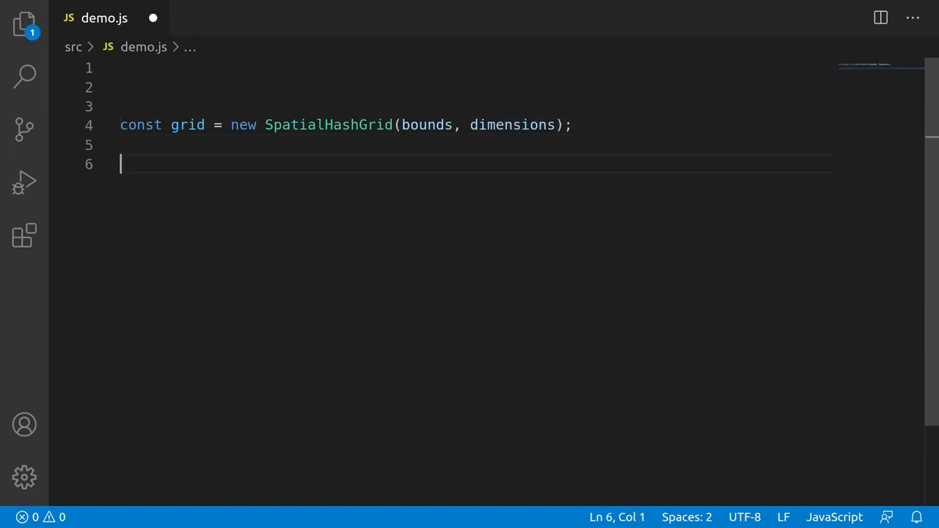
key("Enter")
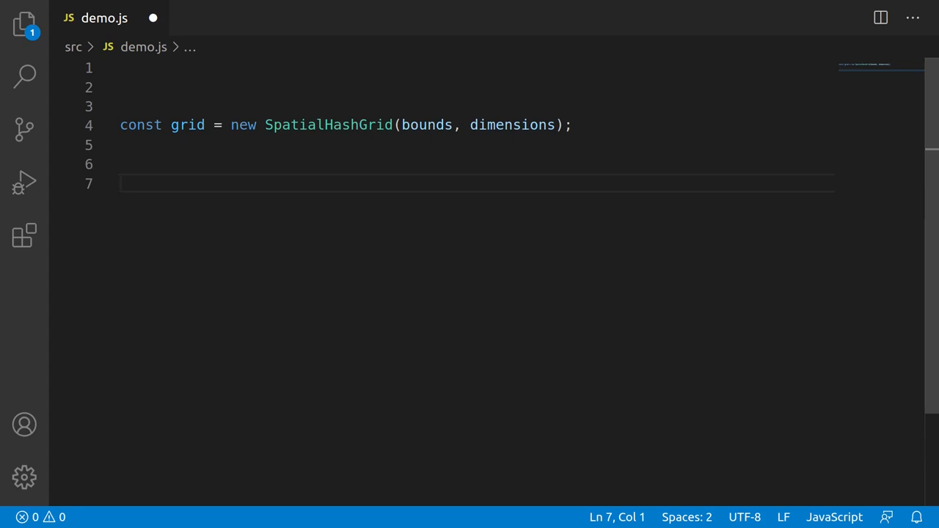
- Create const client = grid.NewClient(parameters)
type("const client")
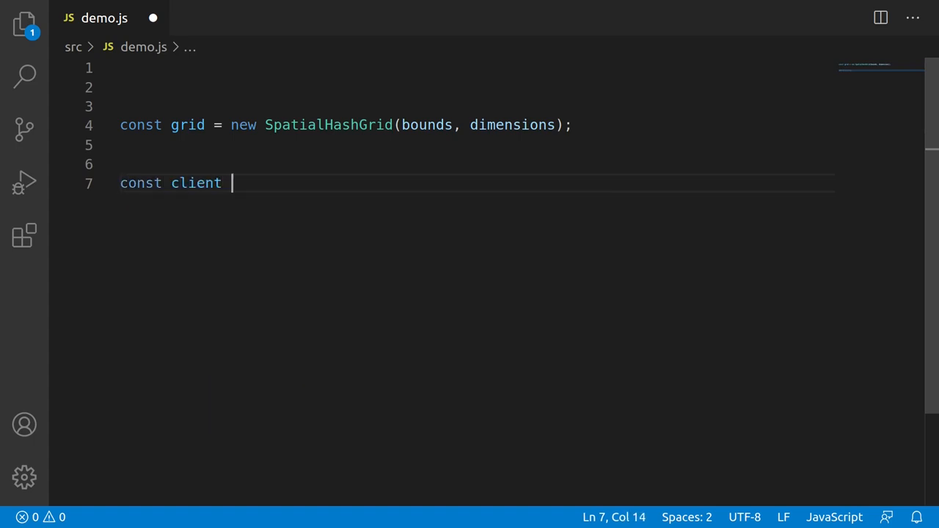
type("= grid.NewC")
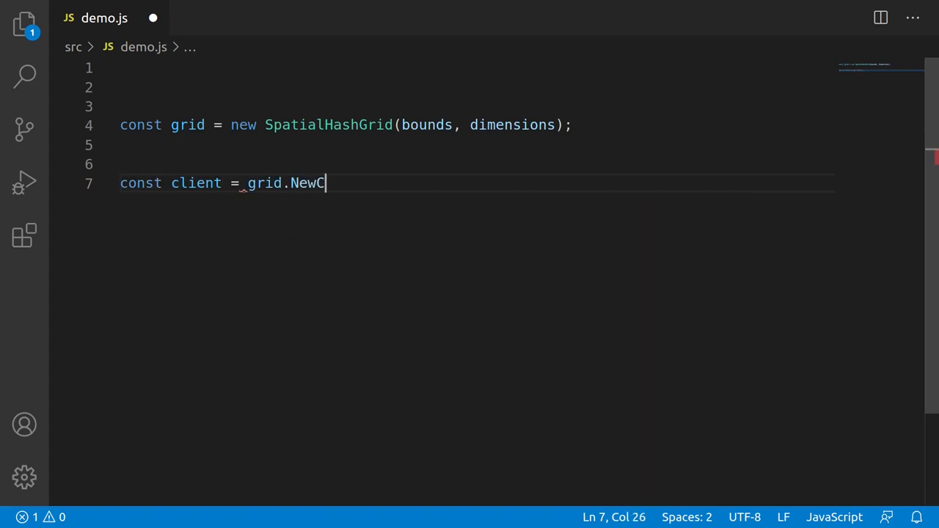
type("lient(paramet")
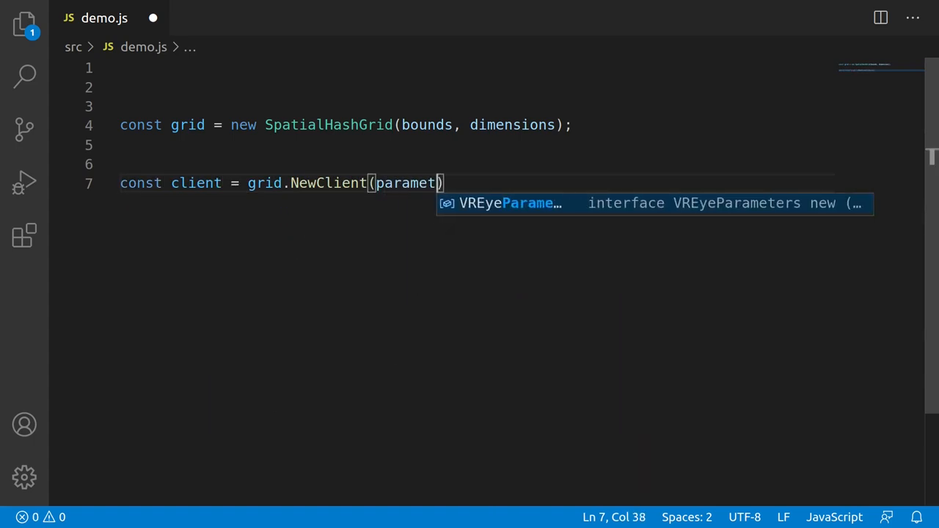
type("ers);")
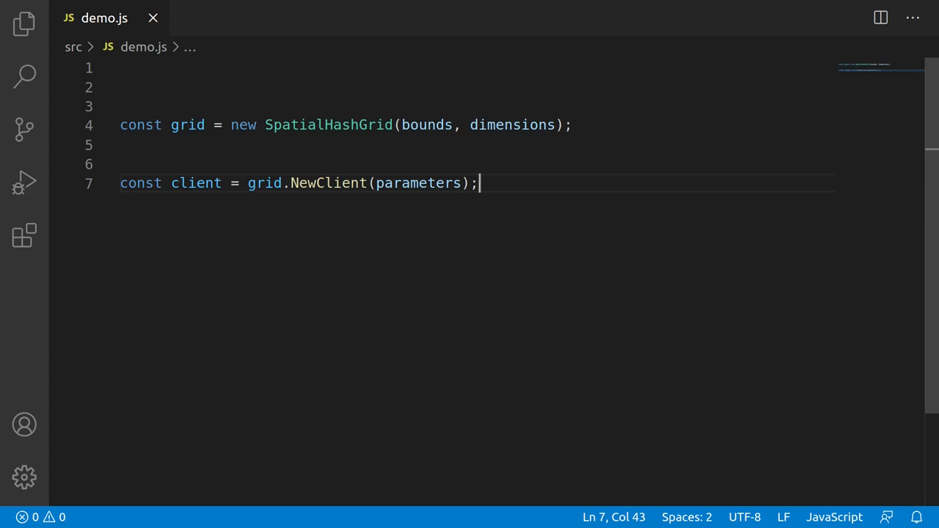
- Set client.position = newPosition and call grid.UpdateClient(client)
type("client.position = n")
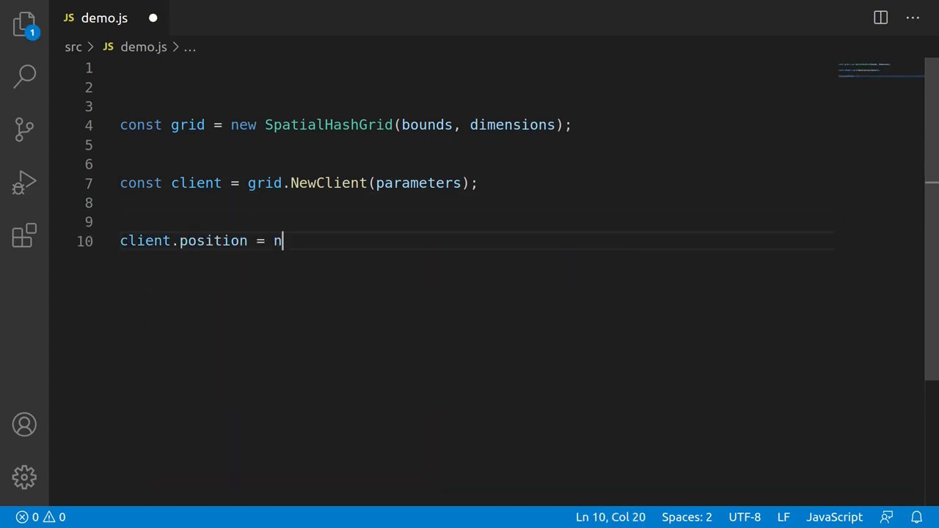
type("ewPosition;")
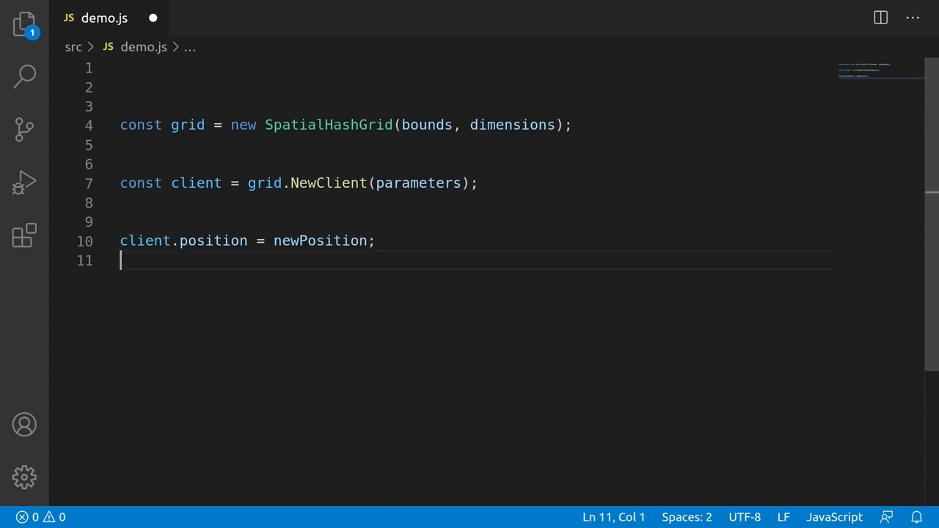
type("grid.")
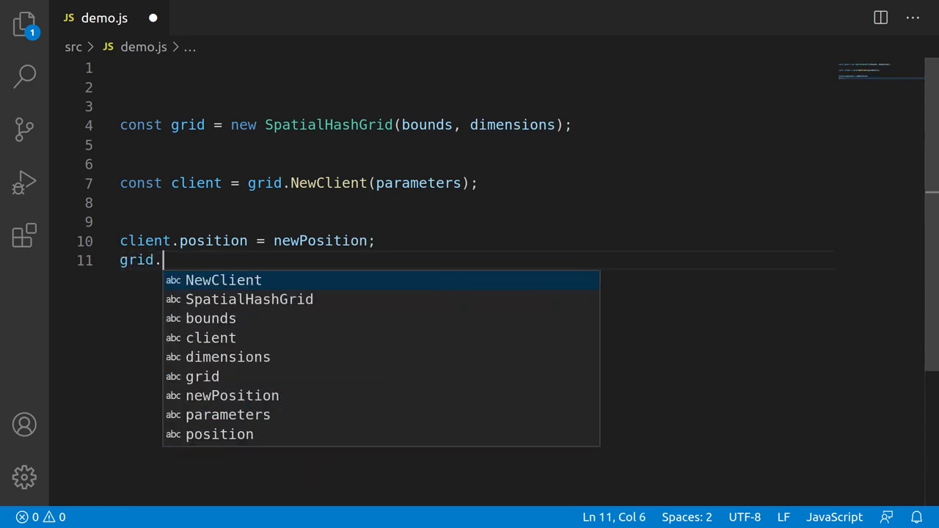
type("UpdateClient(")
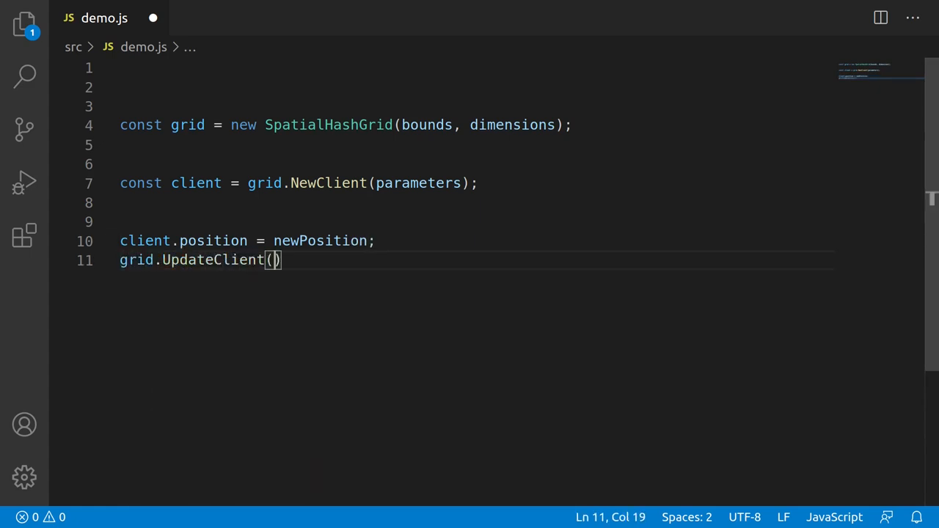
type("client")
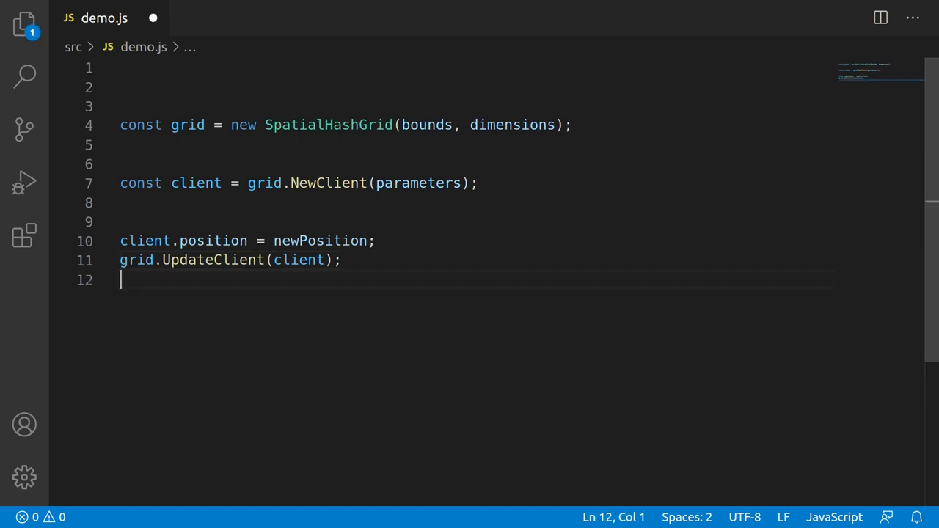
- Add const nearby = grid.FindNearby(location, bounds) and grid.RemoveClient(client), then return to main.js
type("const nearby")
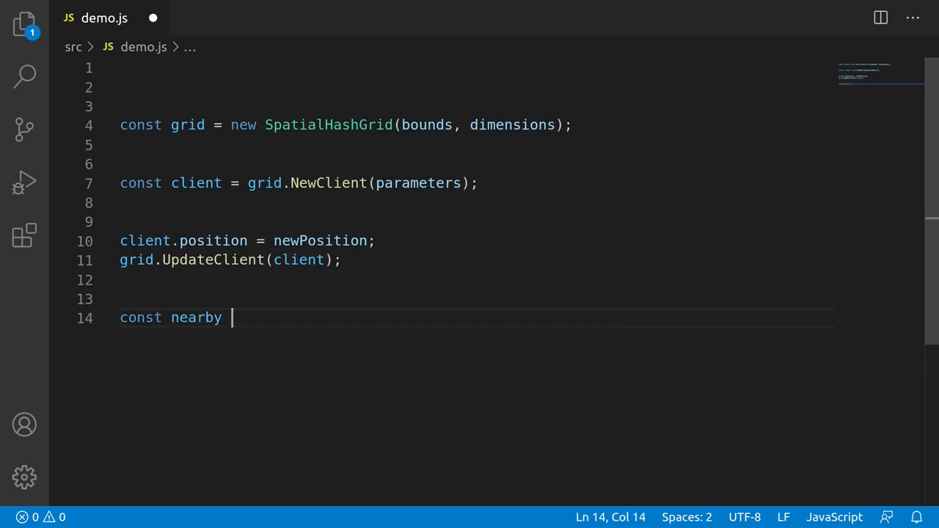
type("= grid.FindN")
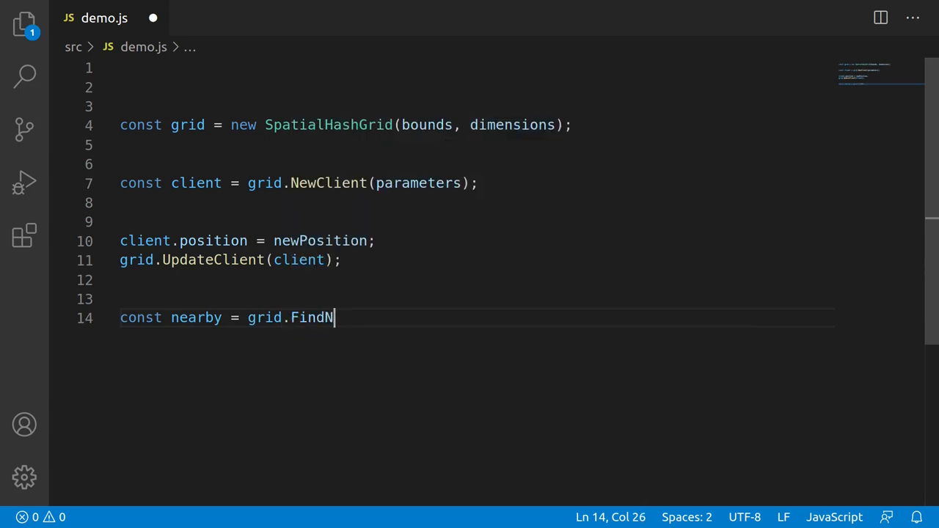
type("earby(location, bounds);")
type("grid.RemoveClient")
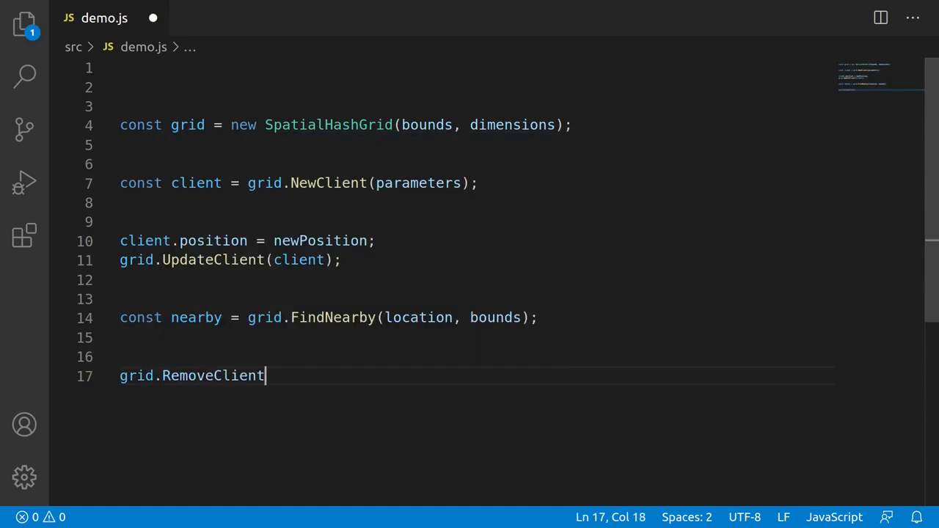
type("(client);")
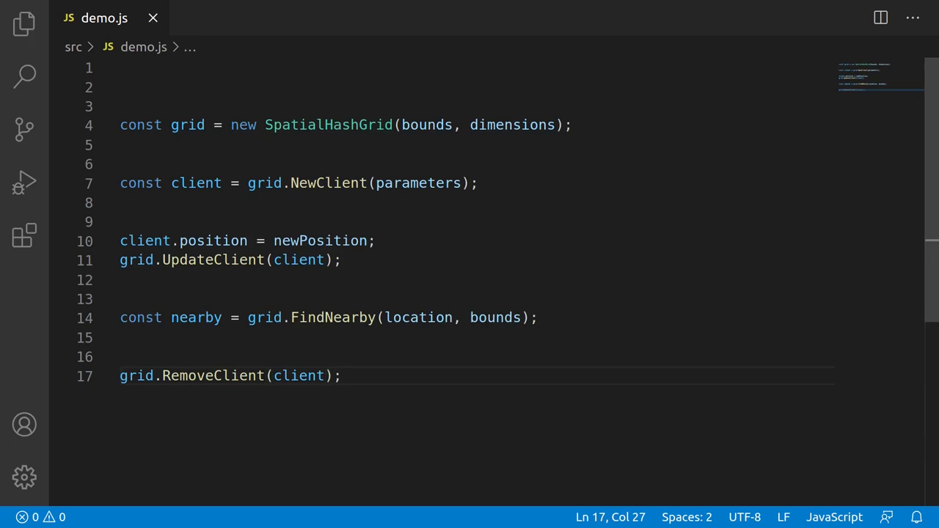
left_click(343, 376)
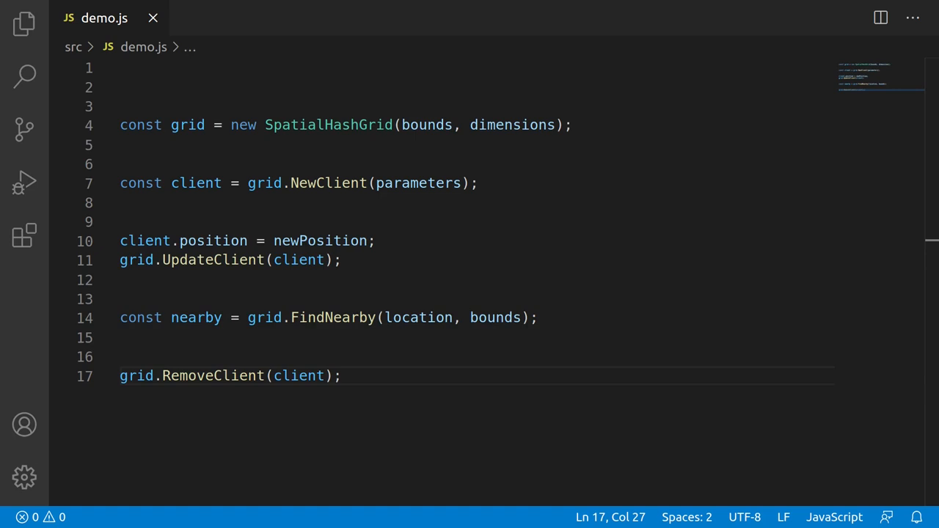
left_click(101, 17)
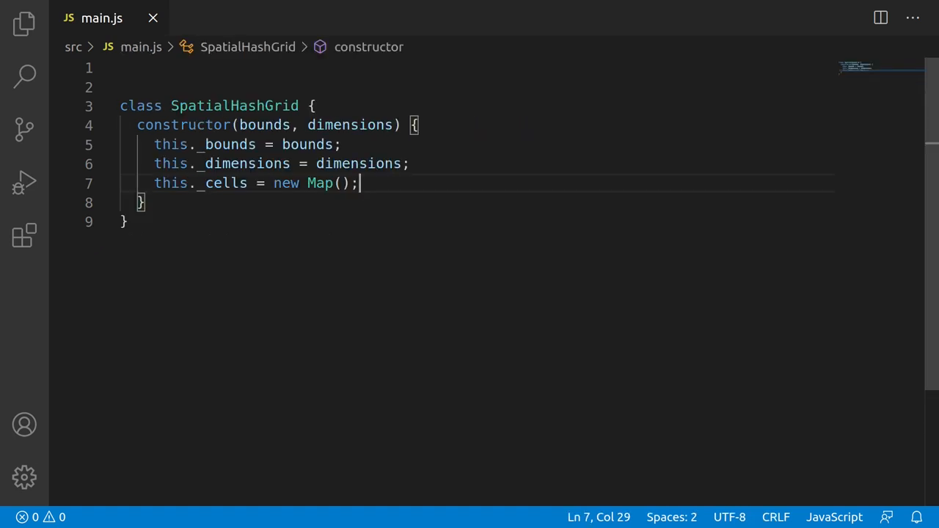
- Declare a NewClient(position, dimensions) method below the constructor and save the file
key("Down")
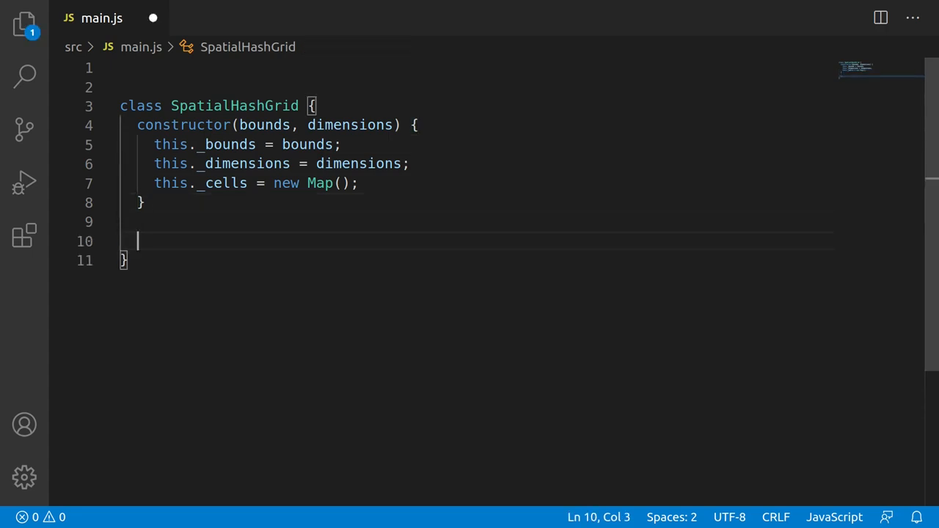
type("NewClient()")
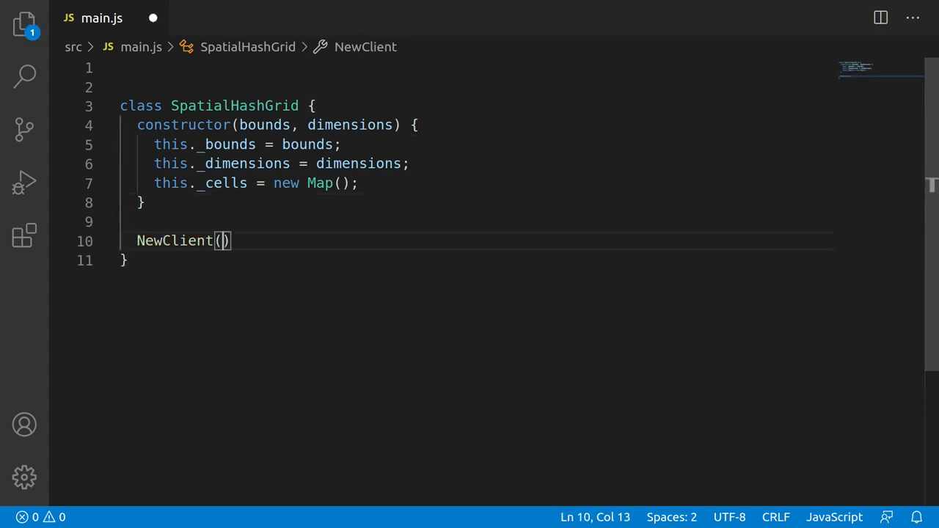
type("position, dimensions")
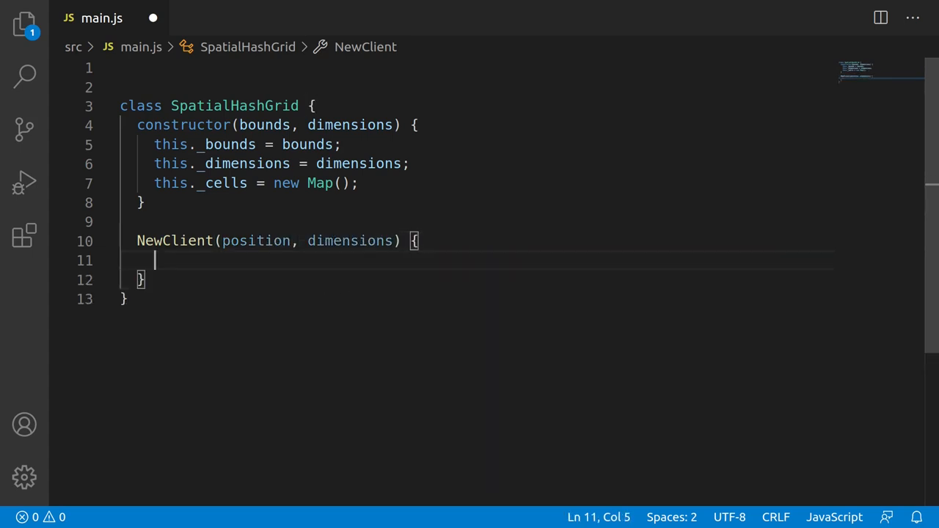
key("ctrl+s")
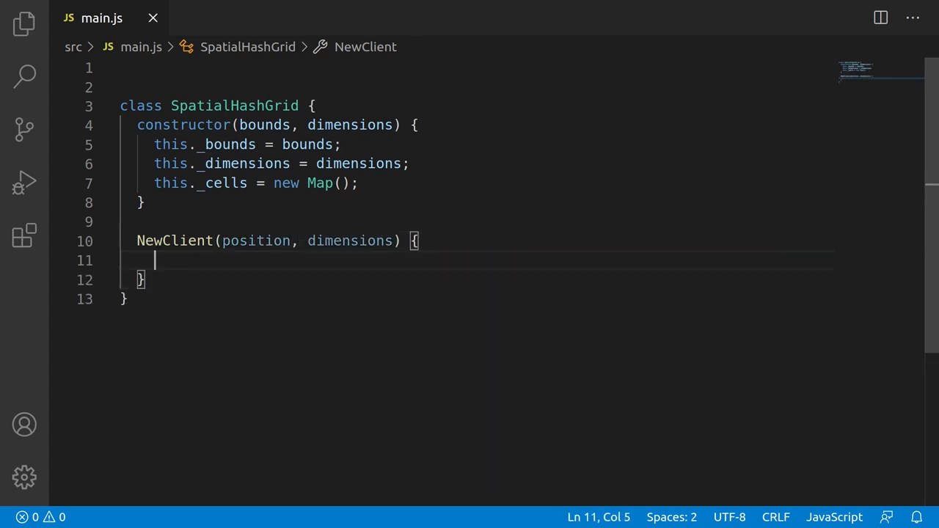
- Build the client object with position, dimensions and indices: null
type("const client = {")
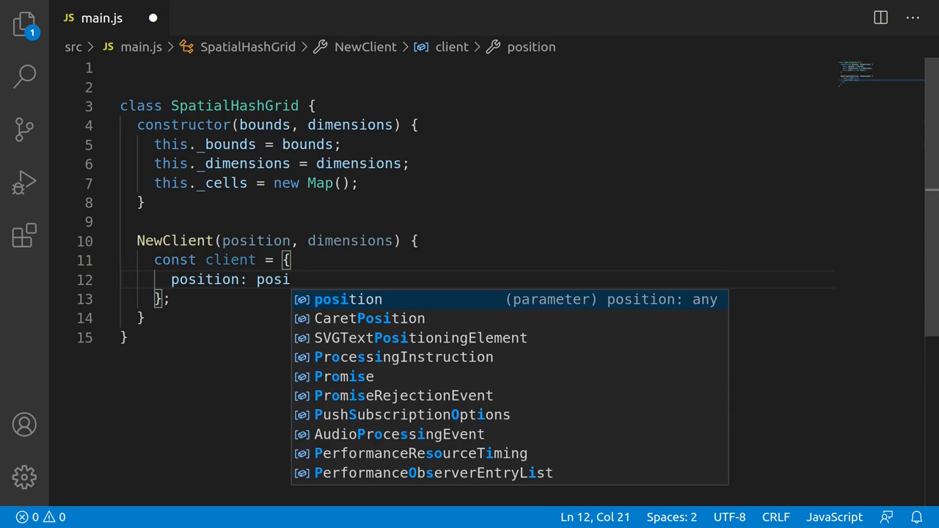
type("tion,")
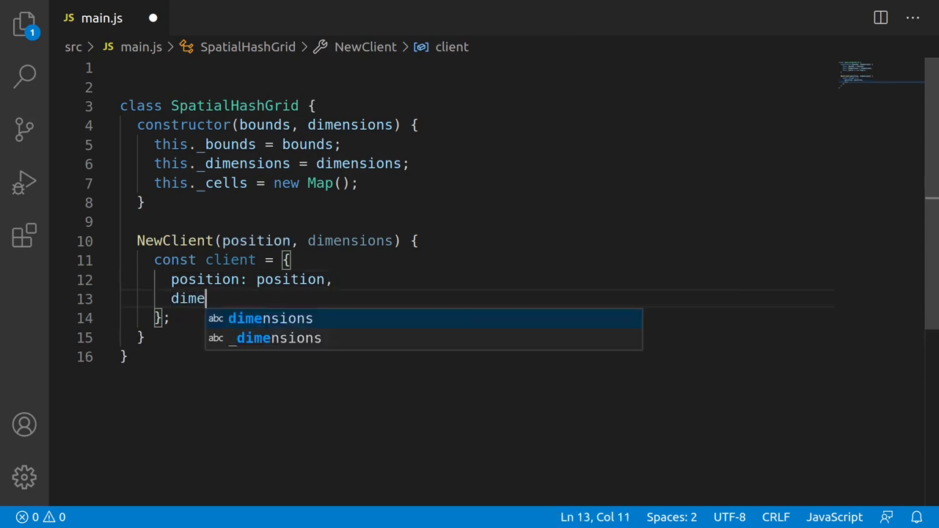
type("nsions: dimen")
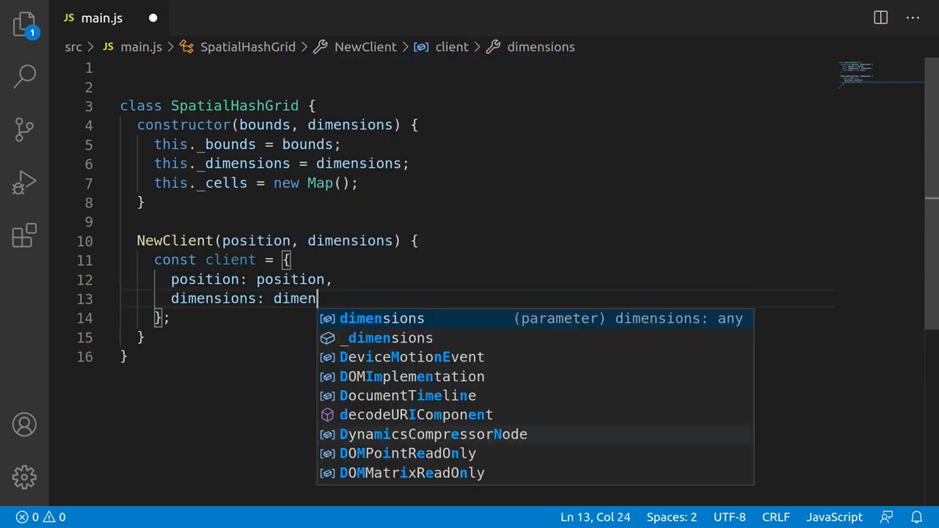
key("Enter")
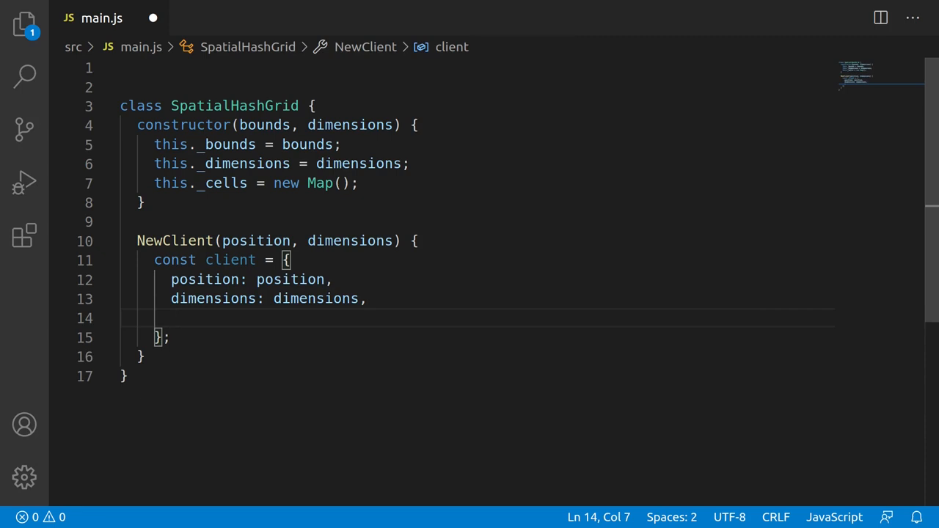
type("indices:")
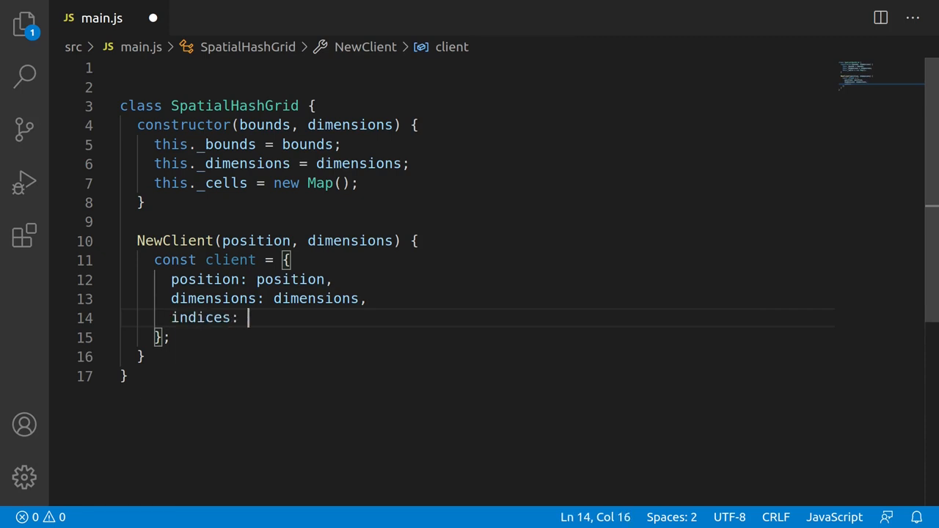
type("null,")
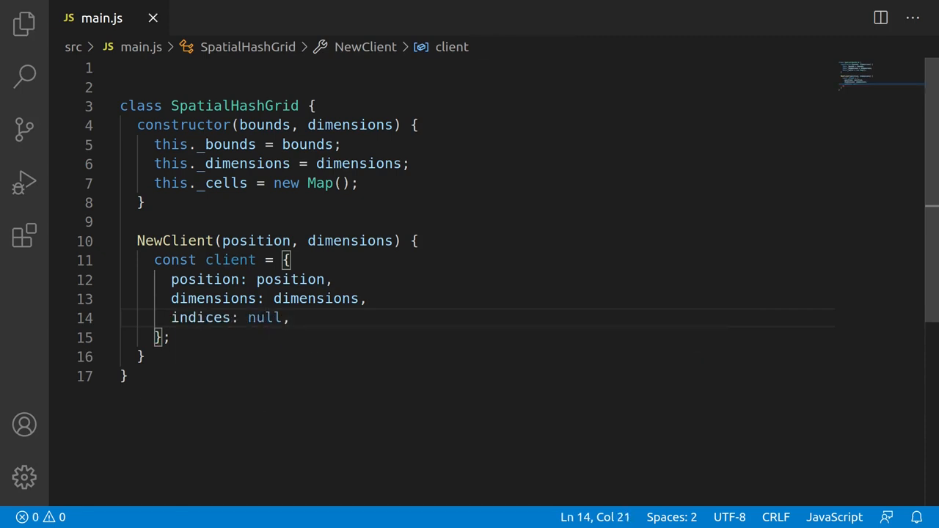
- Call this._Insert(client) and return the client from NewClient
key("Enter")
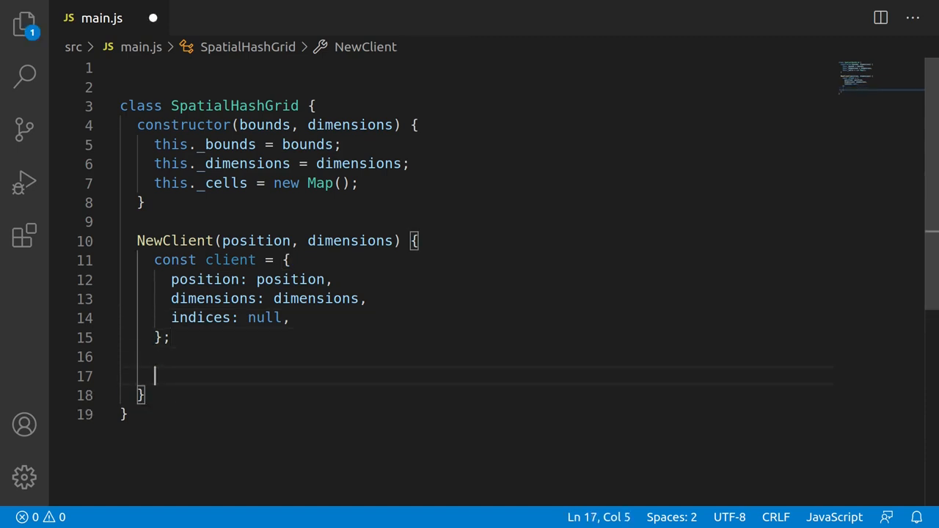
type("this._I")
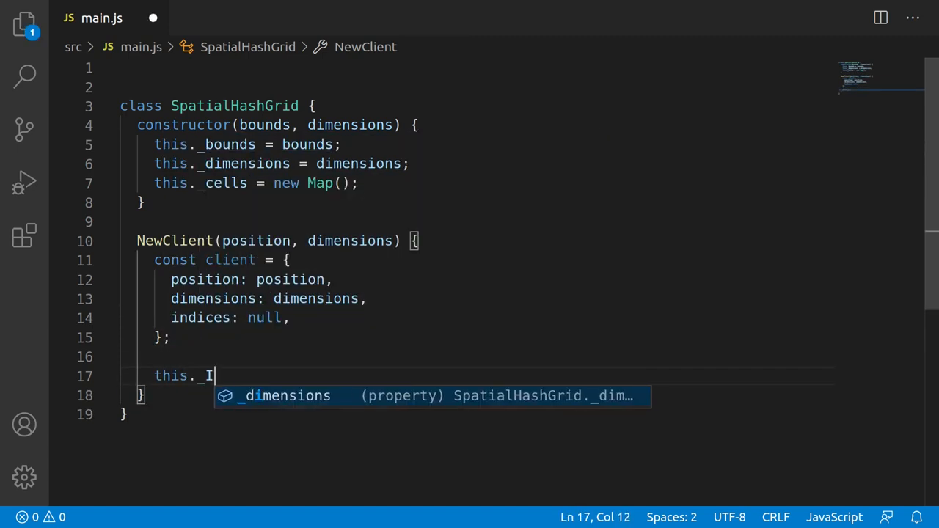
type("nsert(client)")
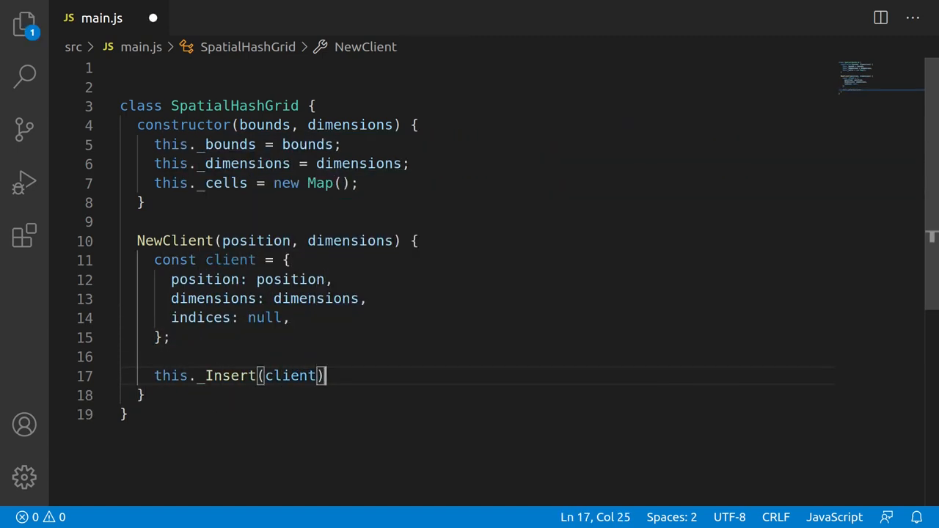
type("return client;")
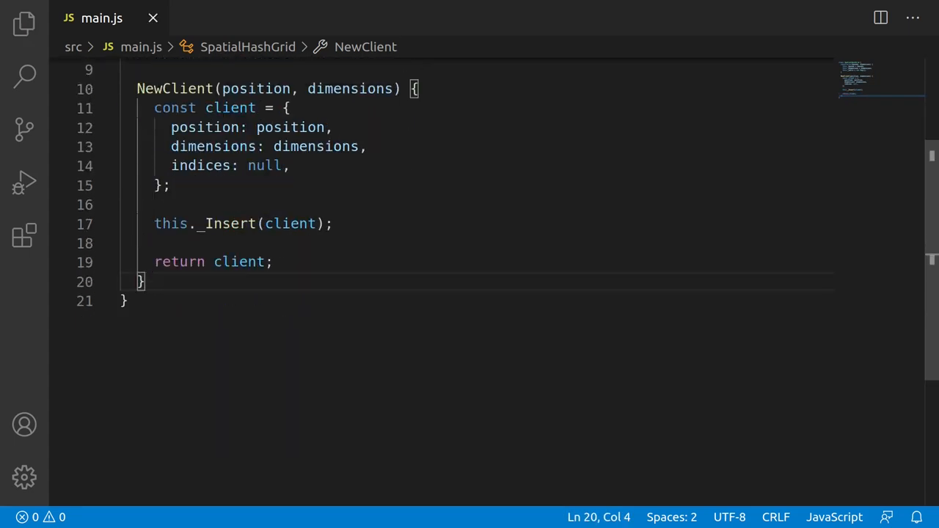
- Start _Insert(client), destructuring [x, y] from client.position and [w, h] from client.dimensions
type("_Insert(client")
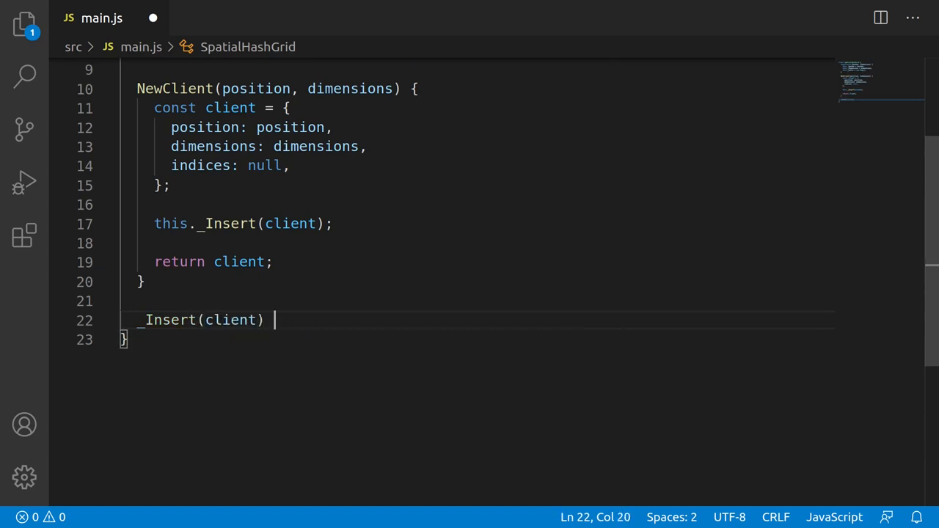
type("{")
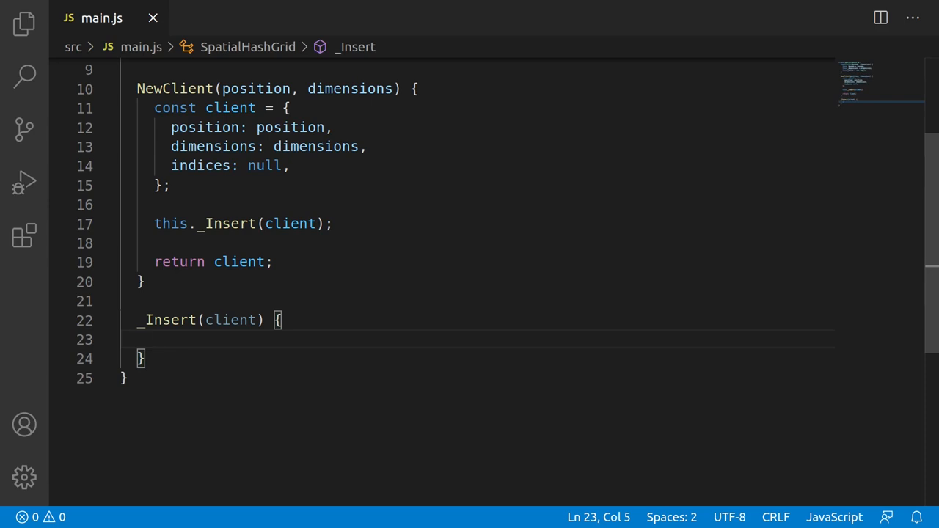
type("const [x, y]")
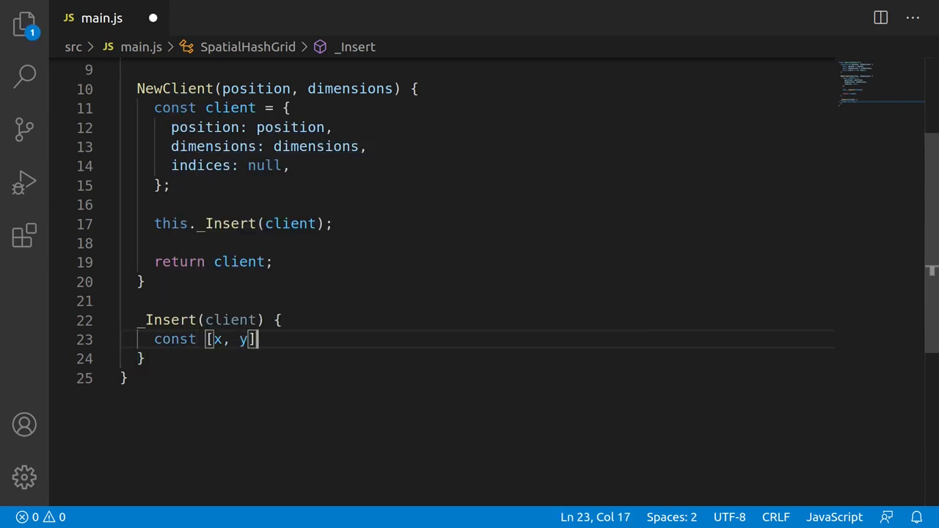
type("= client")
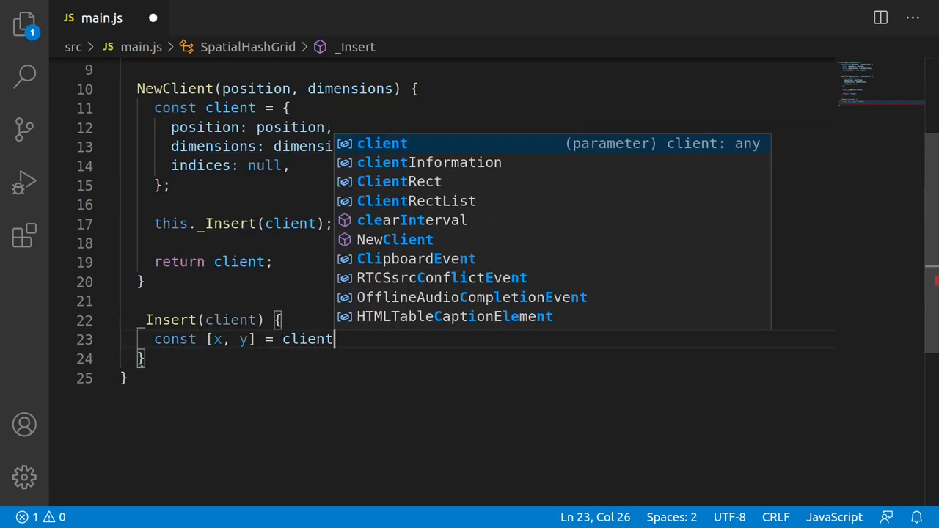
type(".position;")
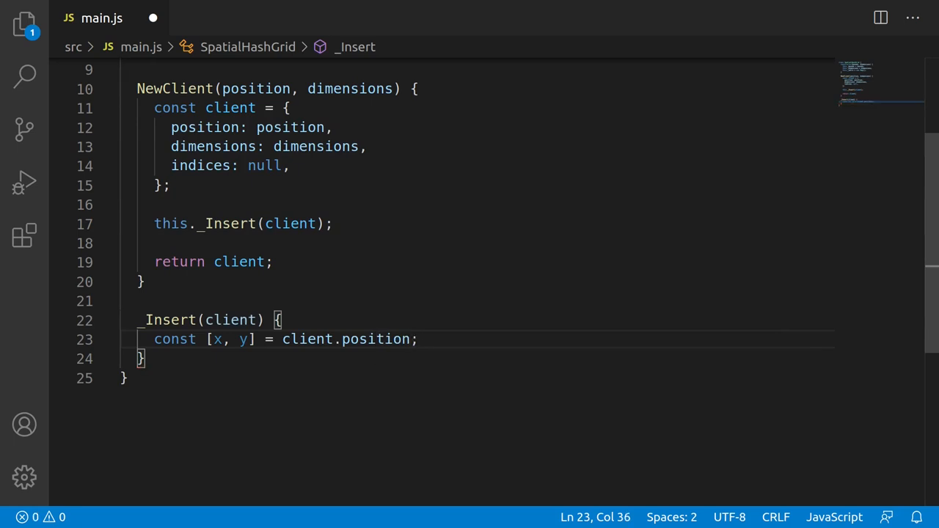
type("const [w, h")
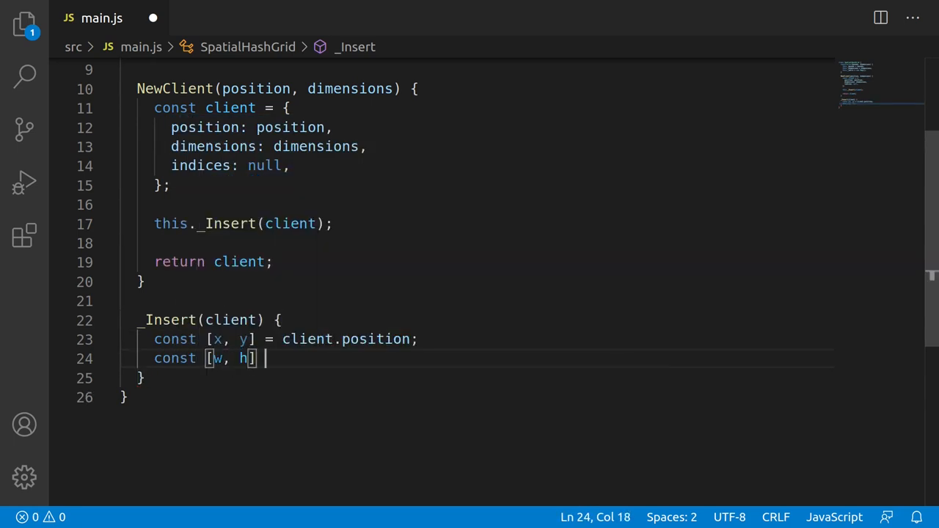
type("= client.dimensions;")
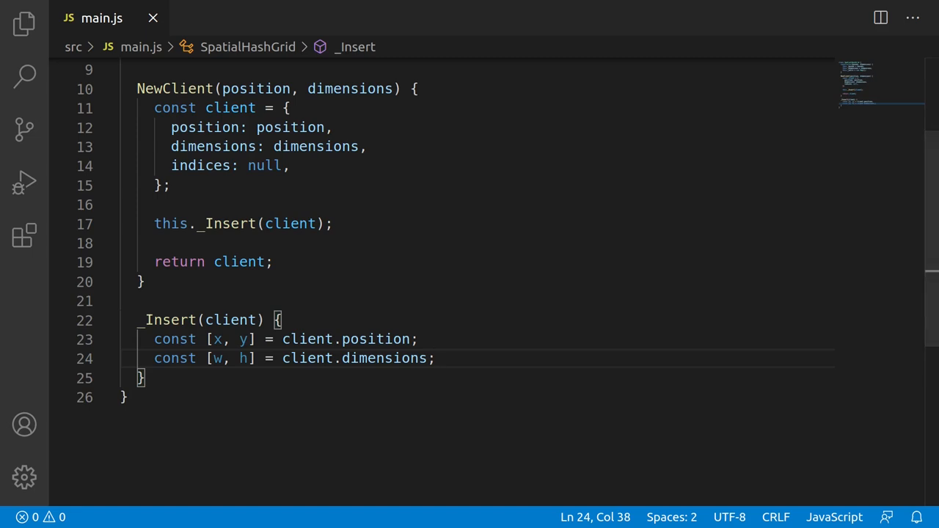
- Compute corner indices i1 and i2 via this._GetCellIndex with x ± w/2, y ± h/2
type("const i1 = this")
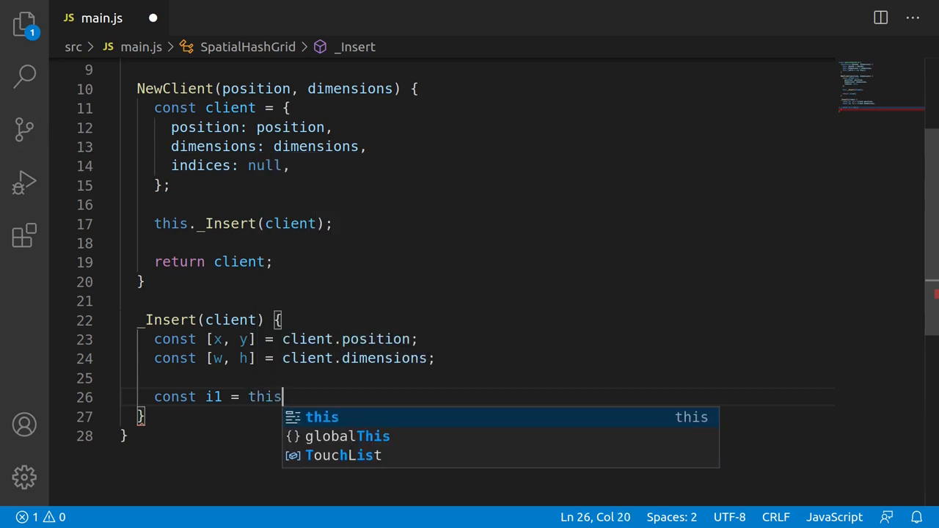
type("._GetCellIndex([x + w")
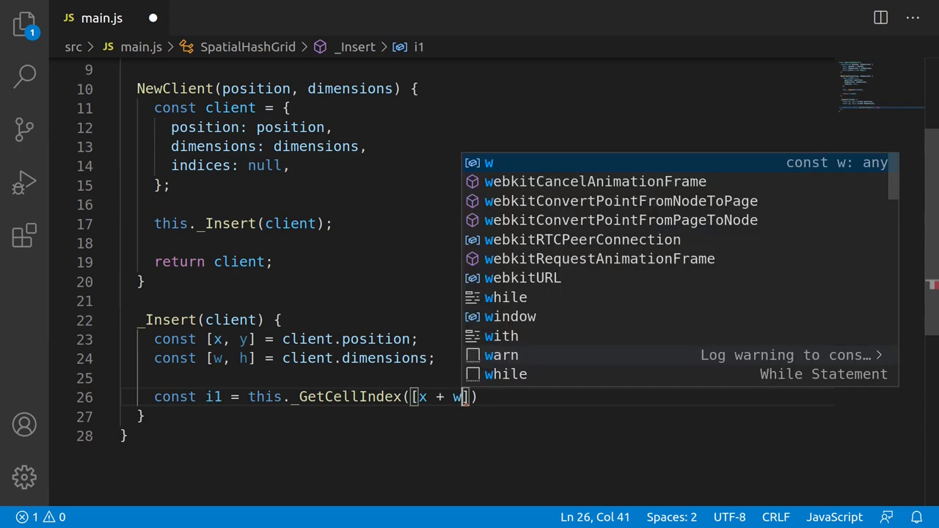
type("/ 2, y")
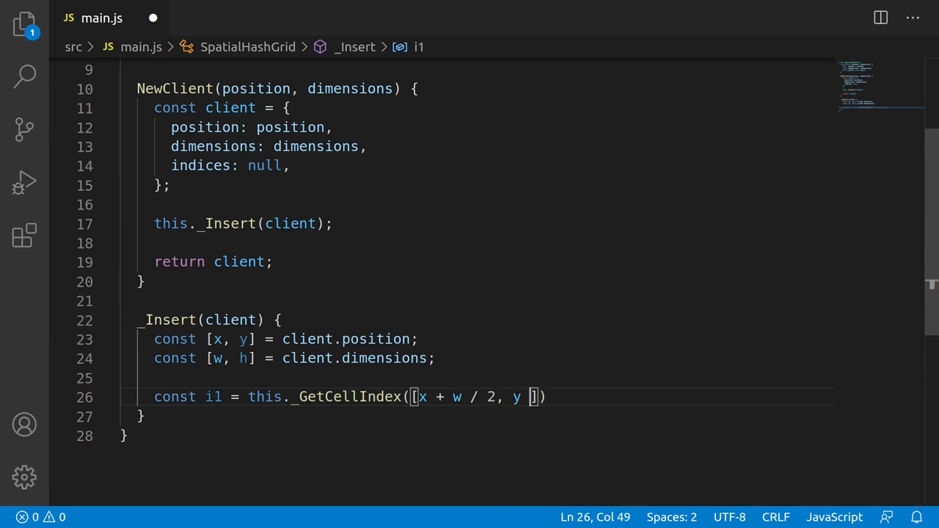
type("+ h / 2")
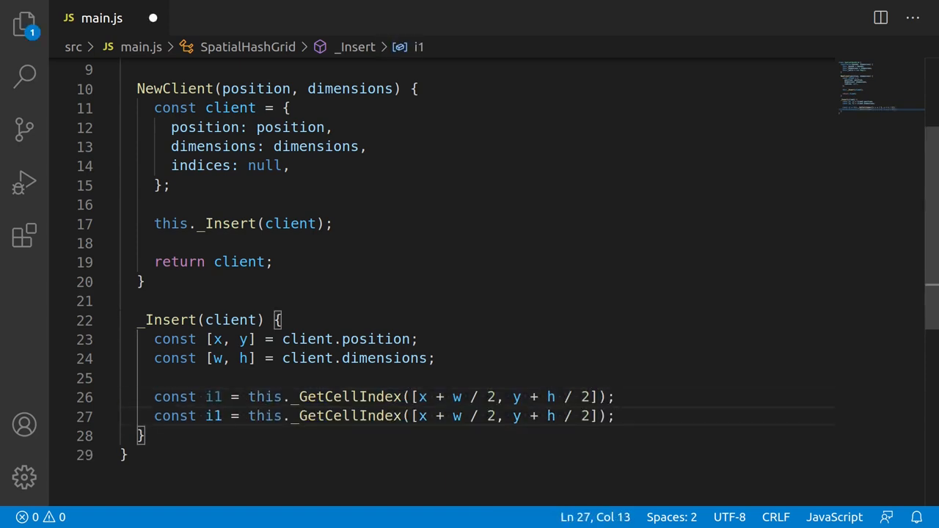
type("2")
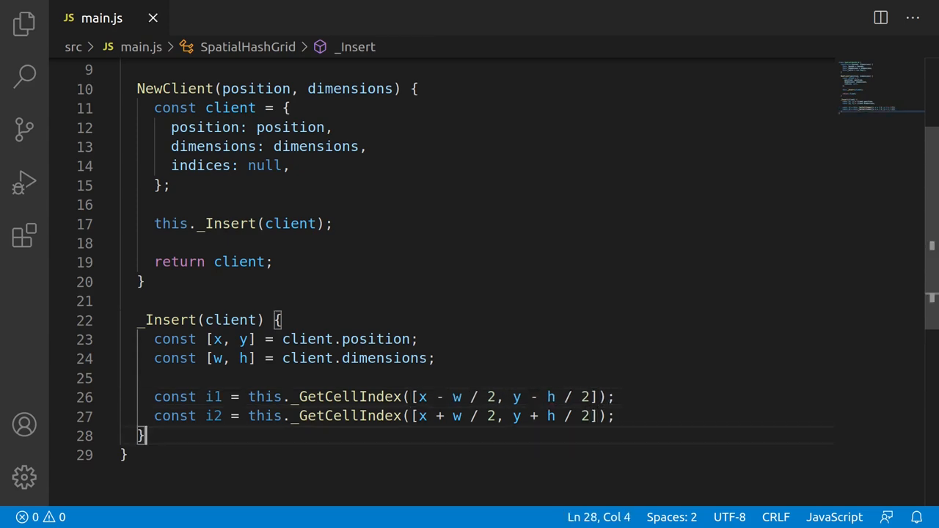
key("Enter")
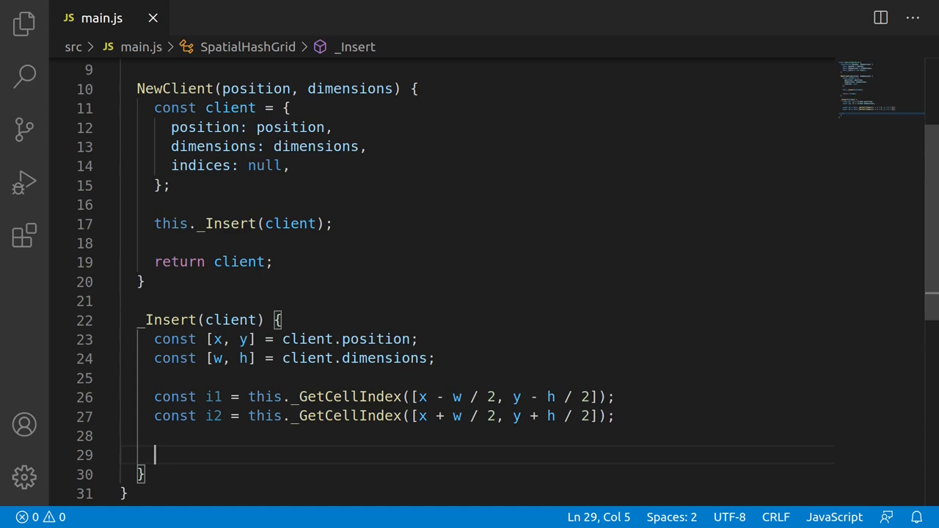
- Store client.indices = [i1, i2] and write the x loop from i1[0] to i2[0]
type("client.indices = [")
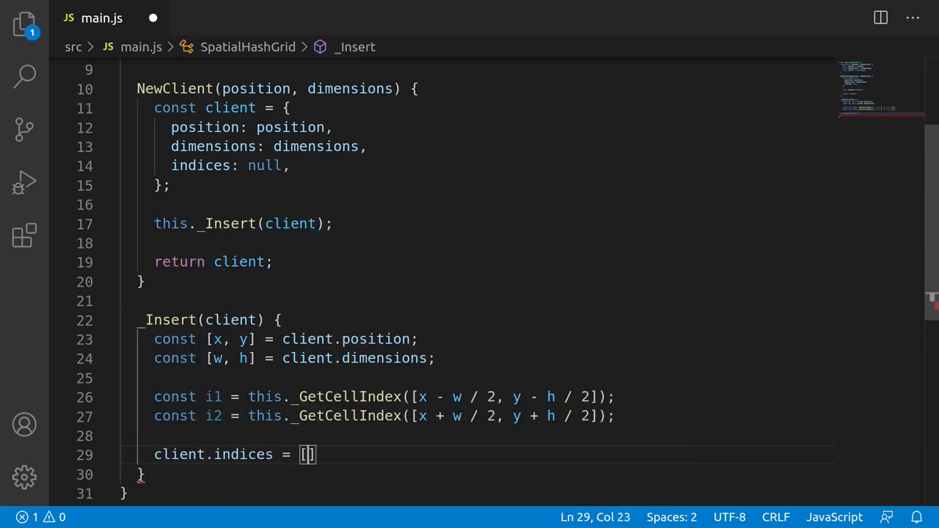
type("i1, i2];")
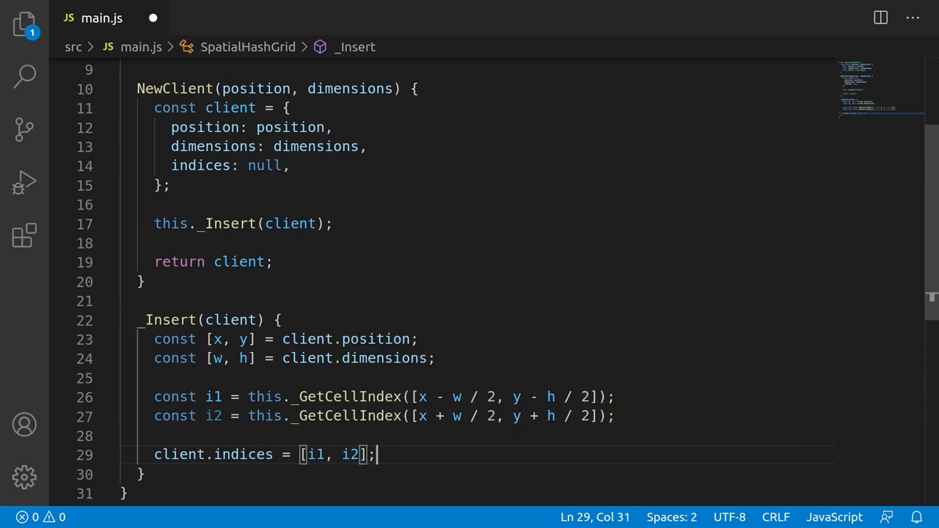
type("for")
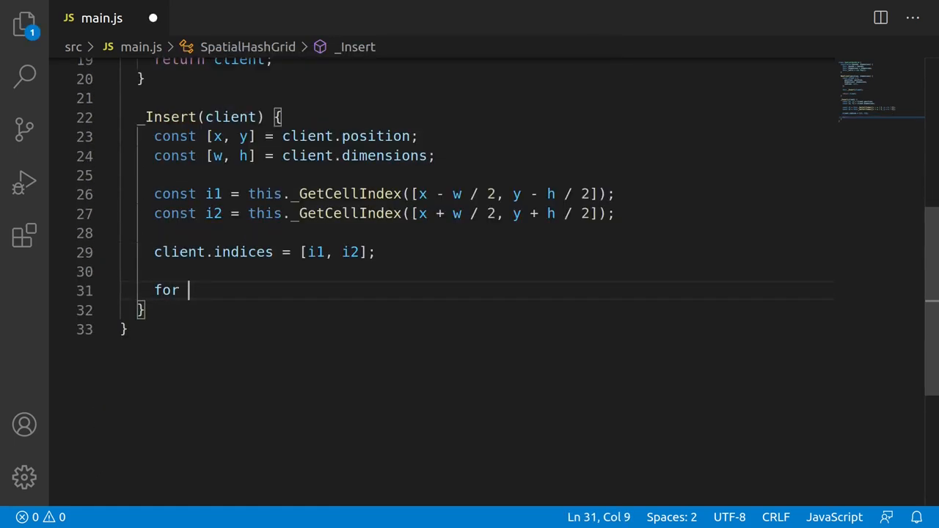
type("(let x = i1[0],")
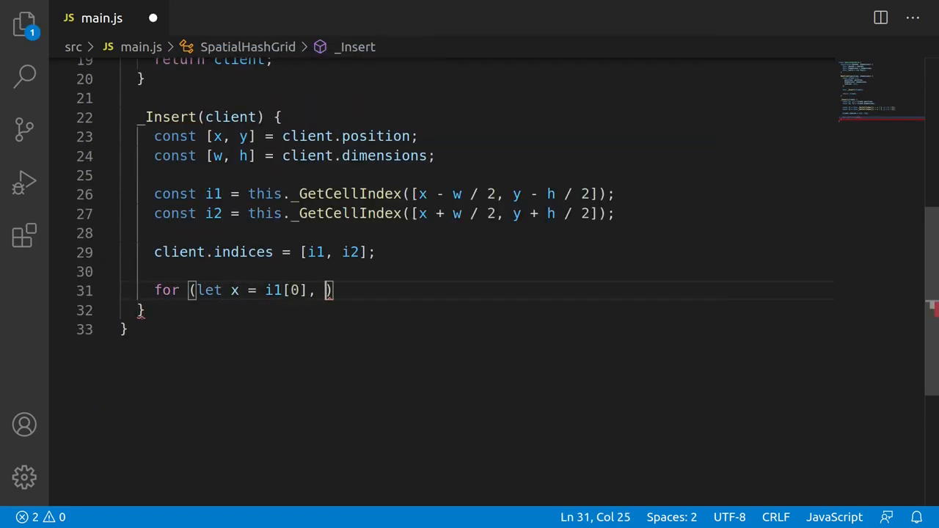
type("xn = i2[0]; x <= xn; ++x")
type("for (let y = i1[1], yn = i2[1]; y <= yn; ++y) {")
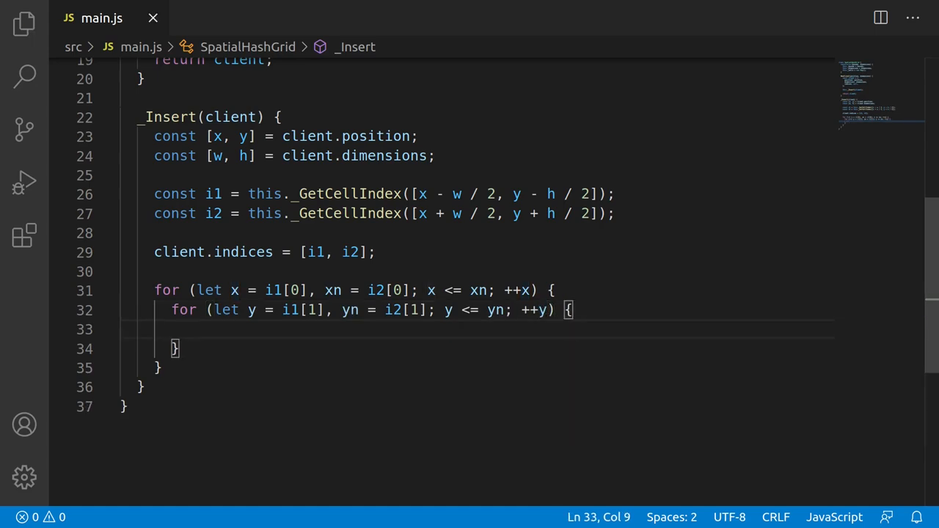
- Inside the loops compute k with this._Key, create this._cells[k] as a new Set if missing, and add the client
type("const k = th")
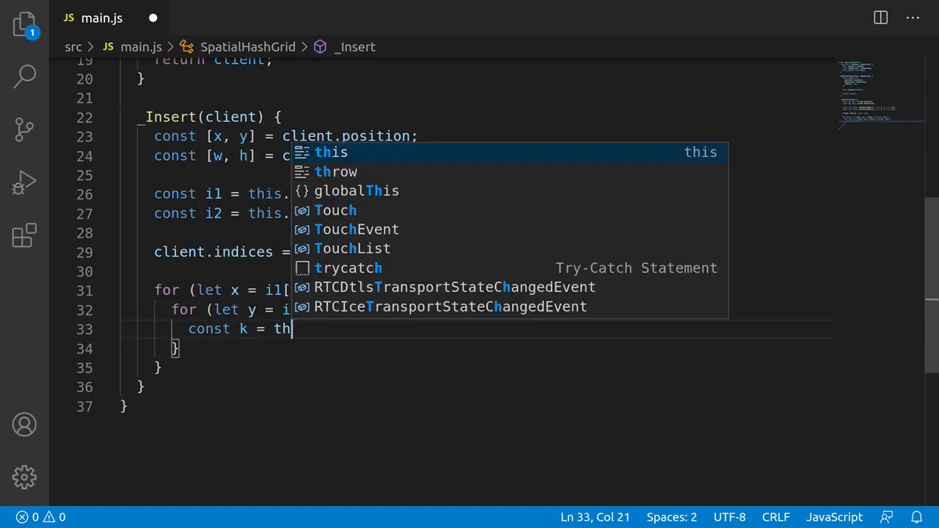
type("is._Key(x, y);")
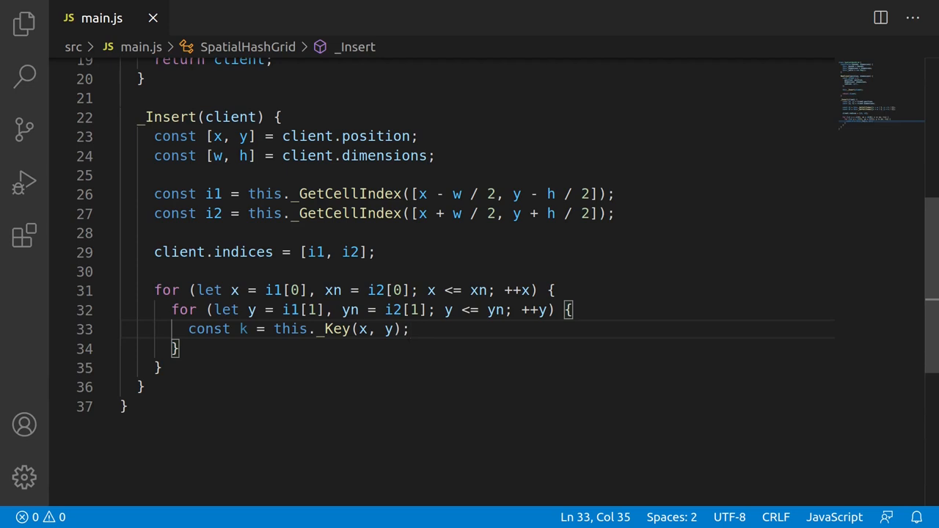
type("if")
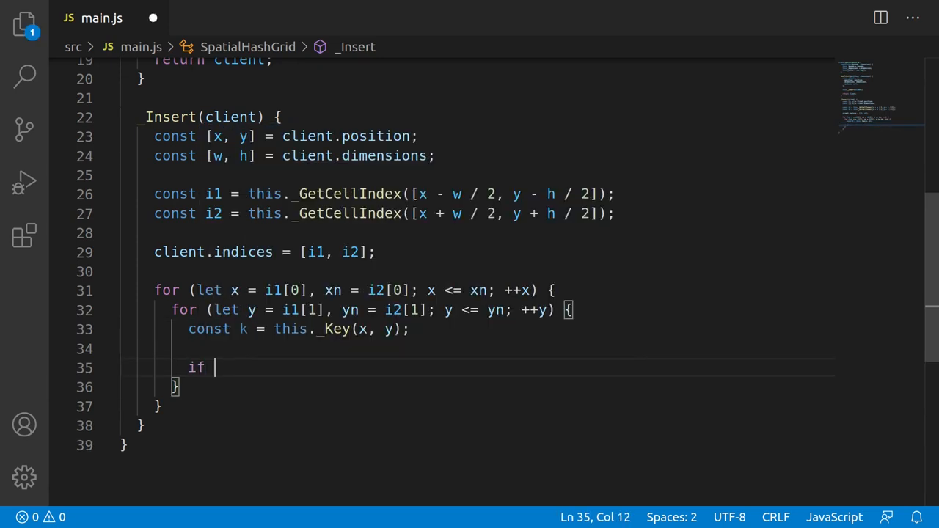
type("(!(k in thi")
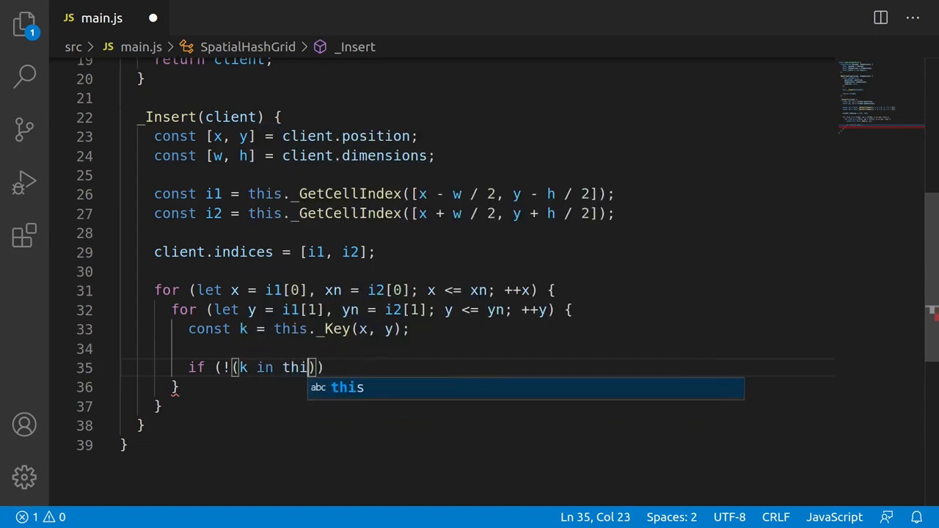
type("._cells")
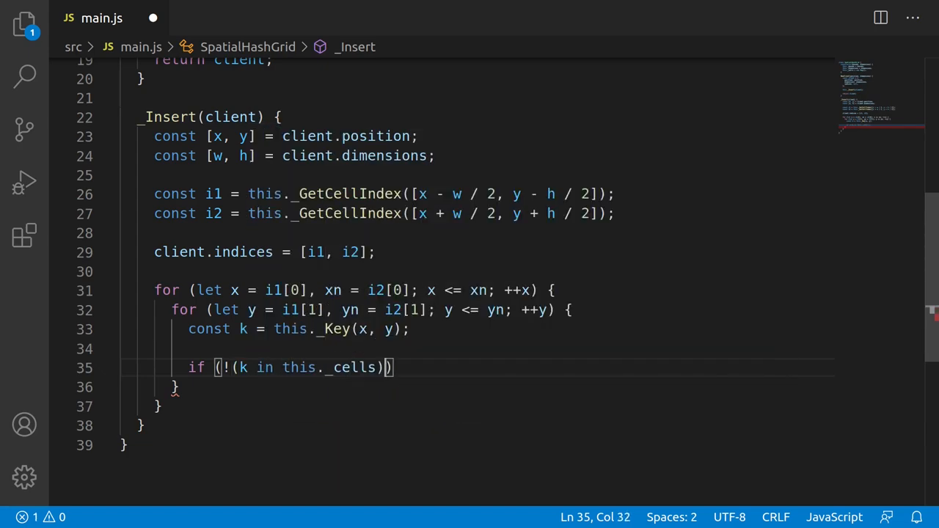
type("this._cells[]")
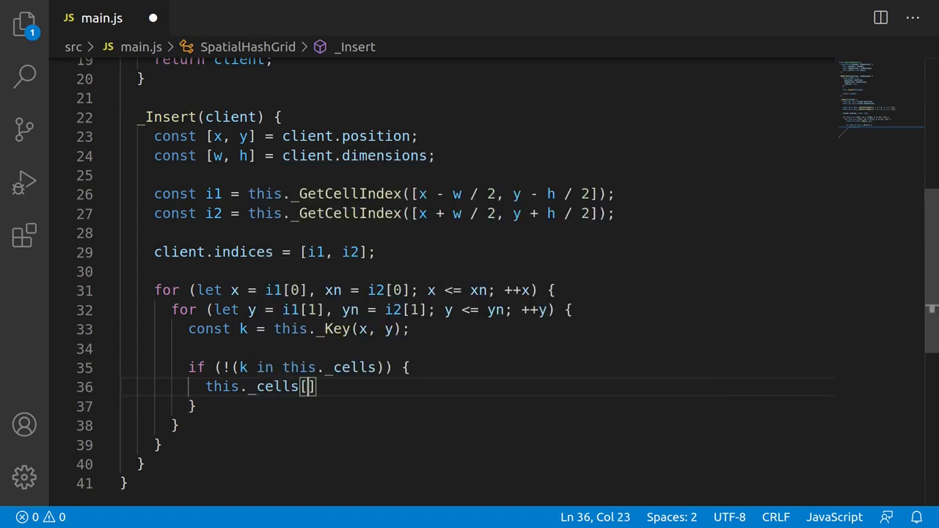
type("[k] = new Set();")
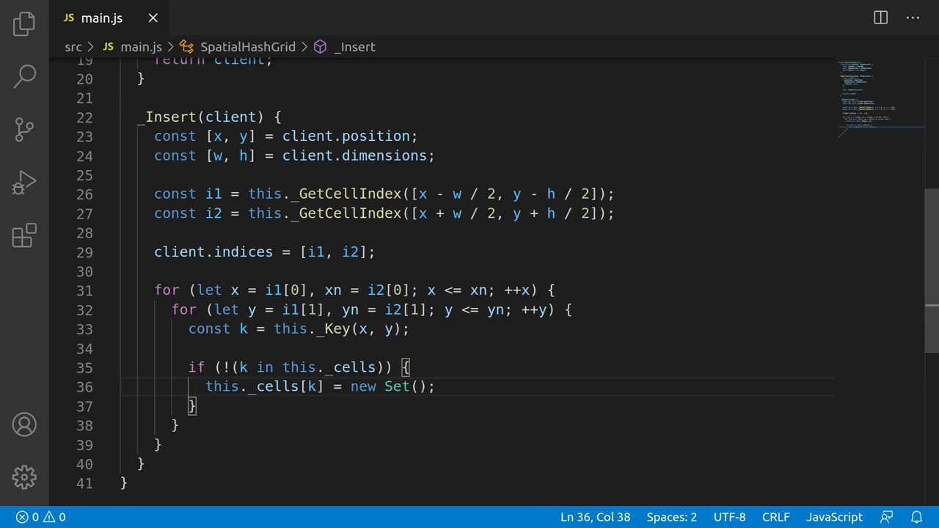
type("this._cells[k]")
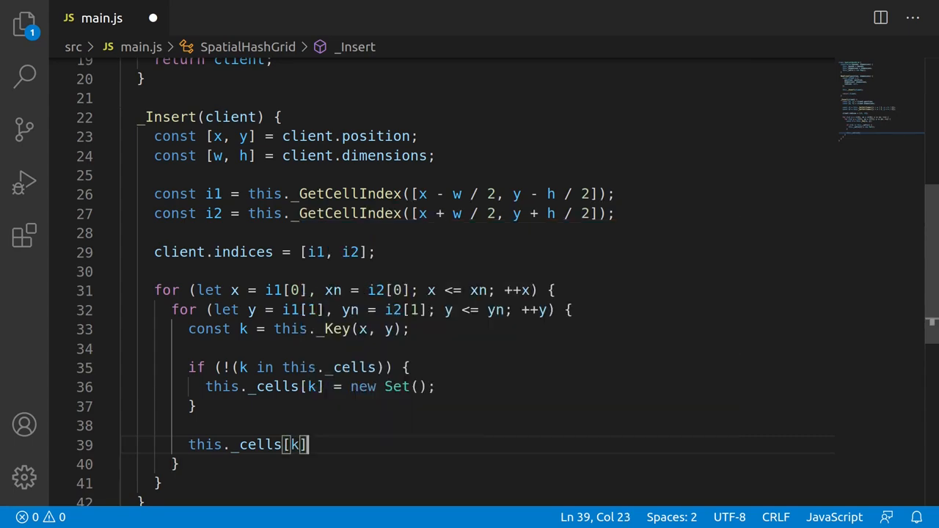
type(".add(client);")
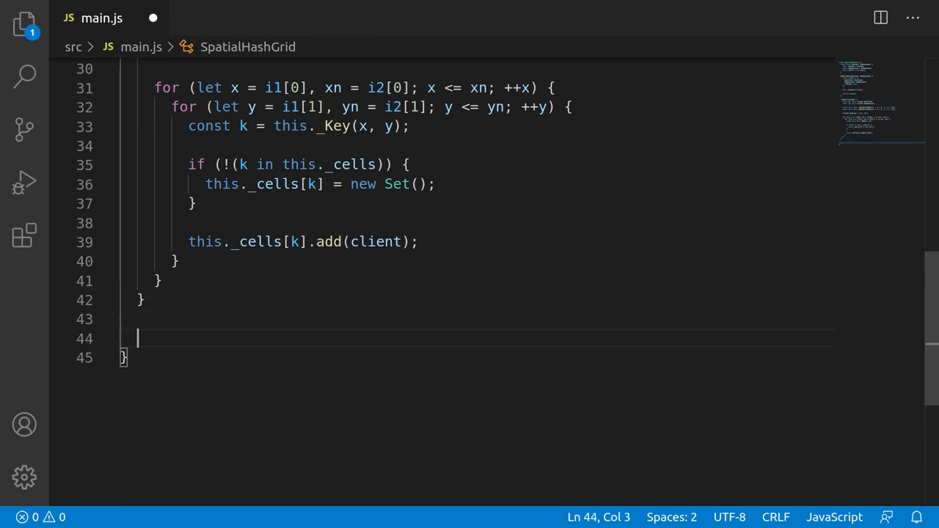
- Write _Key(x, y) returning x + '.' + y, and begin the _Get method name
type("_Key(")
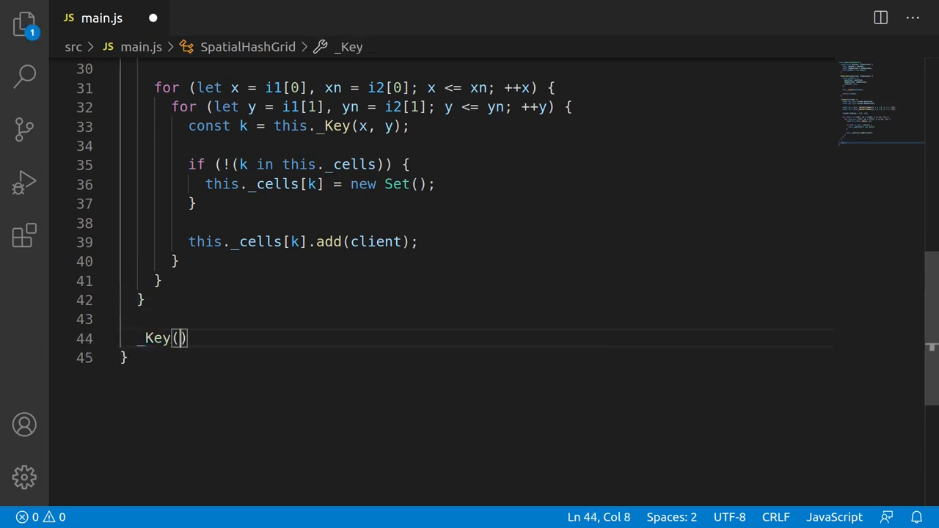
type("x, y")
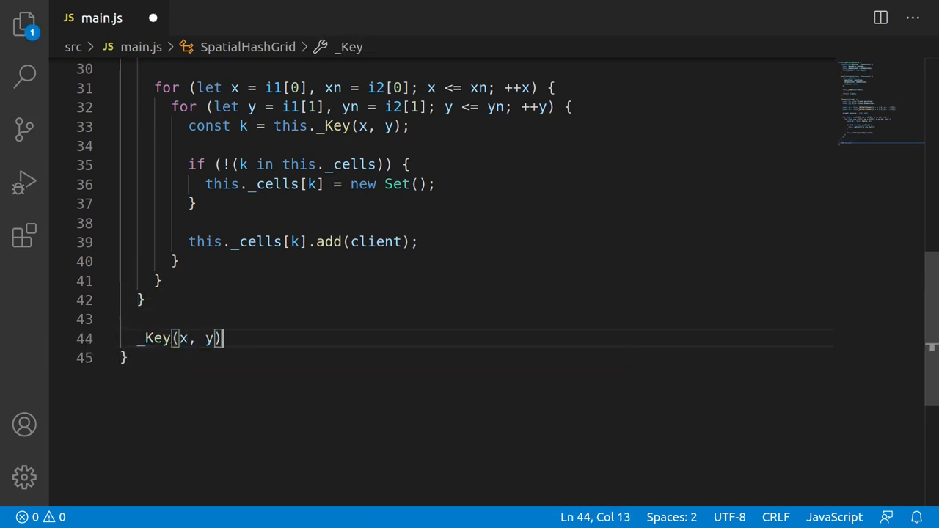
type("{")
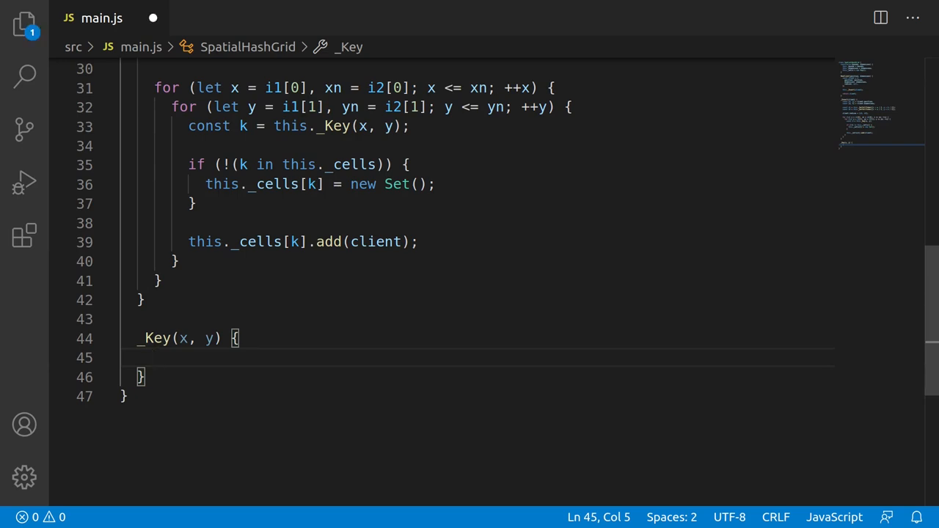
type("return x")
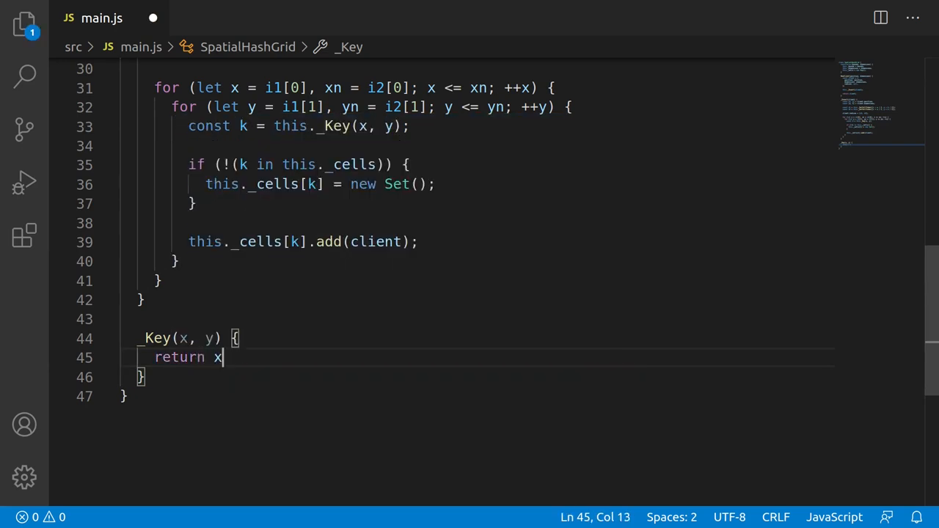
type("+ '.' + y;")
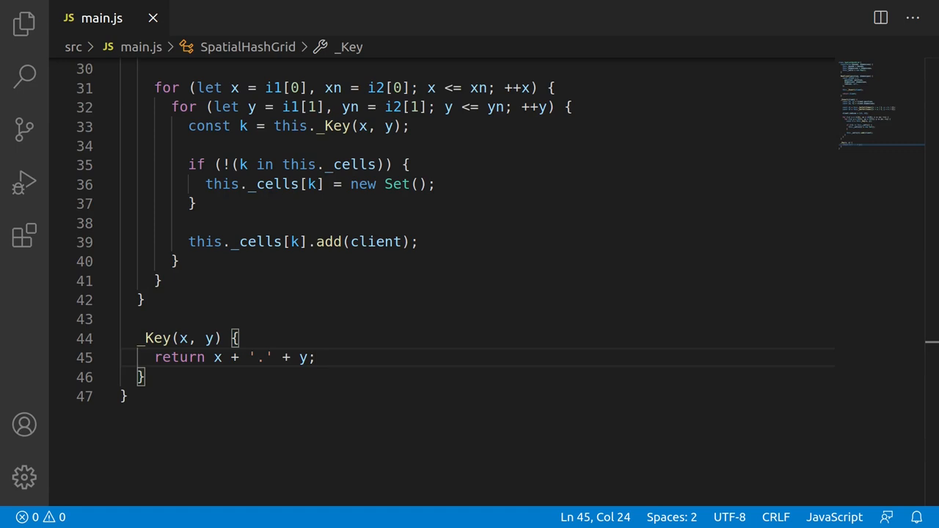
type("_Get")
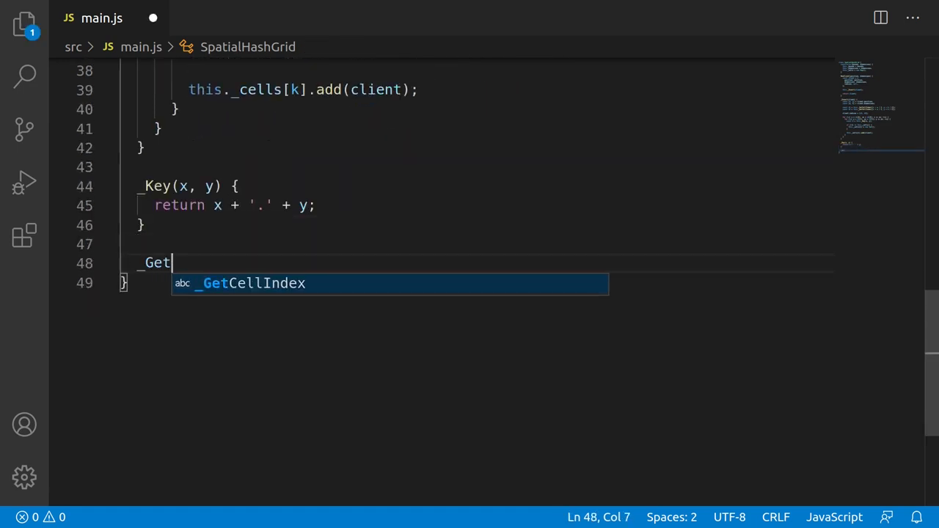
- Define _GetCellIndex(position) normalising x and y against this._bounds with math.sat
type("CellIndex(positi")
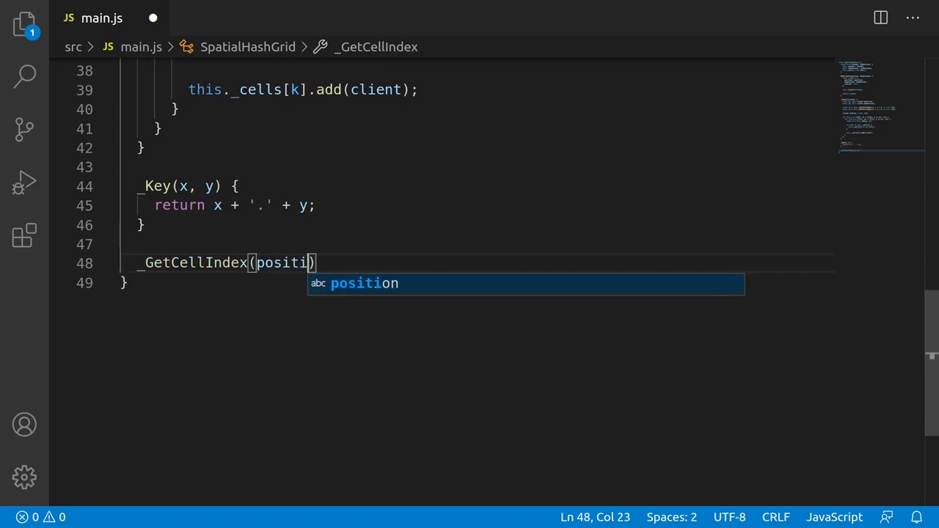
type("const x = math.sat(")
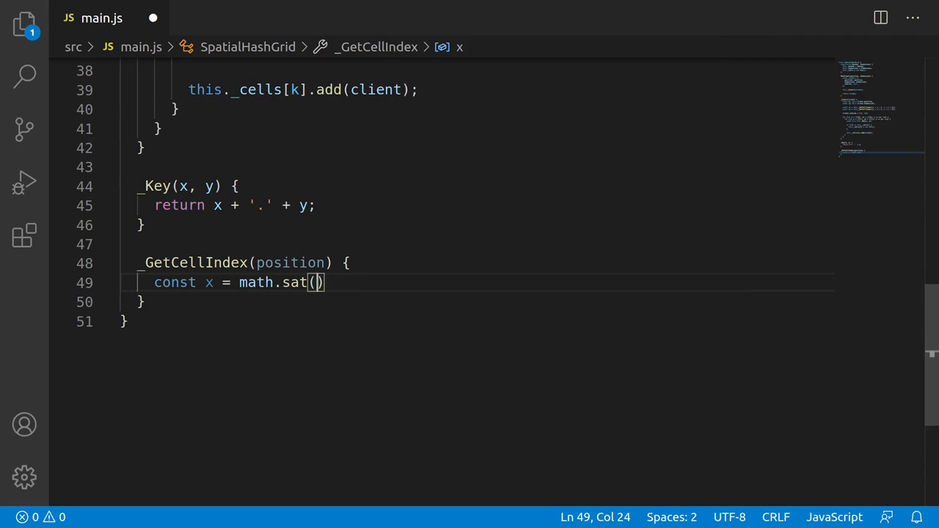
type("position[0] - this._bounds[0]")
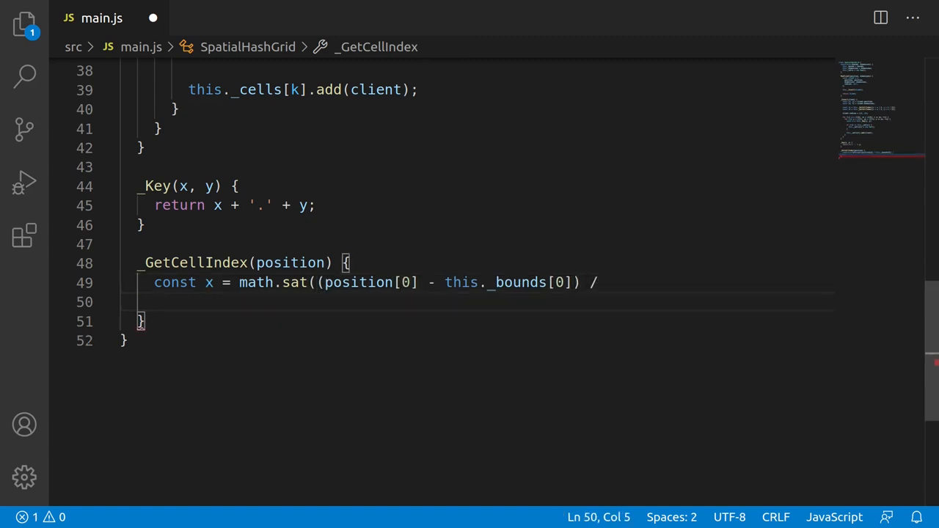
type("());")
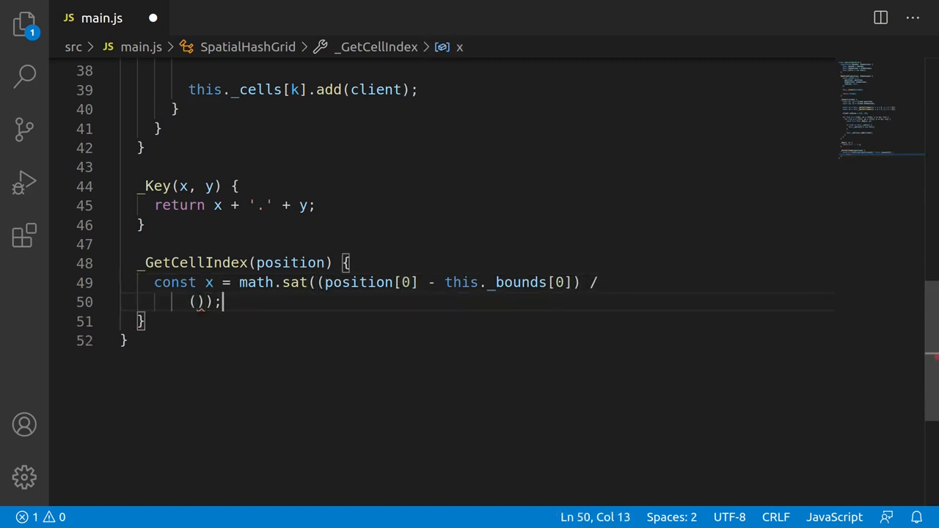
type("this._bounds[1][0] - this._bounds[0][0]")
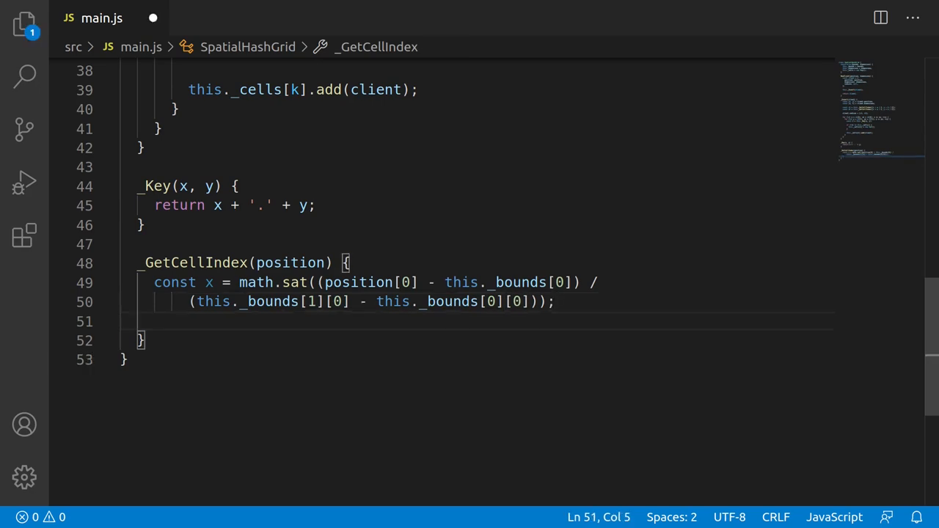
- Floor x and y times (this._dimensions - 1) into xIndex and yIndex and return [xIndex, yIndex]
type("const xI")
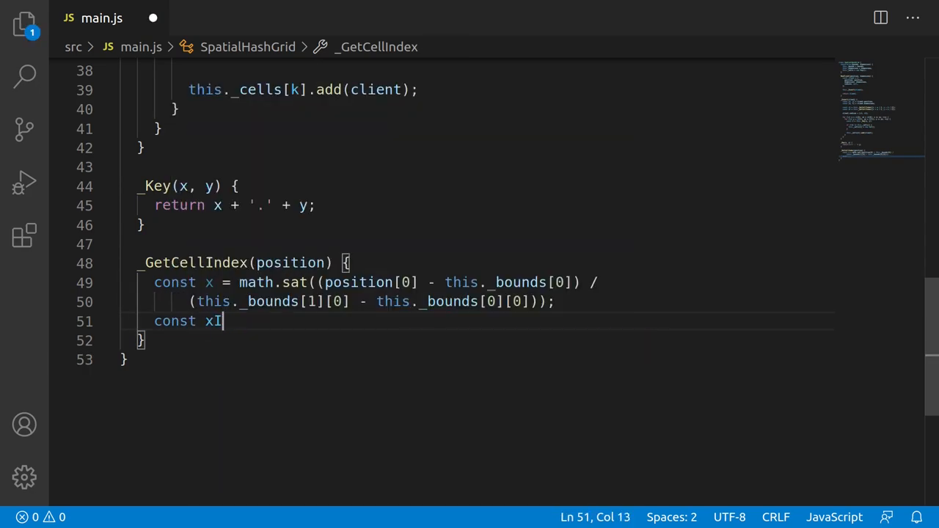
type("ndex = Math")
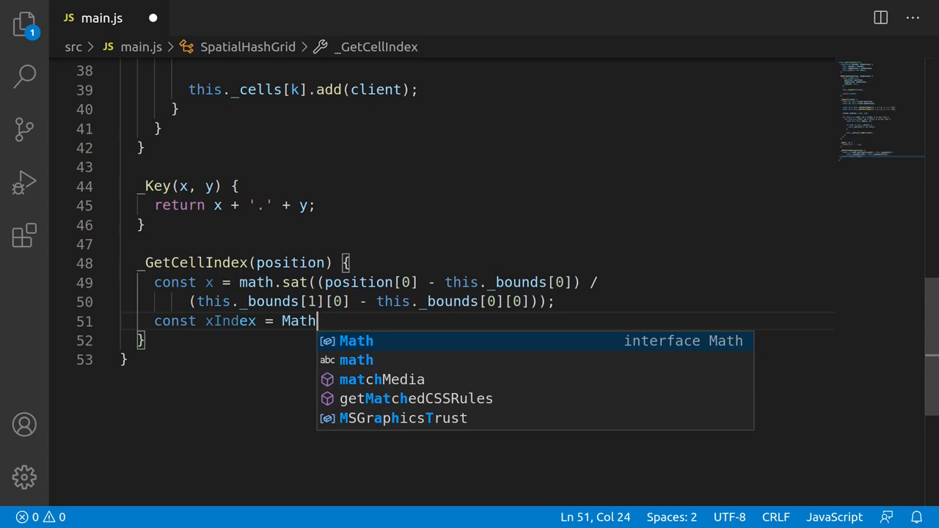
type(".floor(x * (this._dimensions[0]")
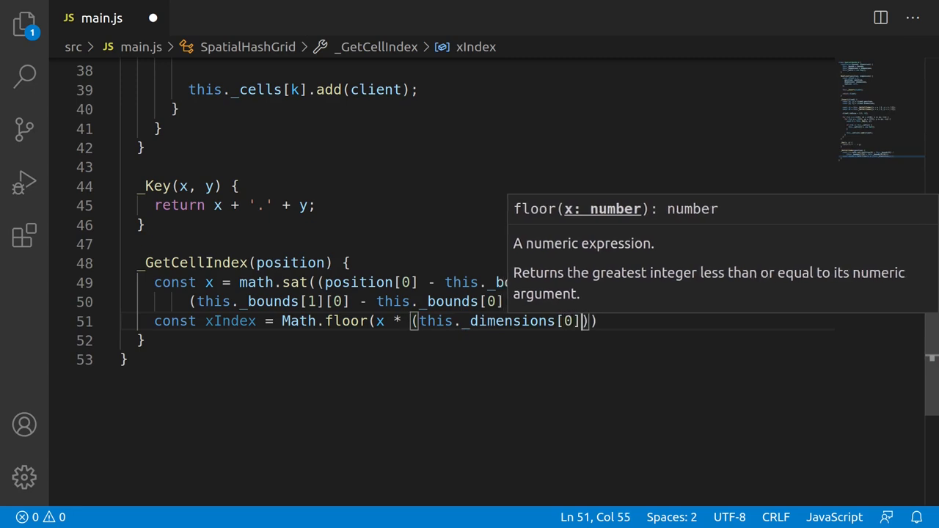
type("- 1)")
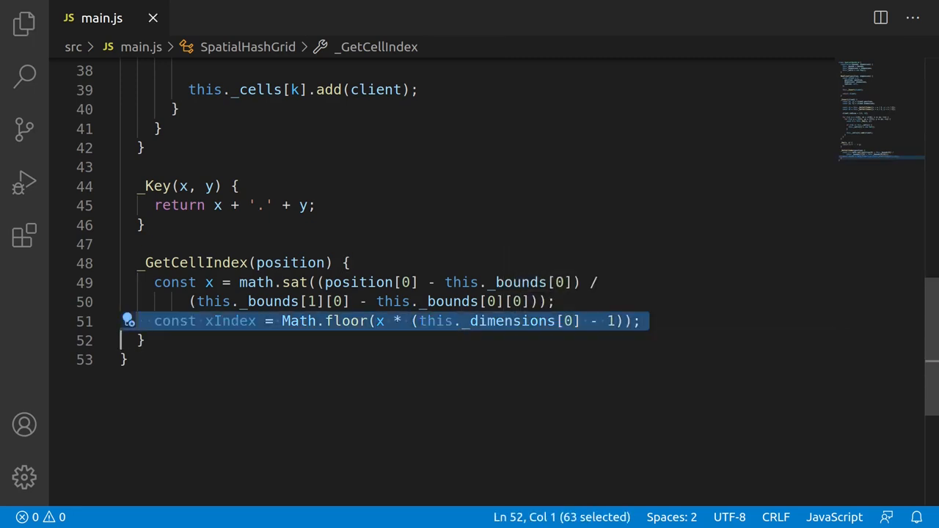
type("const yIndex = Math.floor(x * (this._dimensions[0] - 1));")
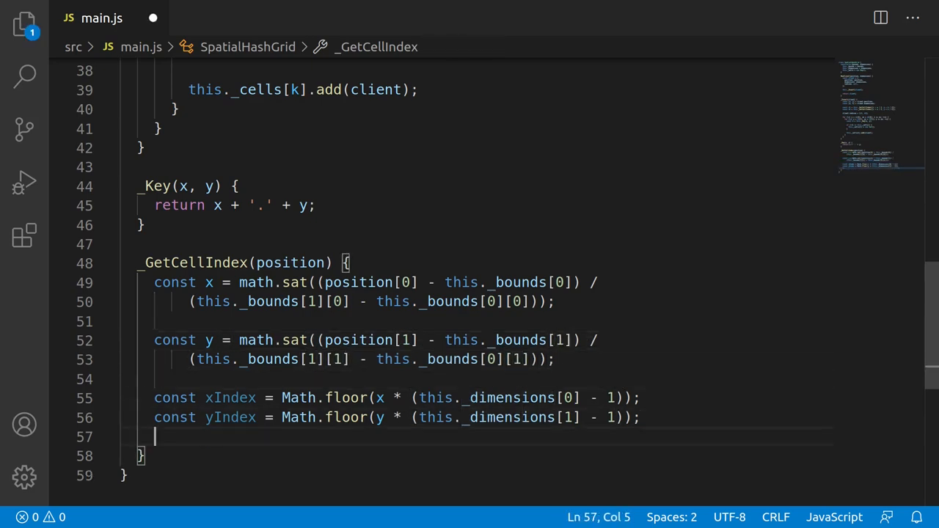
type("return [xIndex, yIndex];")
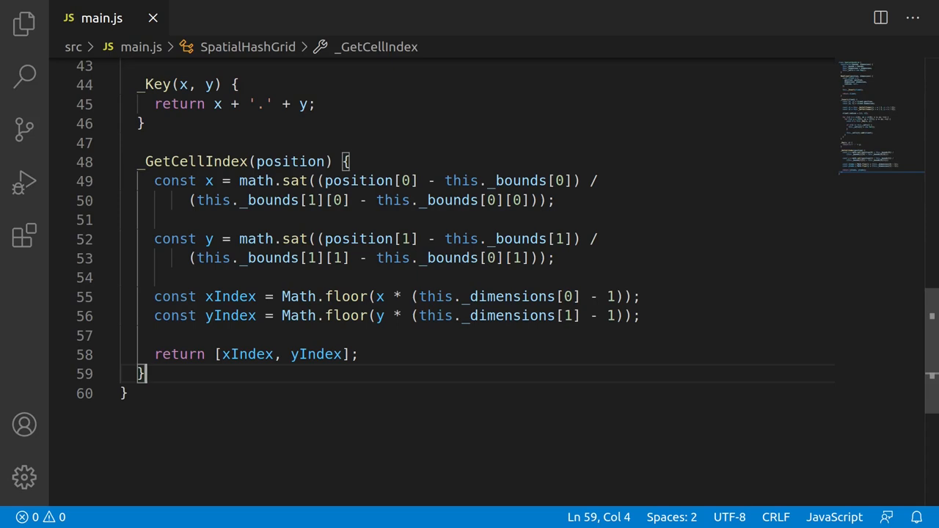
- Start FindNear(position, bounds) with const [x, y] = position; and begin the next const
type("FindNear(pos")
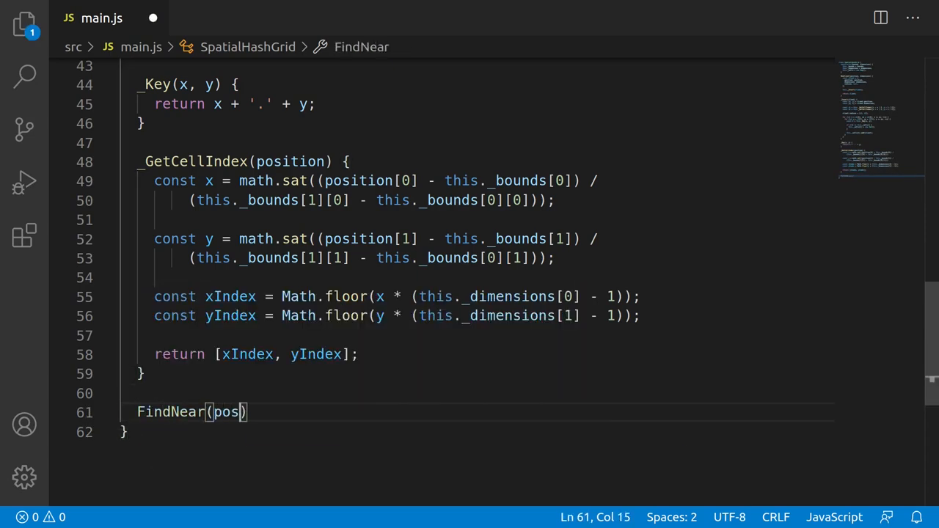
type("ition, bounds")
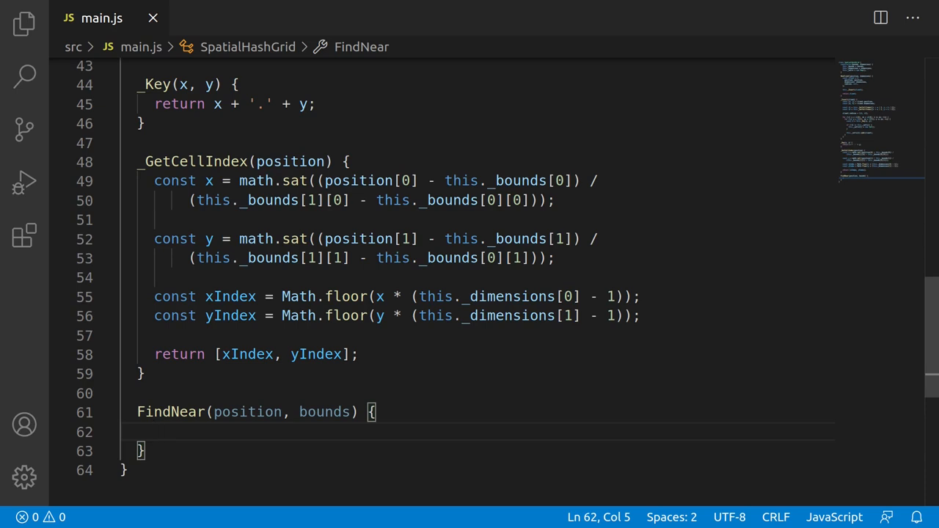
type("const")
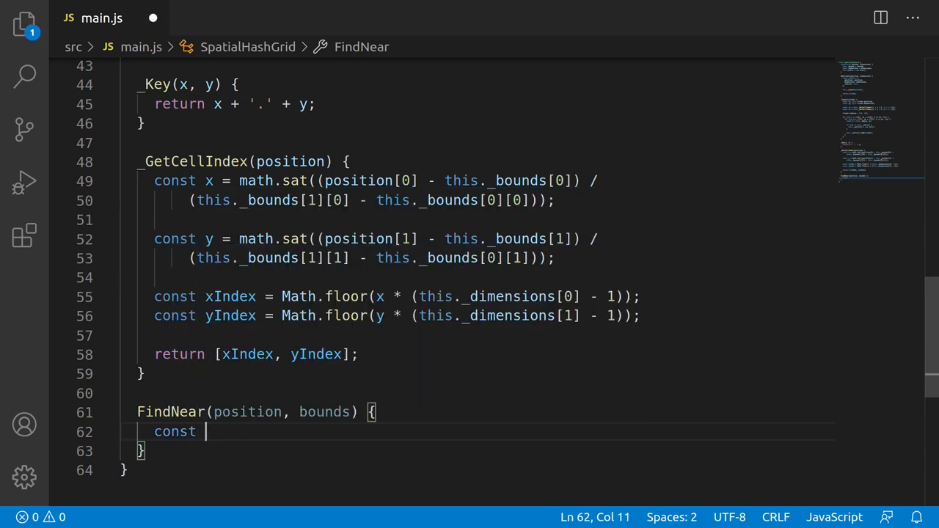
type("[x, y] =")
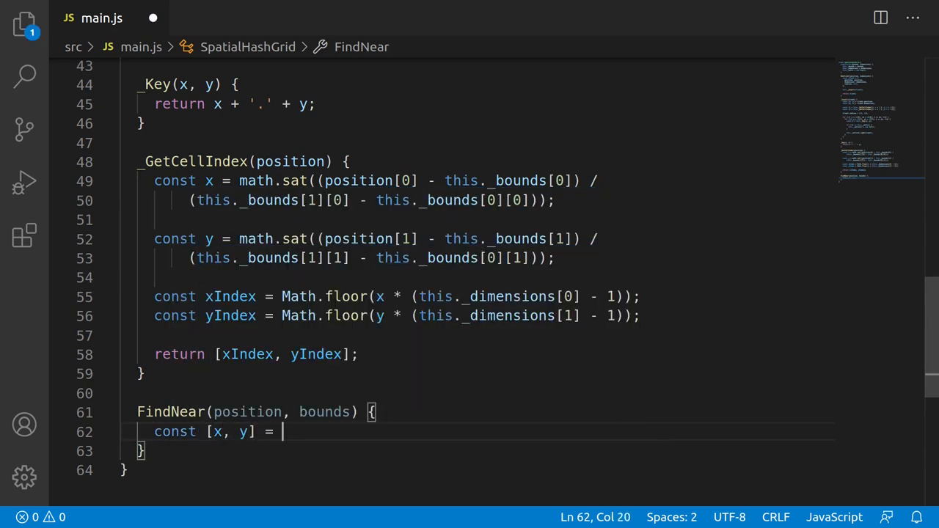
type("position;")
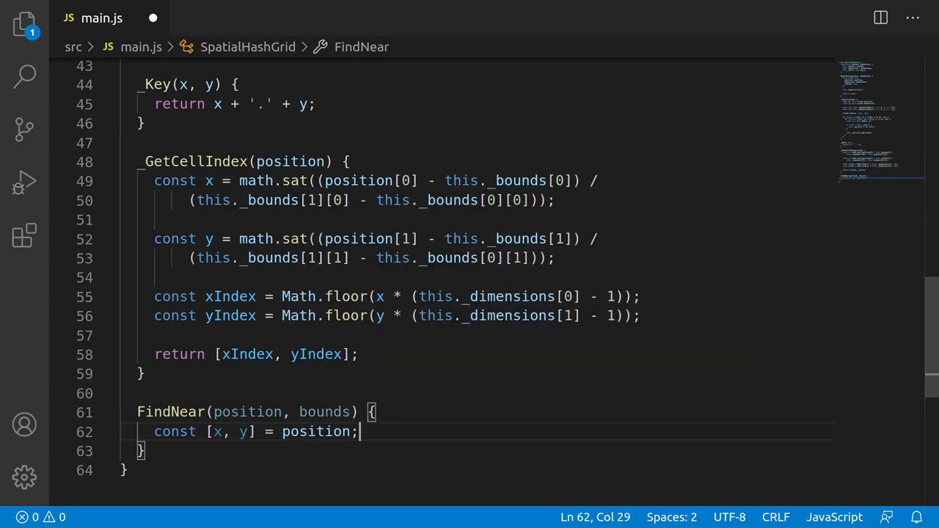
type("cons")
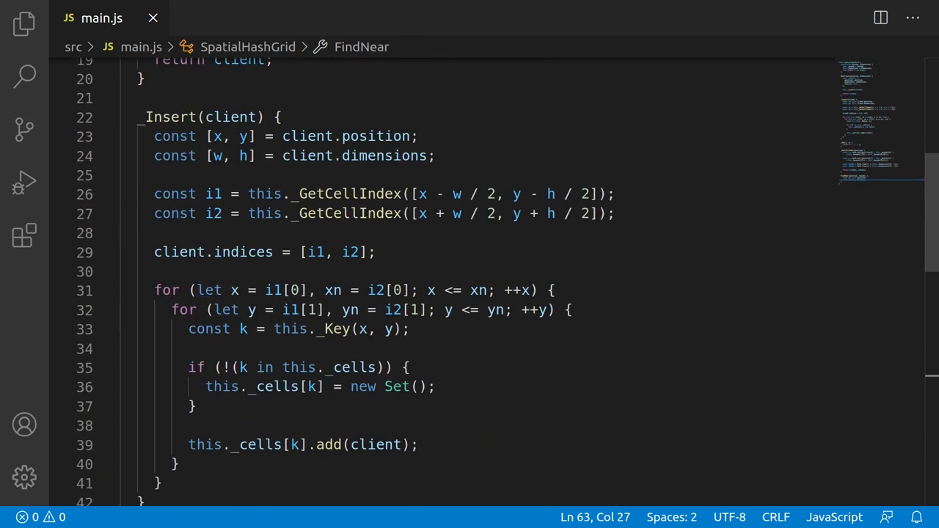
- Copy the cell-range loop code from _Insert and paste it into FindNear
left_click_drag(154, 193, 409, 328)
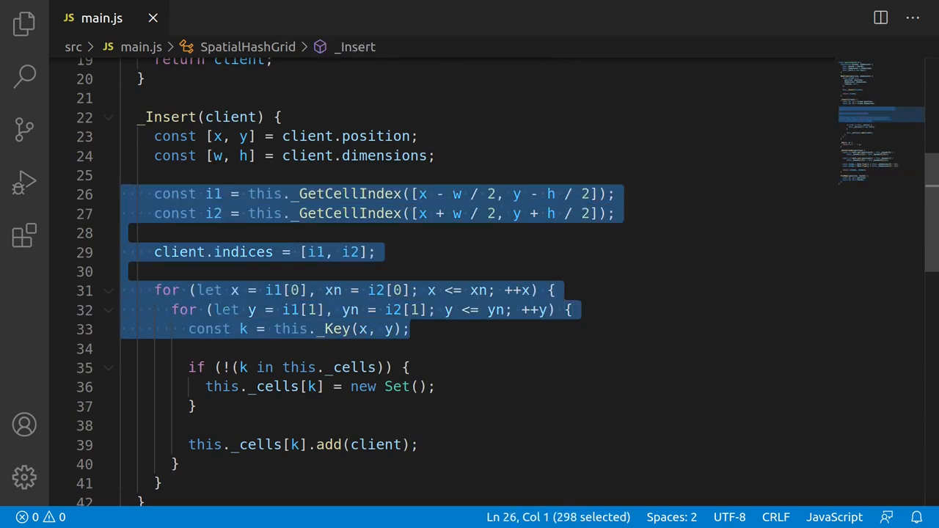
scroll("down", 3)
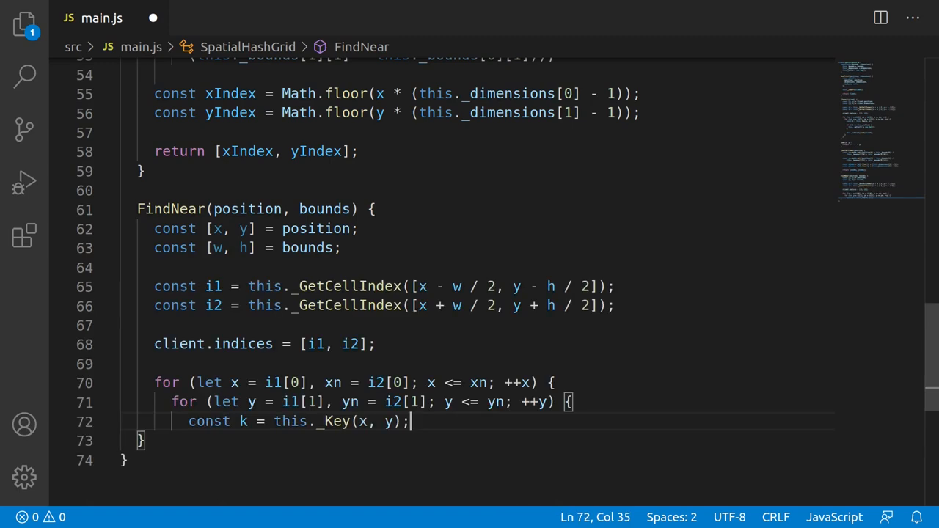
key("Enter")
type("}")
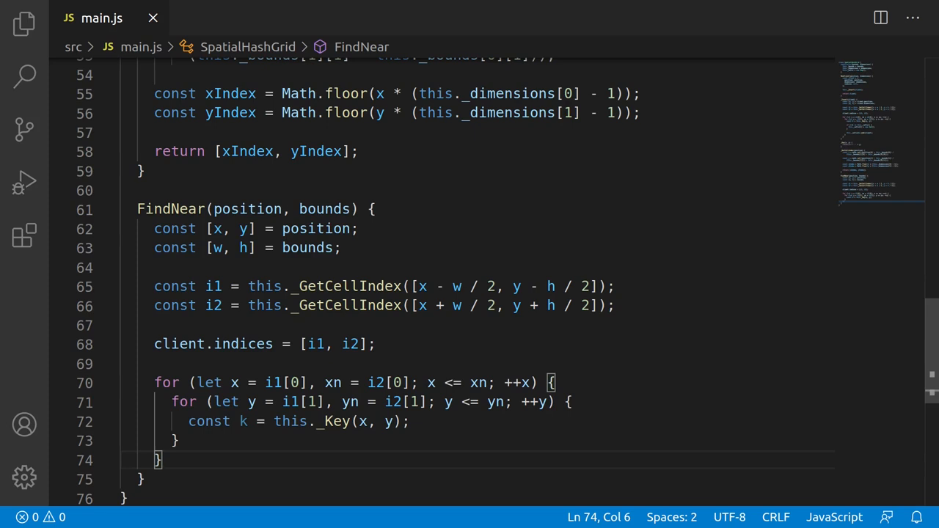
scroll("down", 3)
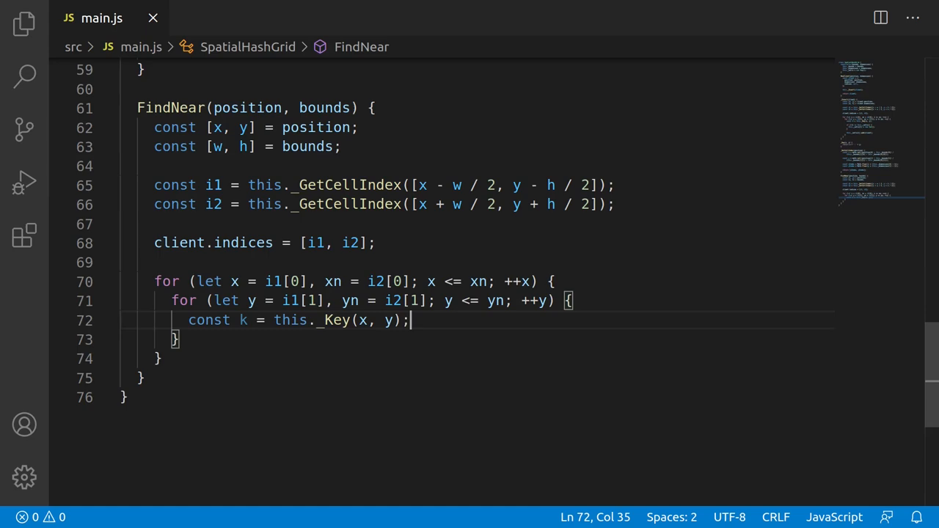
- Inside the loops, if the cell exists iterate its clients with for ... of this._cells[k]
type("if (k in this._cells) {")
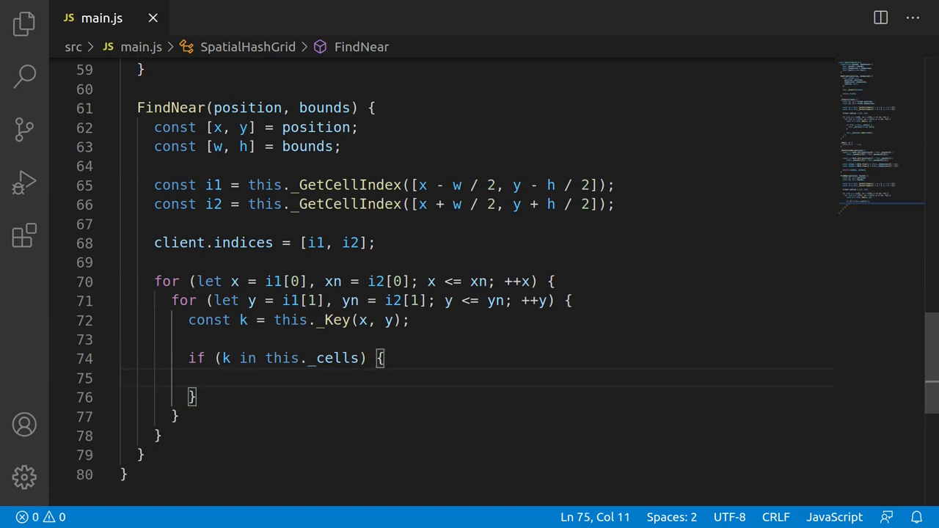
type("for (let v")
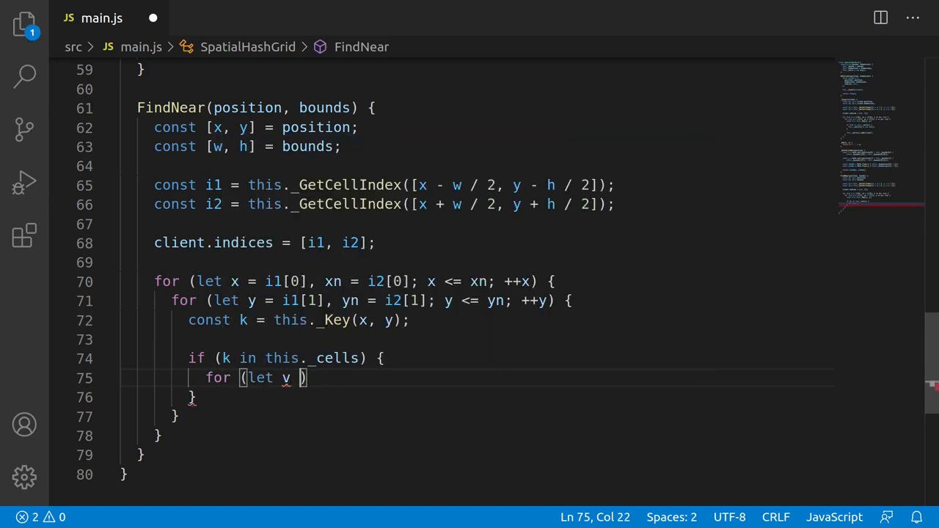
type("of this._cells[k")
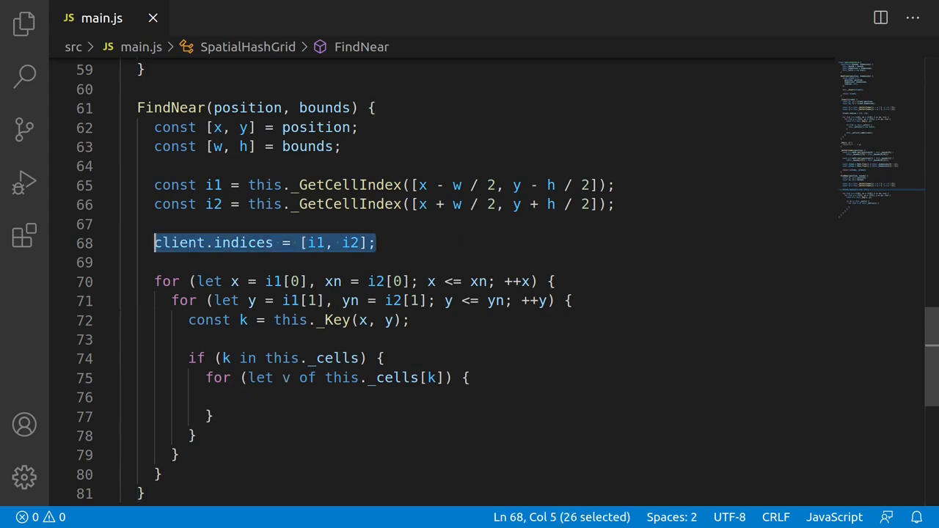
- Create const clients = new Set(), add each found client v to it, and return clients
type("const clients =")
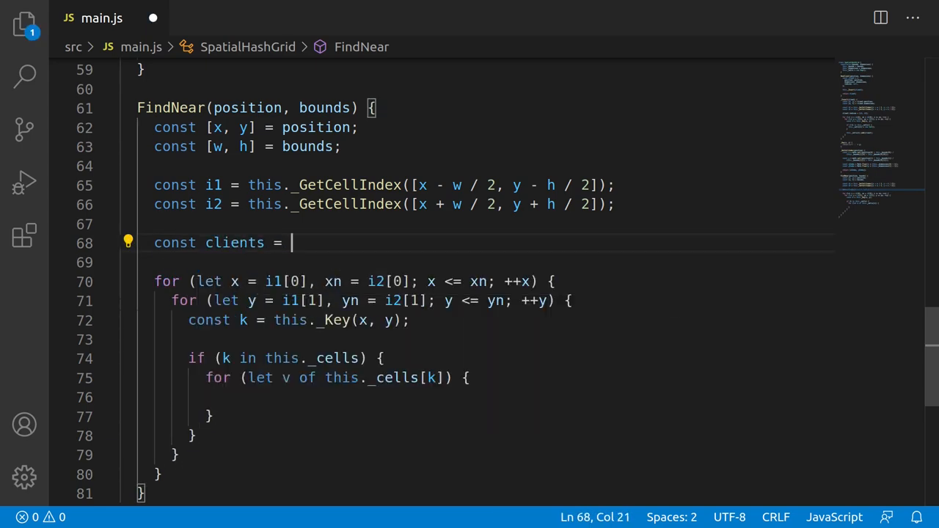
type("new Set();")
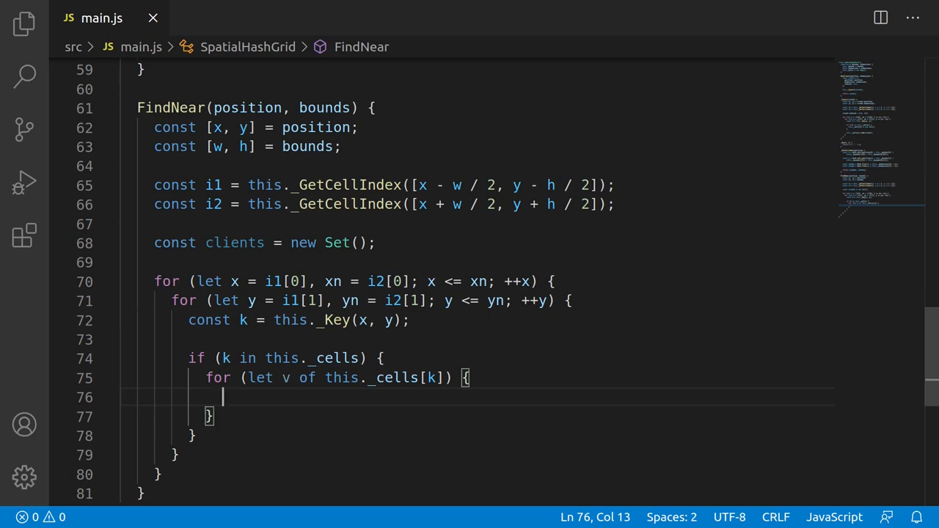
type("clients.add(")
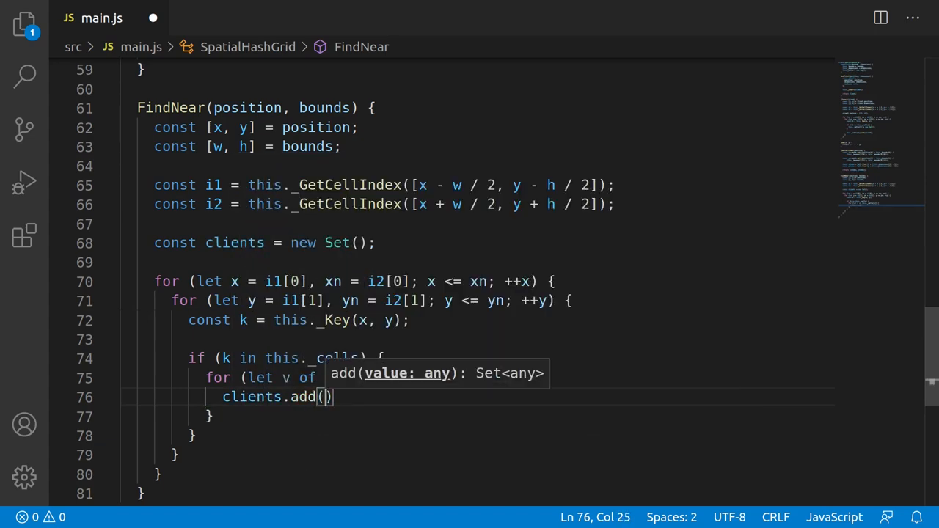
type("v);")
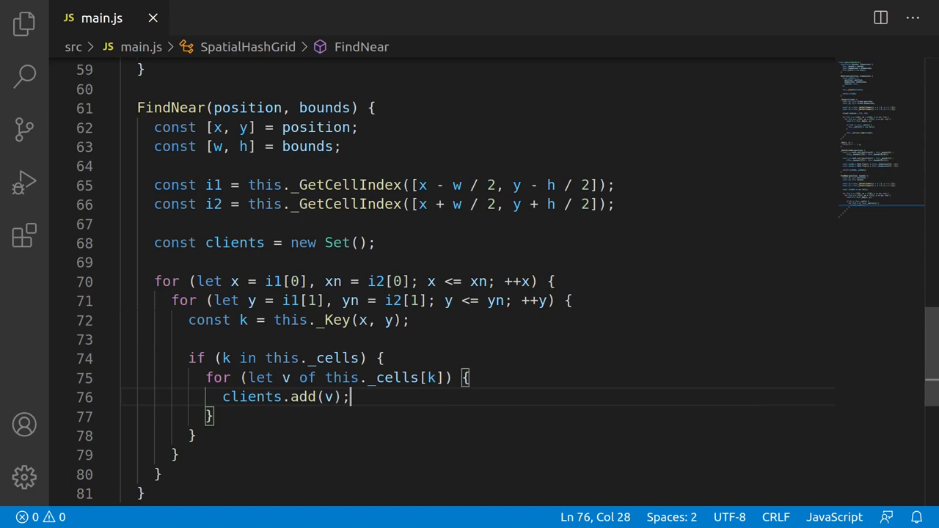
type("return")
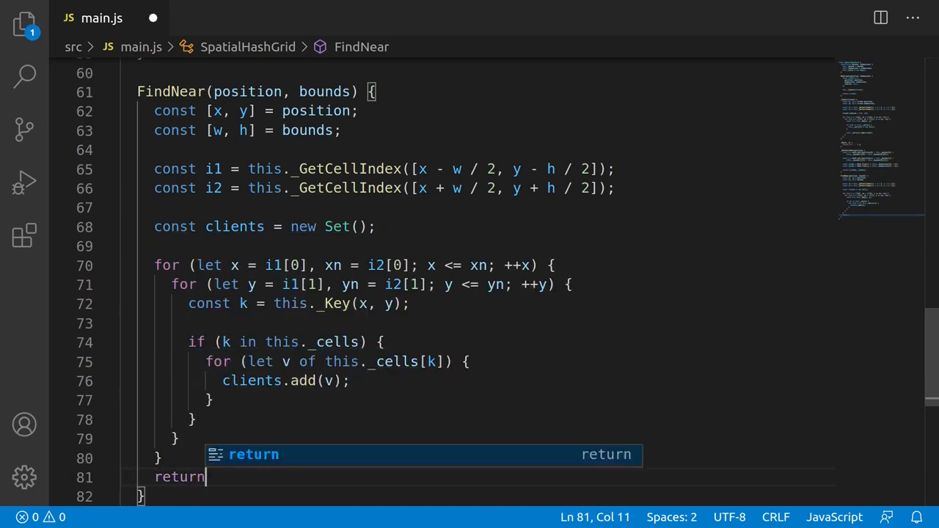
type("clients;")
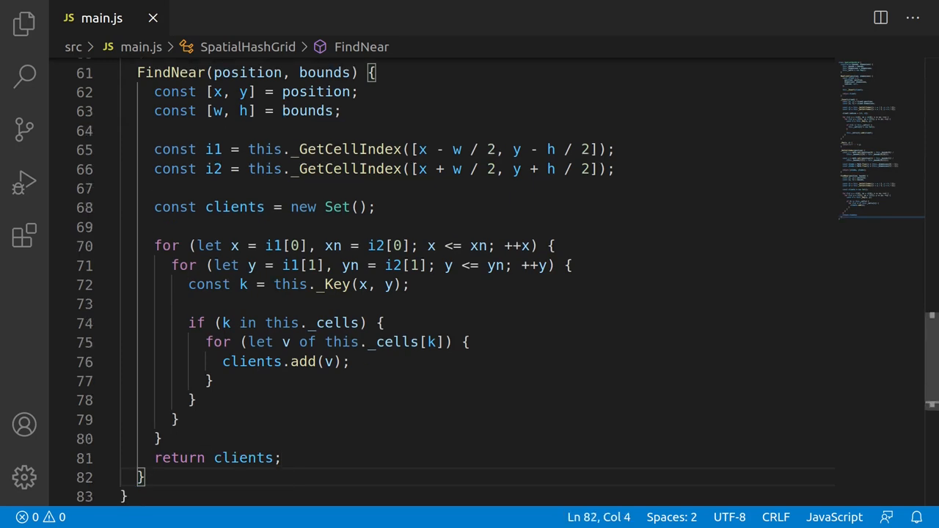
scroll("down", 3)
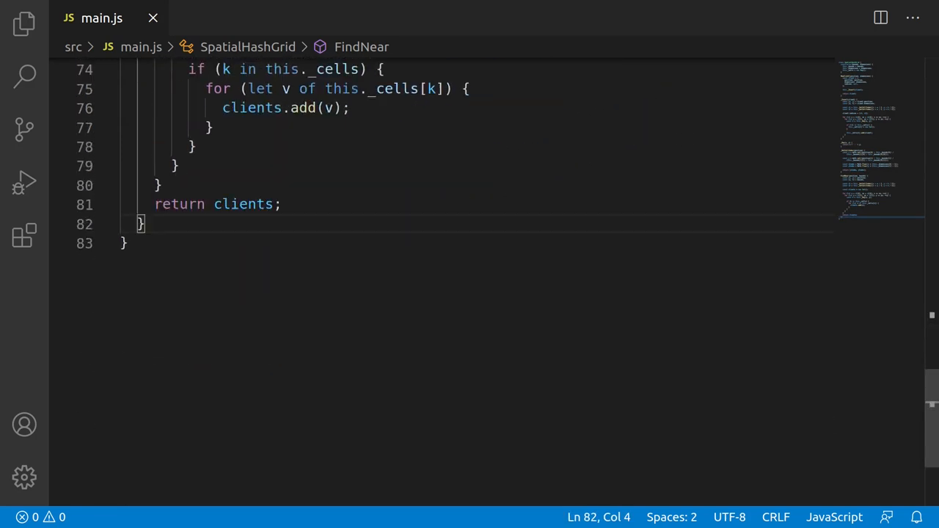
- Write UpdateClient(client) calling this.RemoveClient(client) then this._Insert(client)
type("Updat")
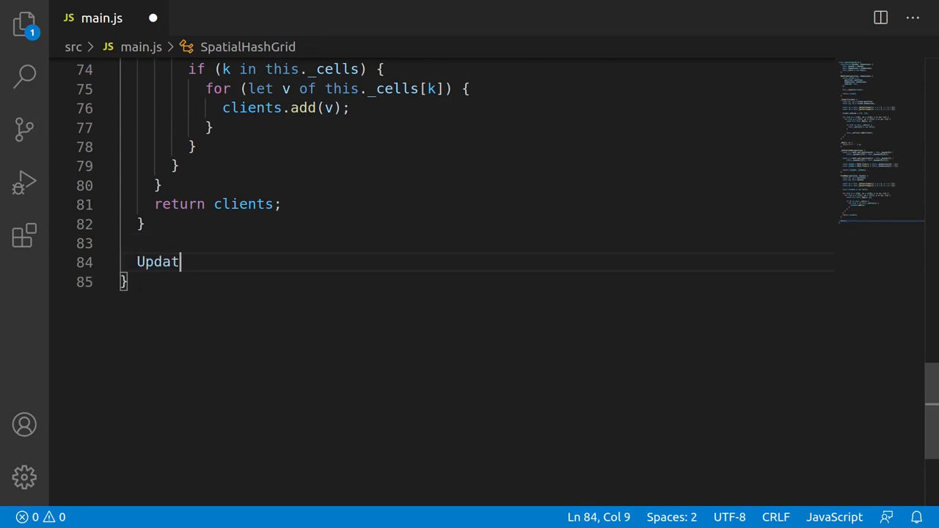
type("eClient(client) {")
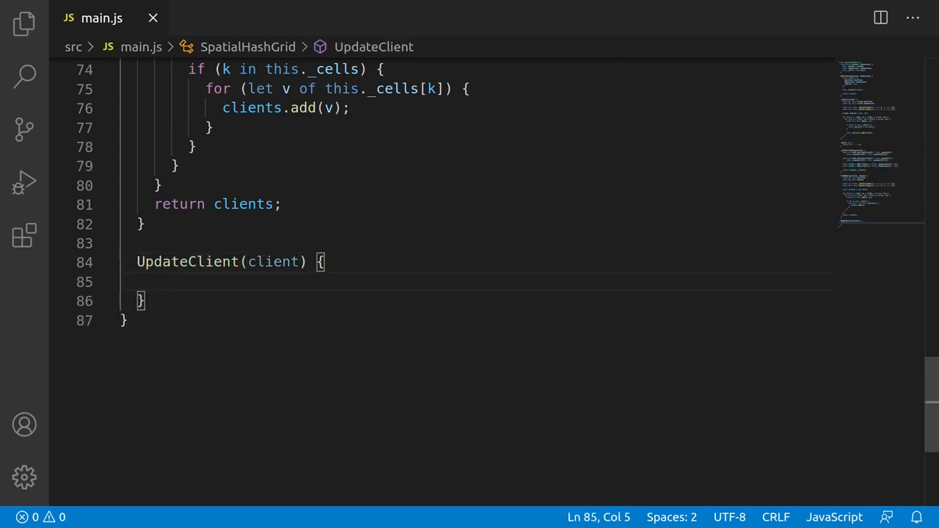
type("this.Remo")
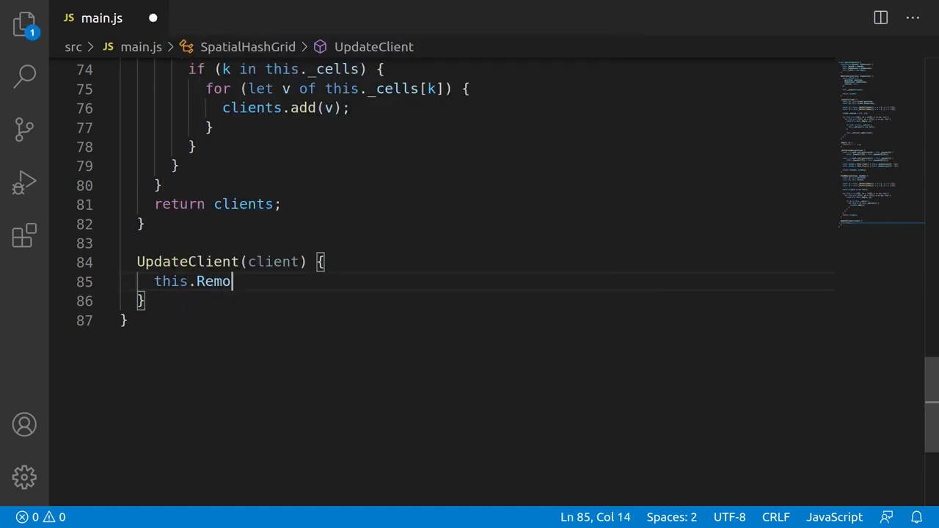
type("veClient(client);")
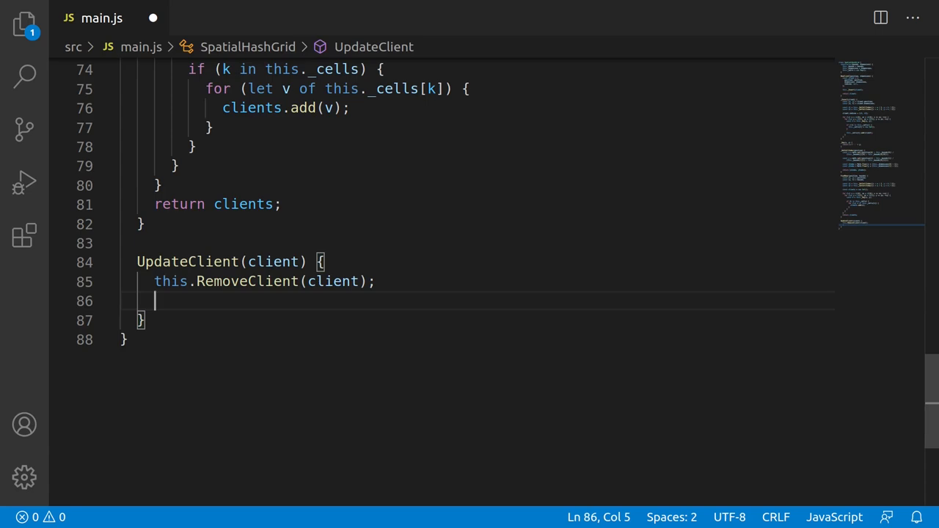
type("this._Insert(")
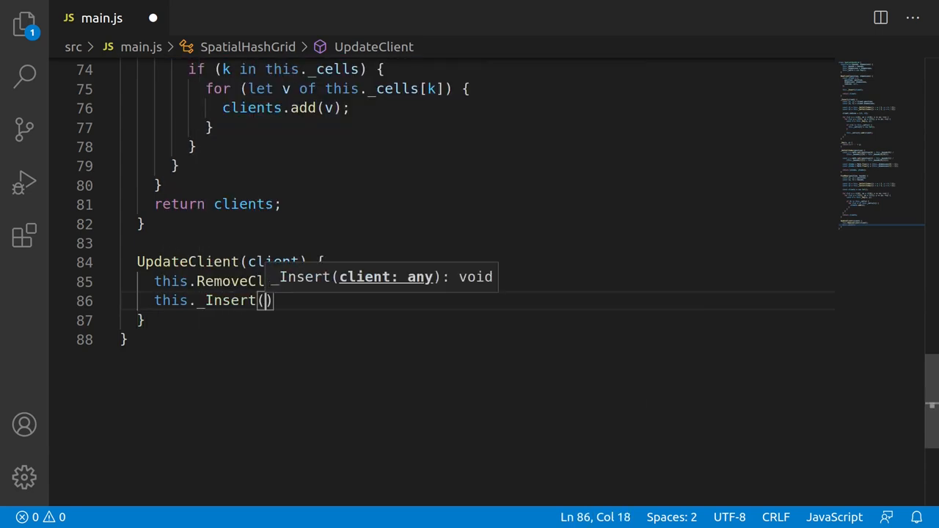
type("client);")
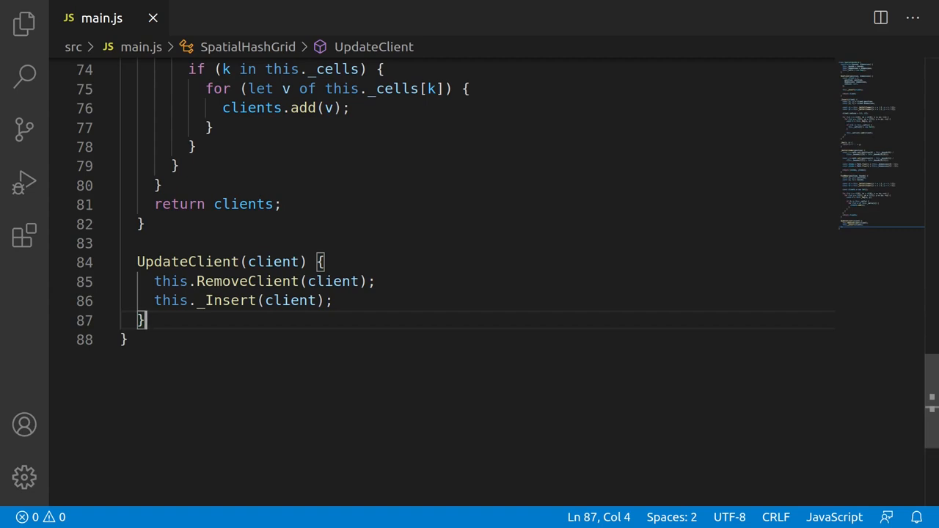
key("Enter")
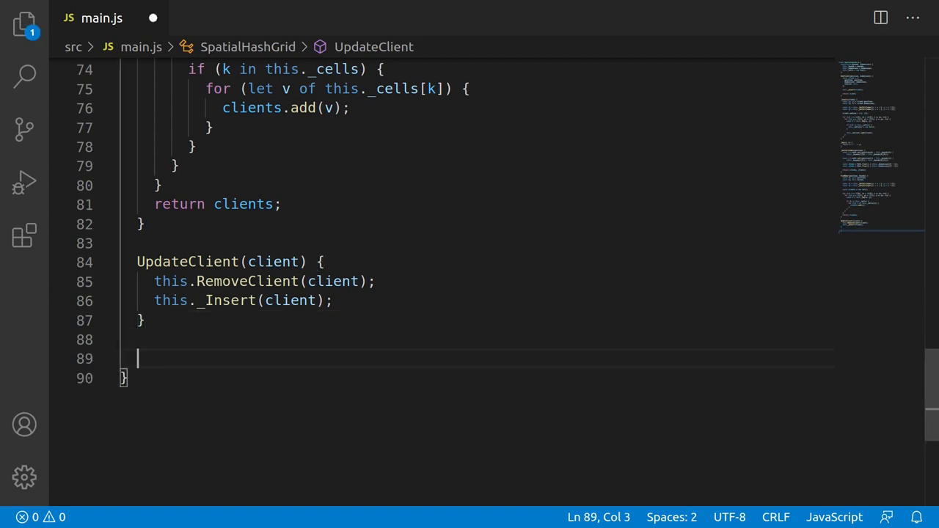
- Start RemoveClient(client) reading const [i1, i2] = client.indices and accessing this._cells[k]
type("RemoveClient(client) {")
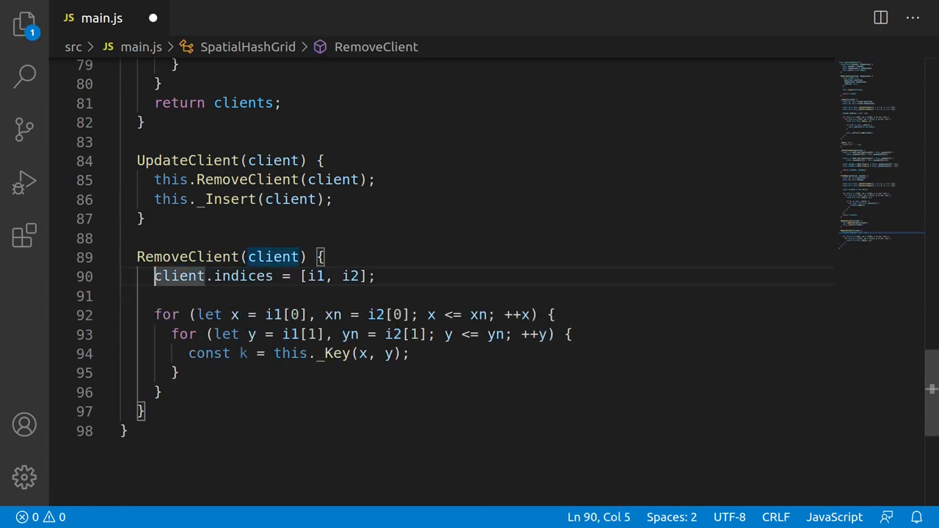
type("const [i1, i2]")
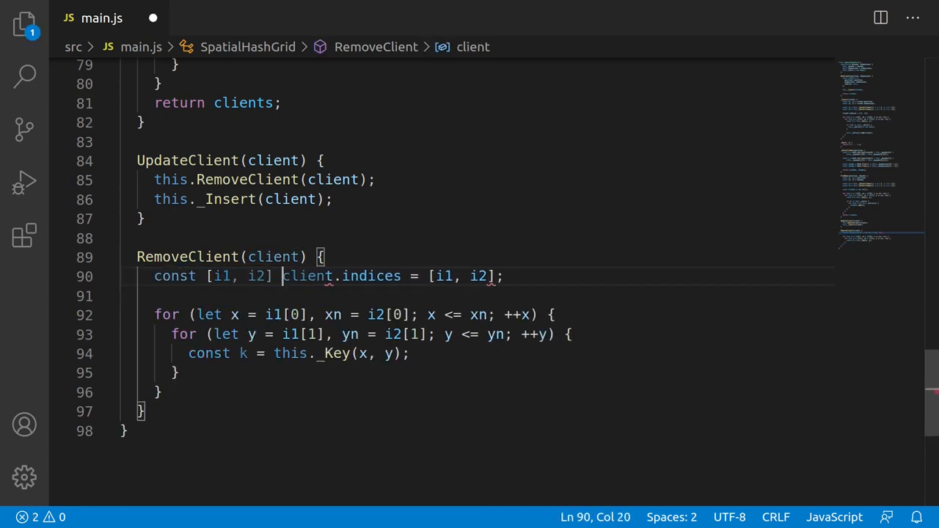
type("this")
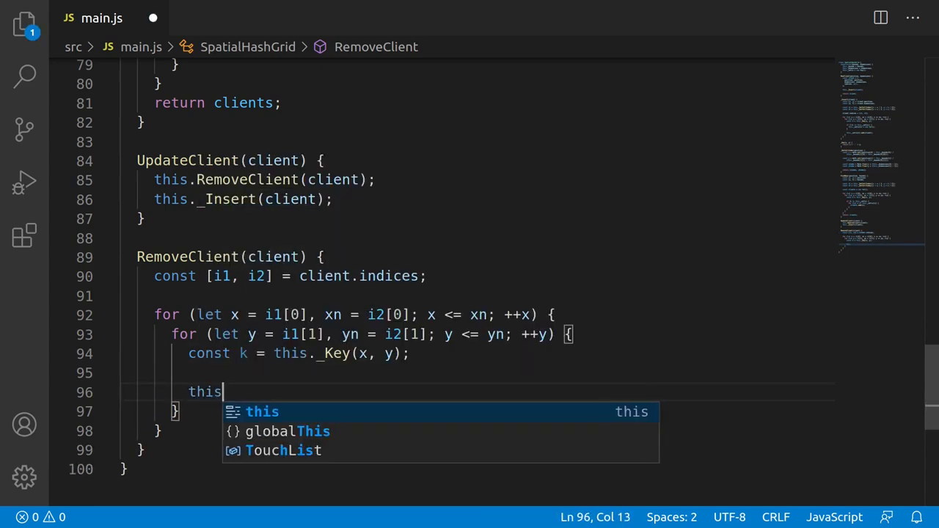
type("._cells[k].")
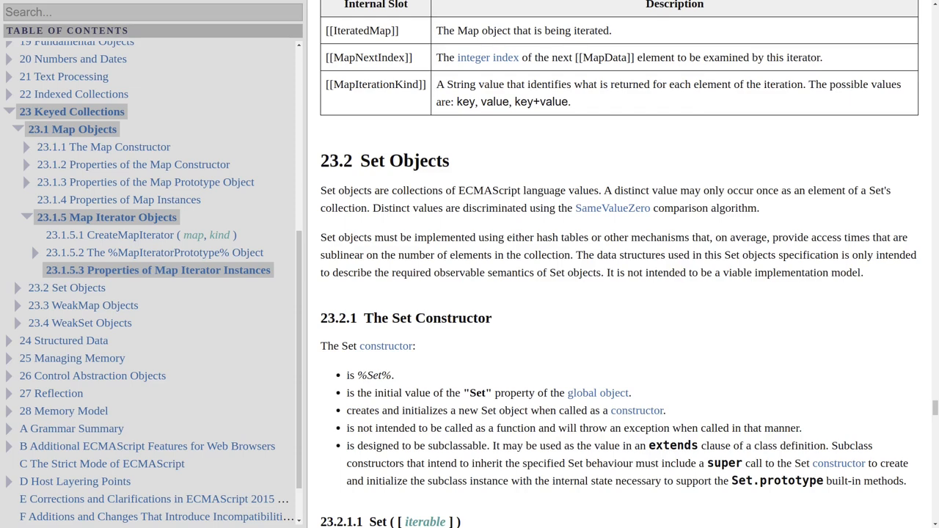
- Select text in the ECMAScript spec's 23.2 Set Objects section to highlight the Set constructor description
left_click_drag(320, 237, 569, 255)
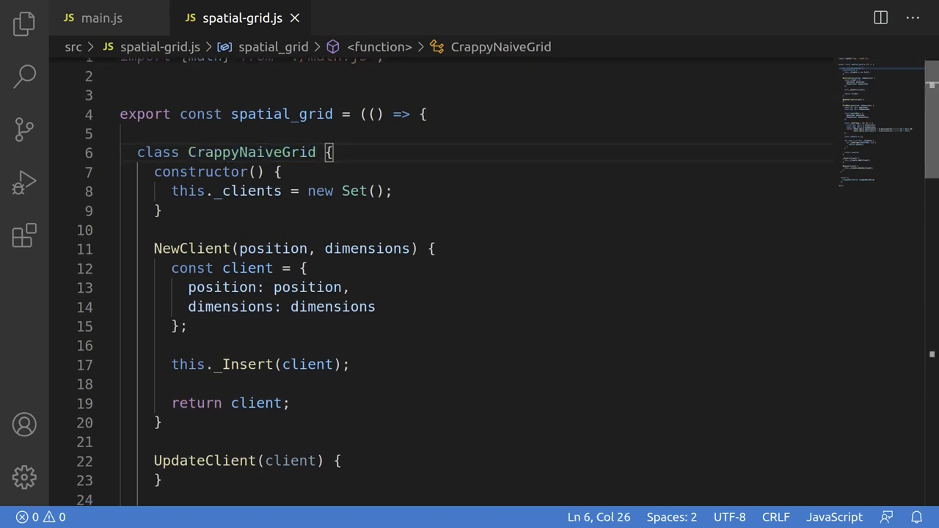
- Review the rest of CrappyNaiveGrid in spatial-grid.js, then return to main.js at the testing harness
scroll("down", 3)
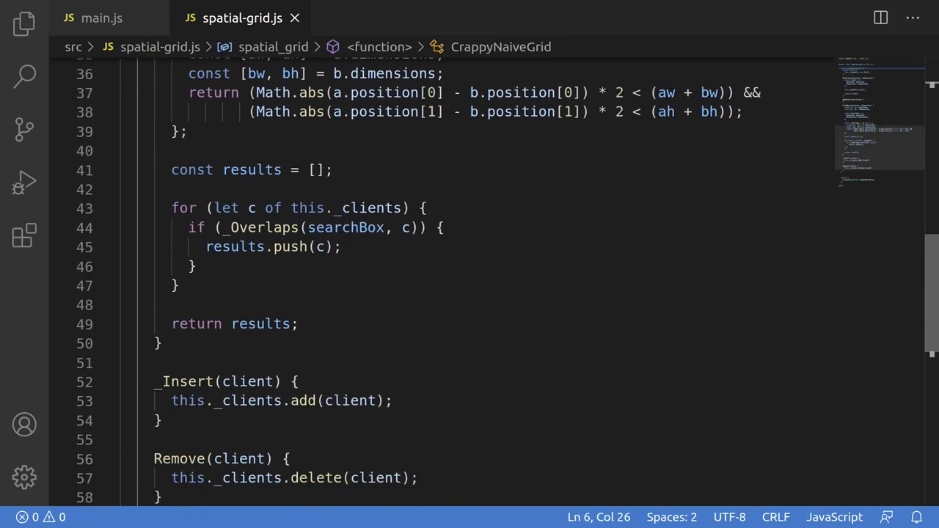
scroll("down", 3)
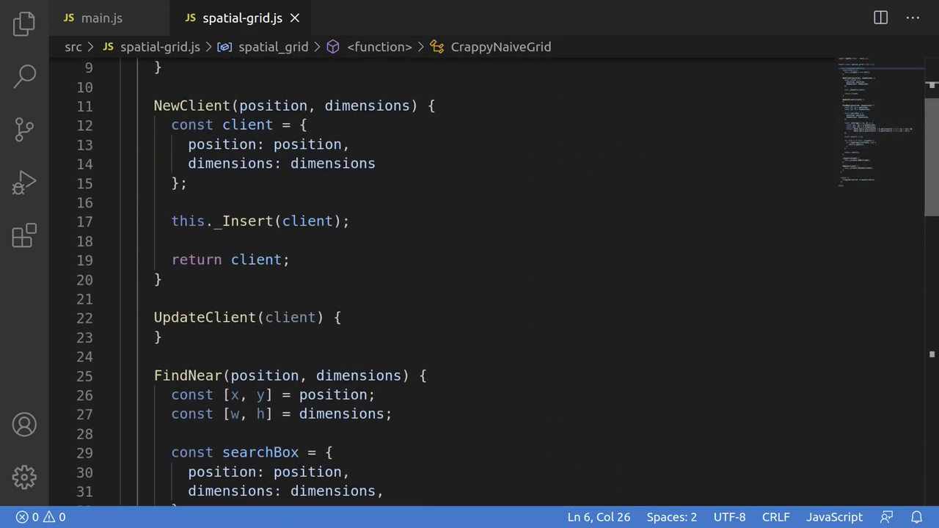
left_click(101, 18)
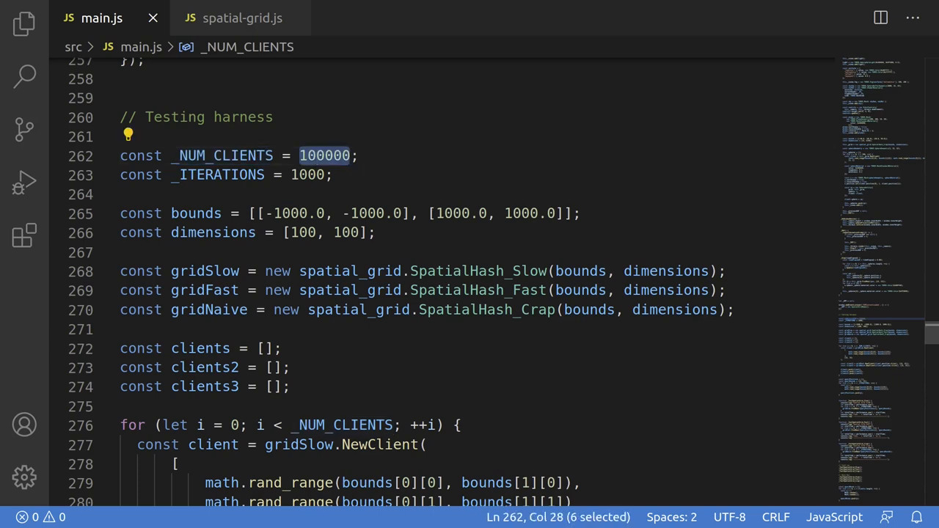
double_click(220, 174)
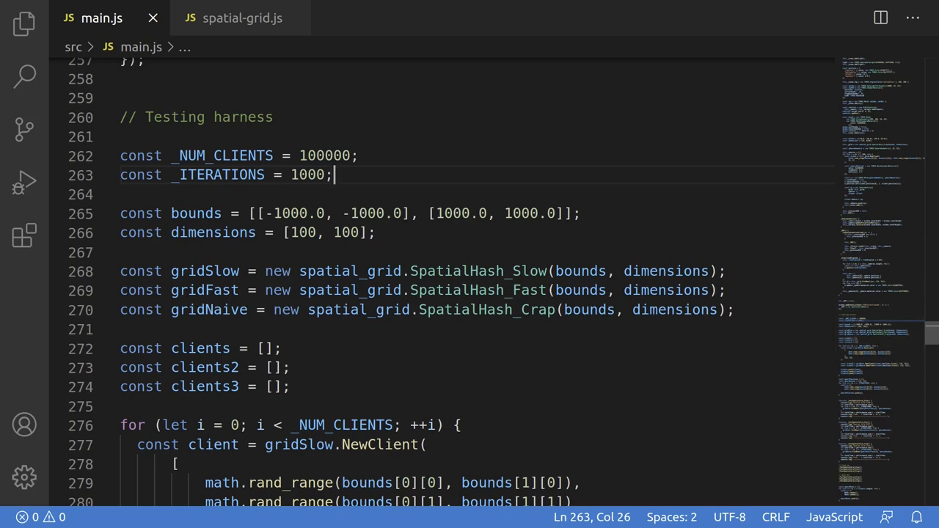
scroll("down", 3)
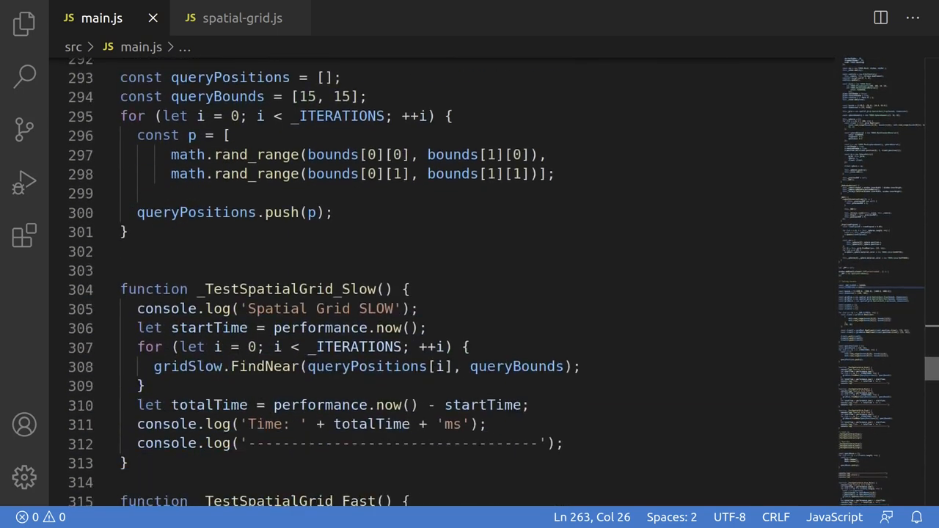